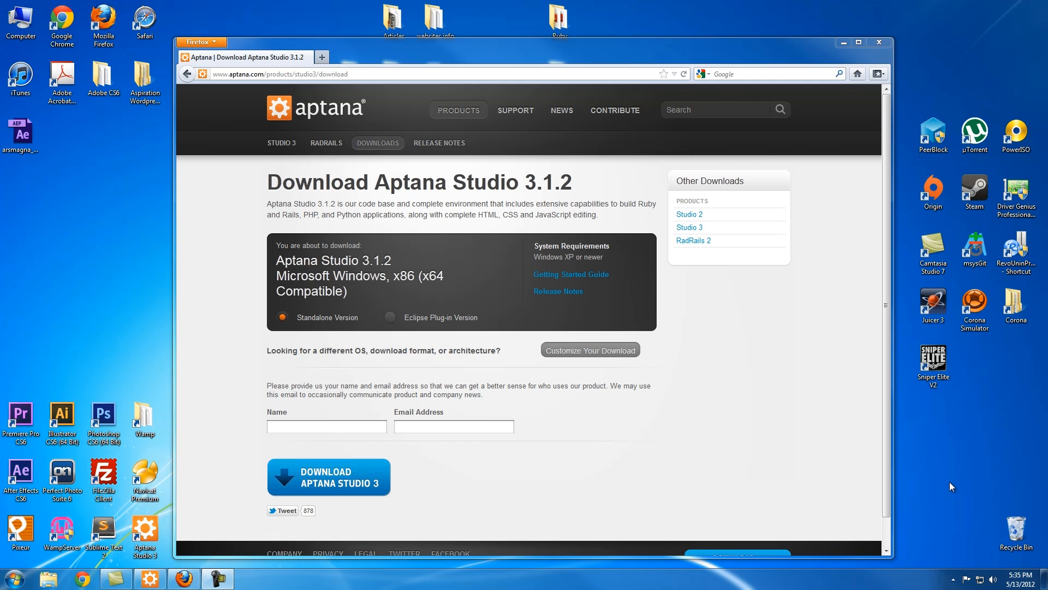
{"action": "mouse_move", "coordinate": [428, 95]}
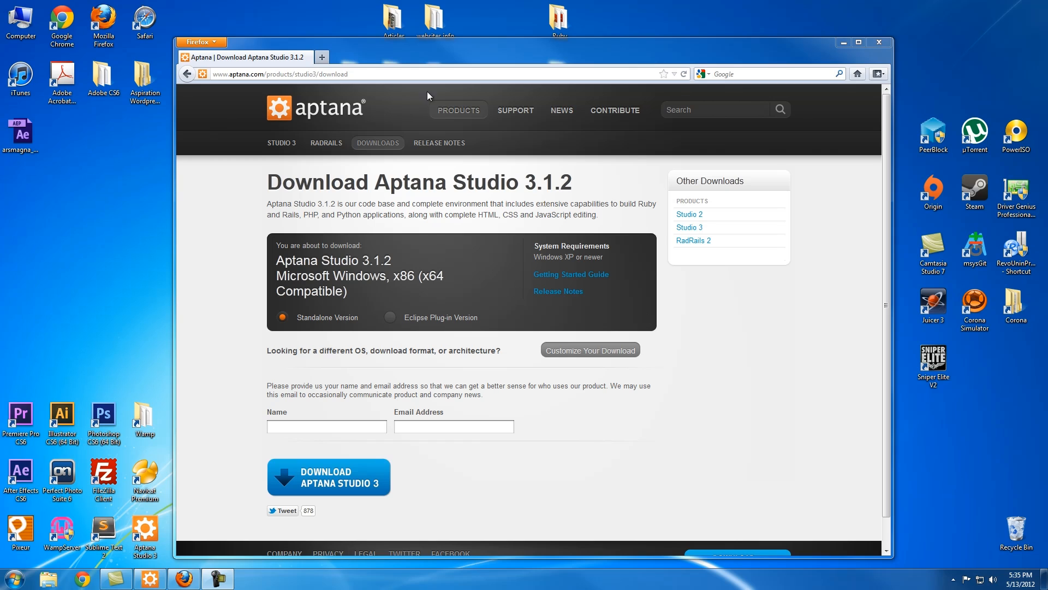
{"action": "mouse_move", "coordinate": [401, 72]}
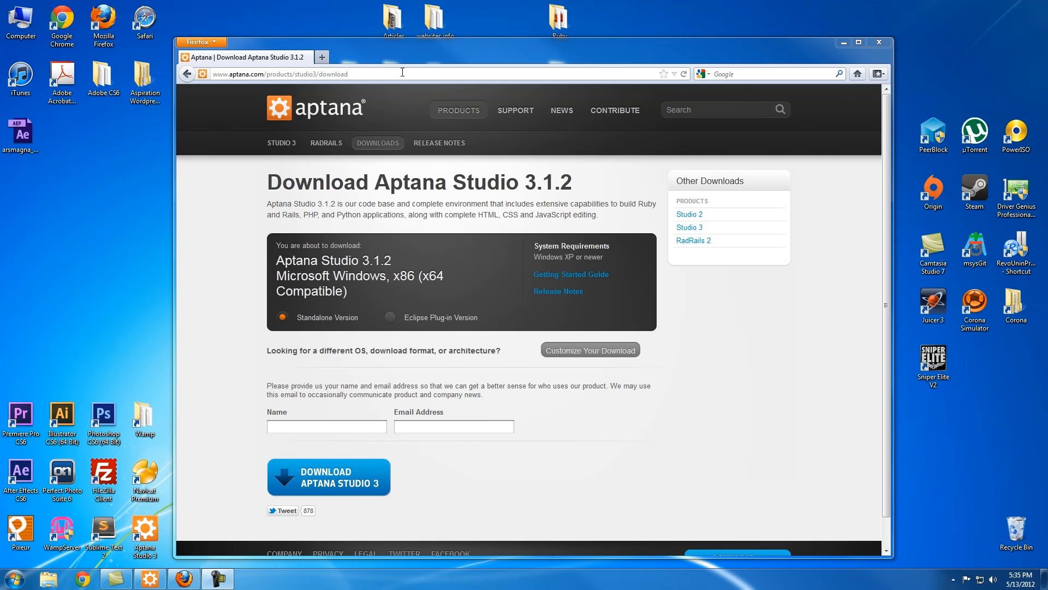
{"action": "mouse_move", "coordinate": [579, 497]}
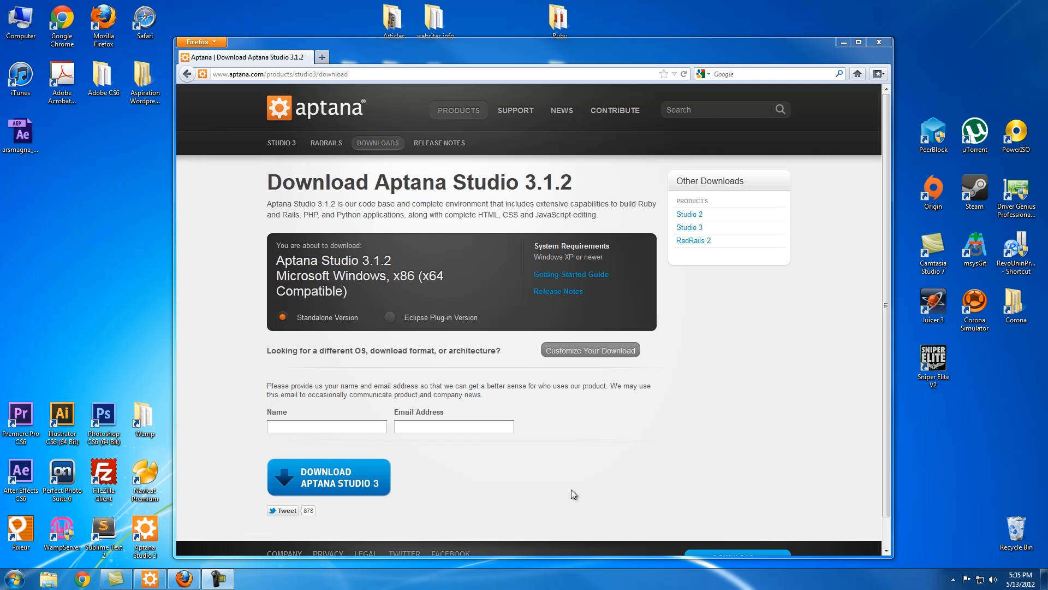
{"action": "mouse_move", "coordinate": [534, 471]}
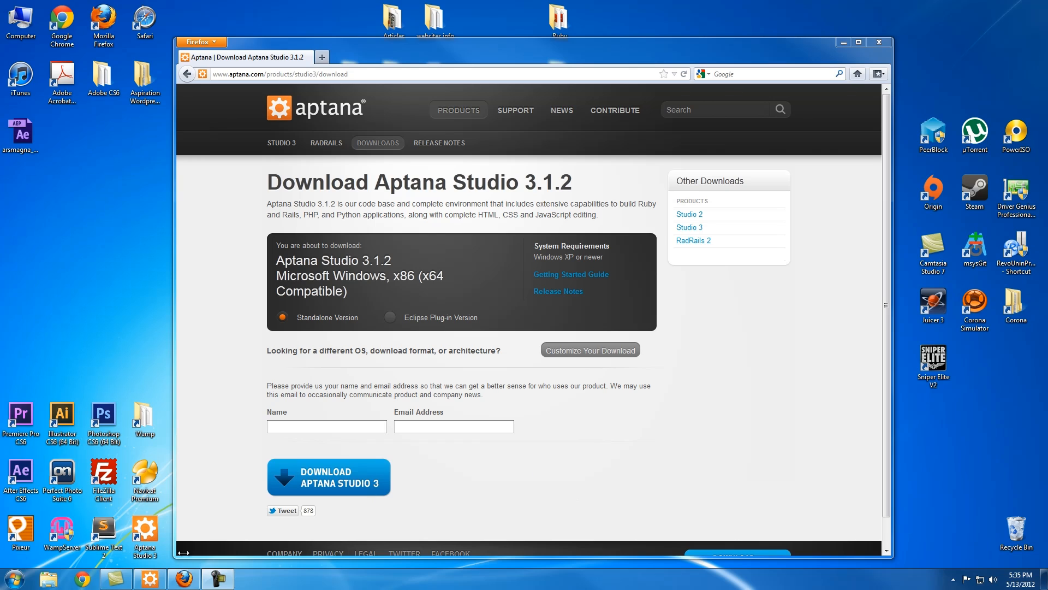
Revisit the Aptana Studio 3 download page from aptana.com in Firefox.
{"action": "left_click", "coordinate": [103, 529]}
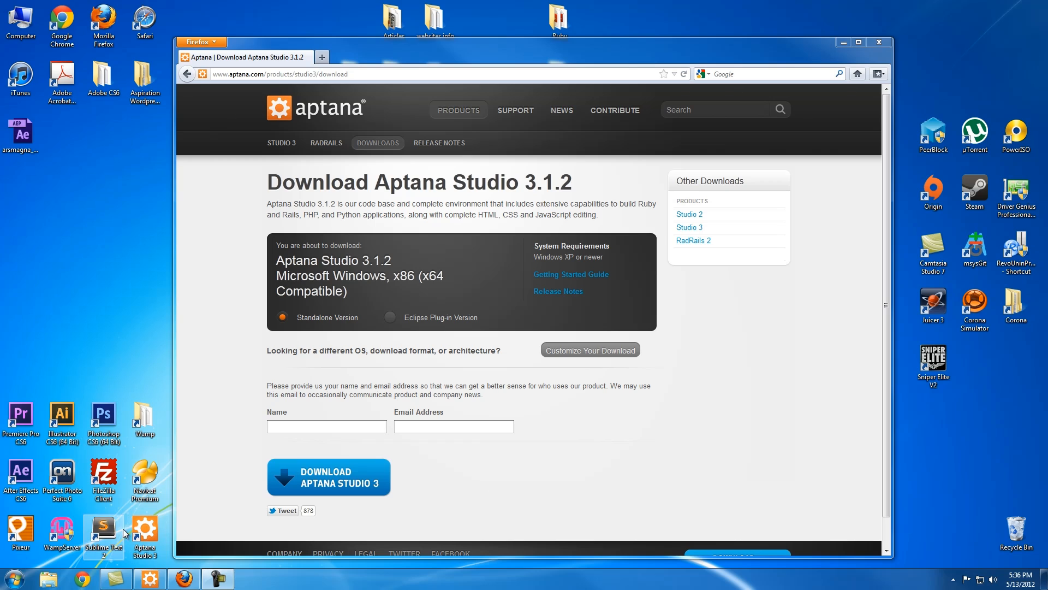
{"action": "mouse_move", "coordinate": [342, 42]}
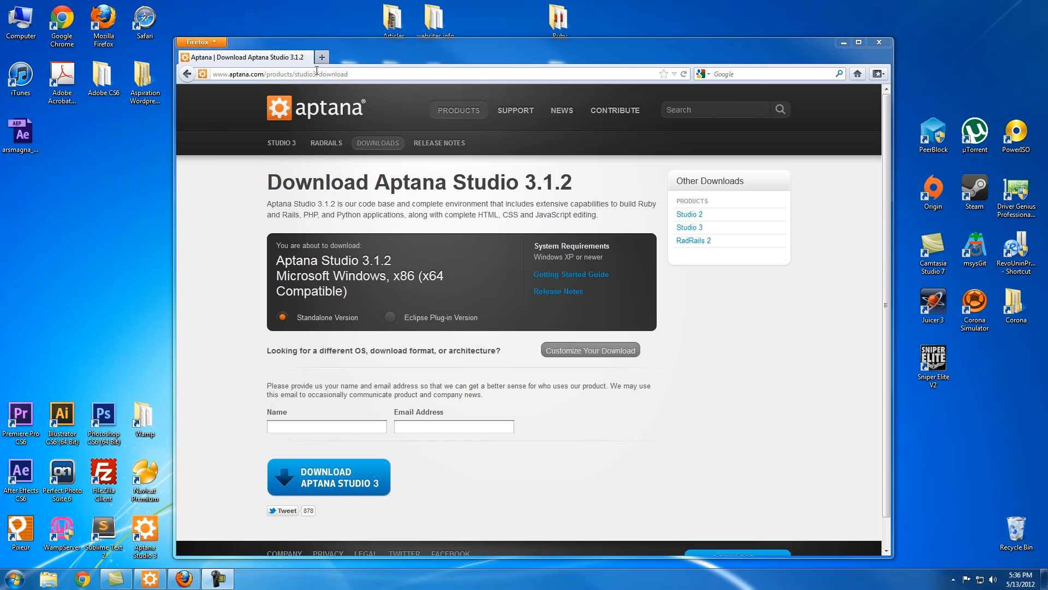
{"action": "left_click", "coordinate": [292, 109]}
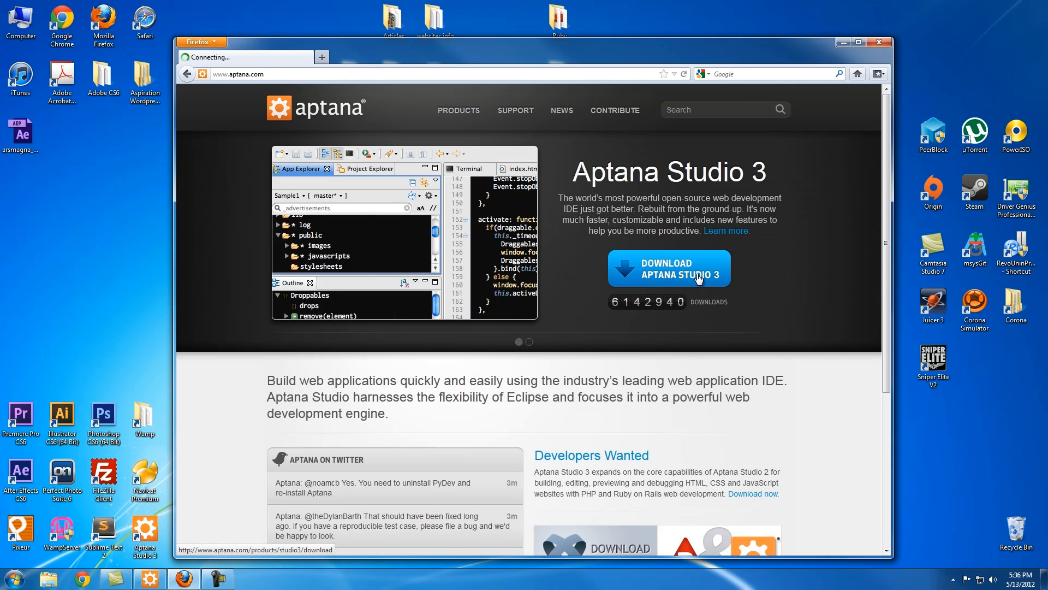
{"action": "left_click", "coordinate": [668, 268]}
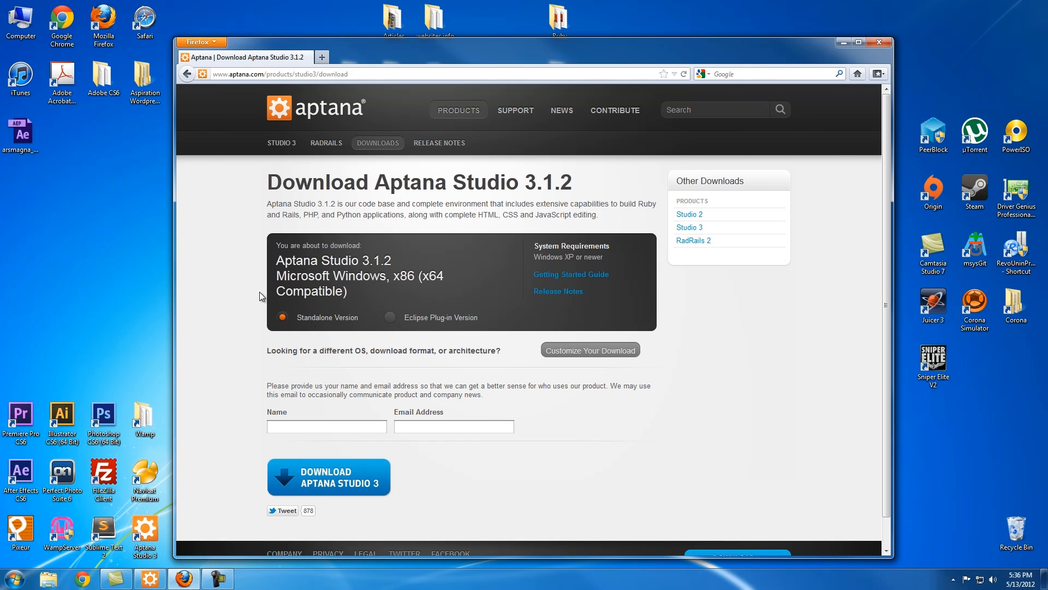
{"action": "mouse_move", "coordinate": [465, 333]}
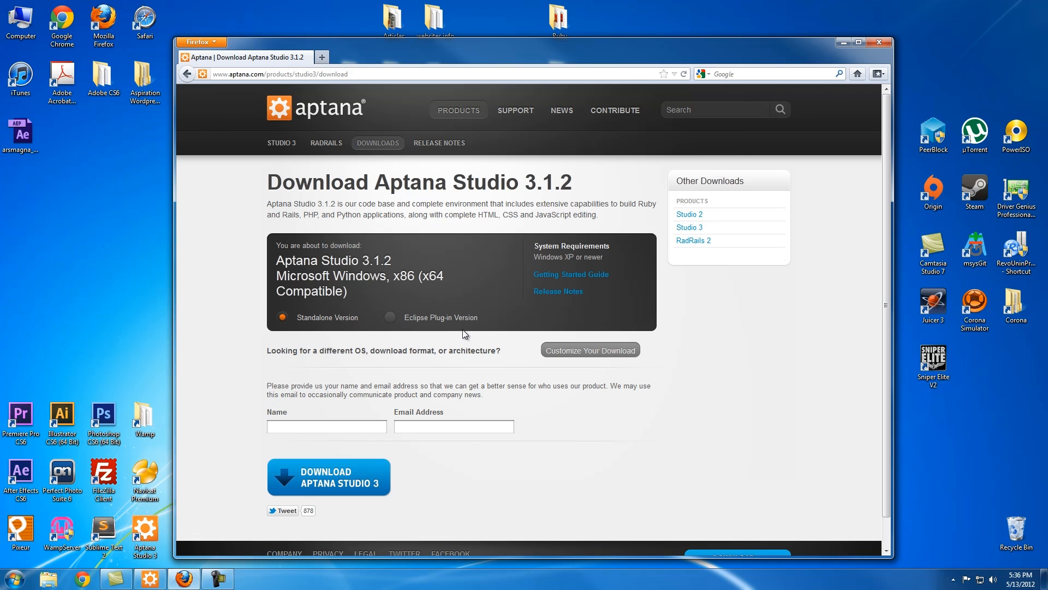
{"action": "mouse_move", "coordinate": [354, 332]}
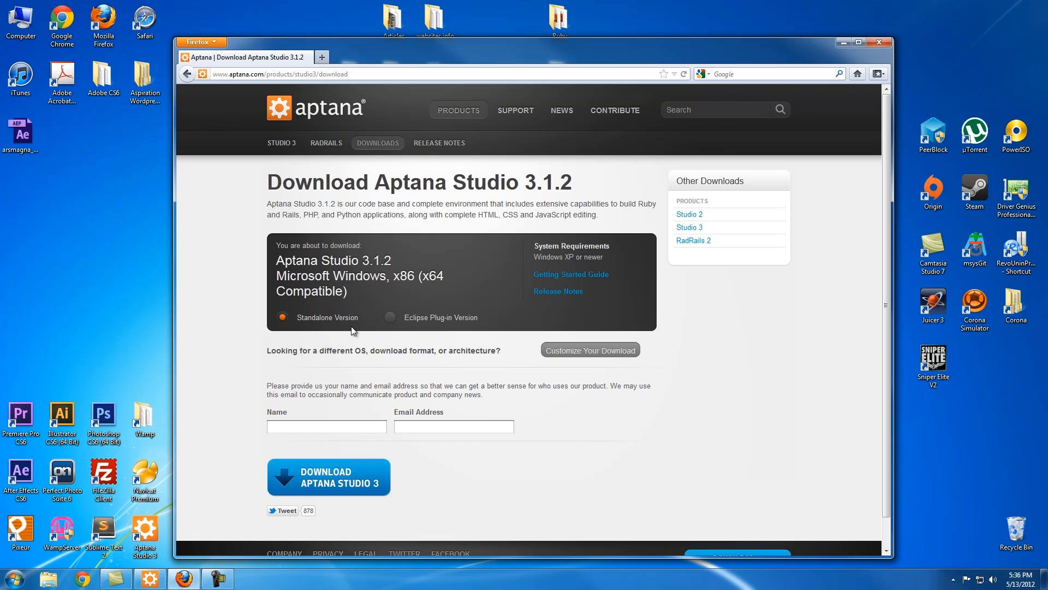
{"action": "mouse_move", "coordinate": [449, 315]}
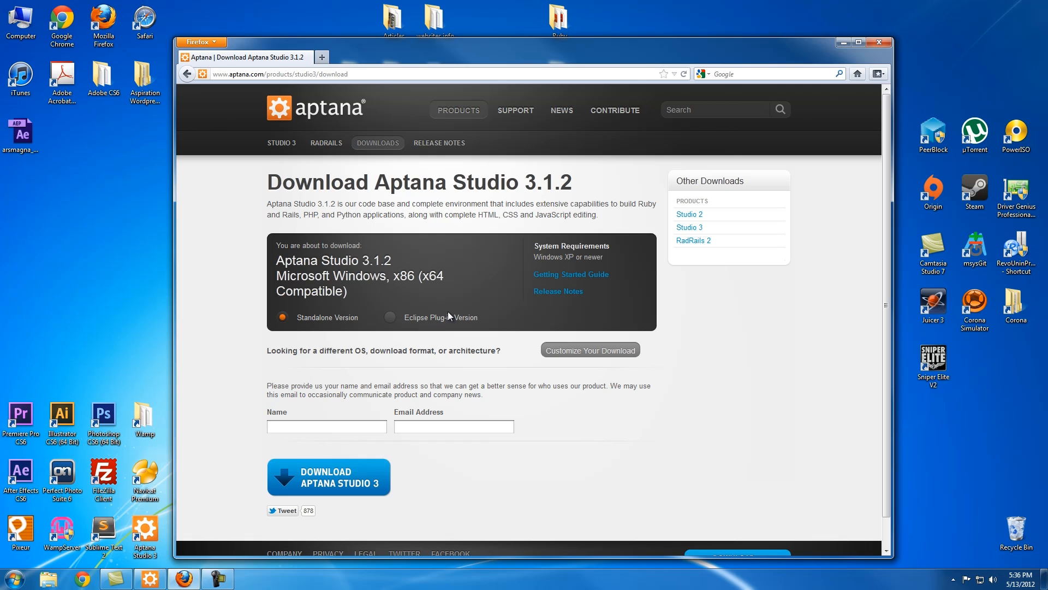
{"action": "mouse_move", "coordinate": [325, 334]}
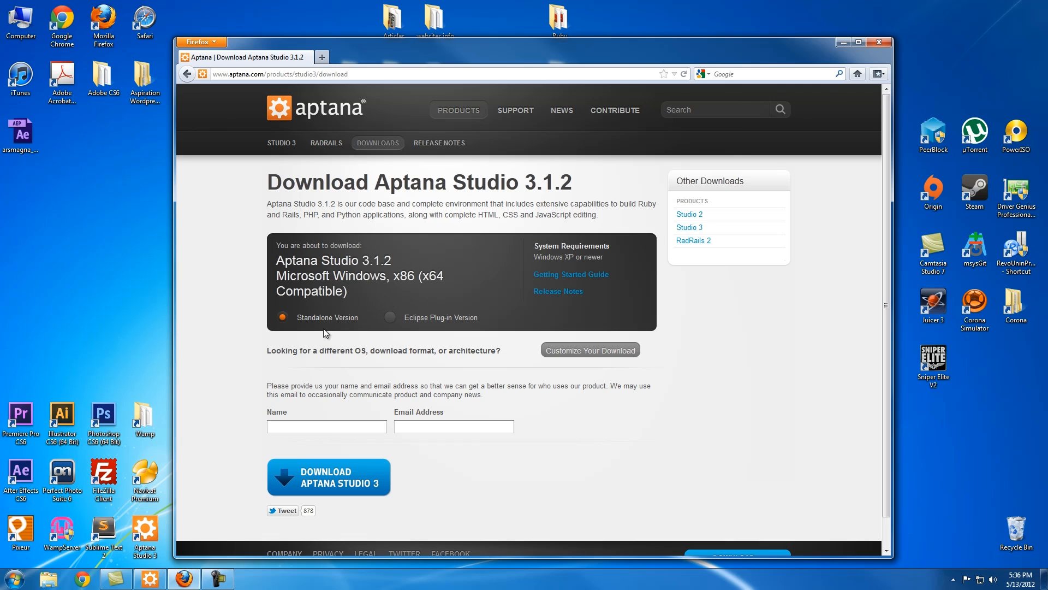
{"action": "mouse_move", "coordinate": [308, 324]}
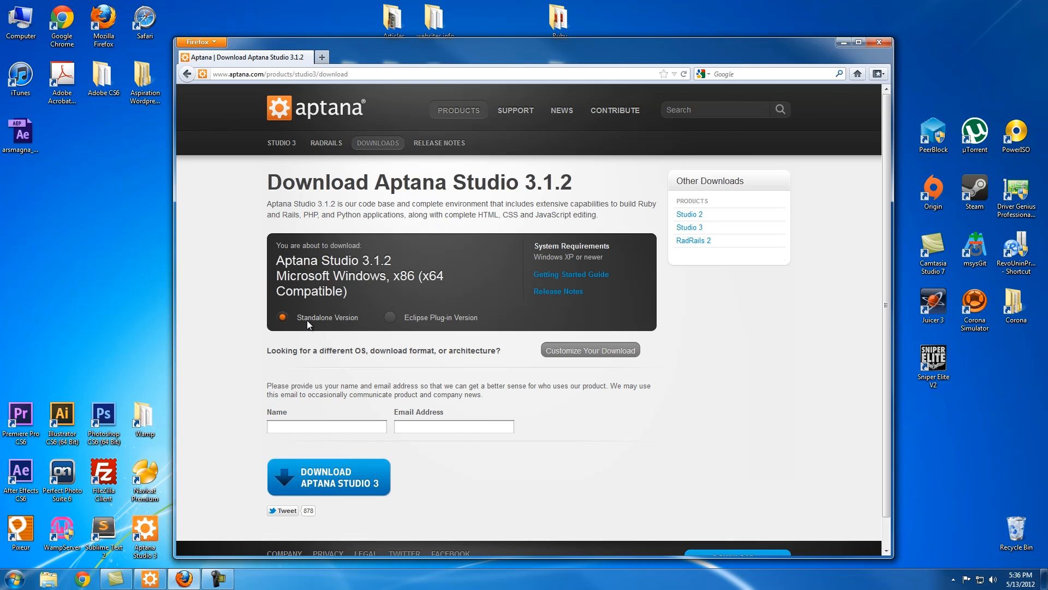
{"action": "mouse_move", "coordinate": [429, 342]}
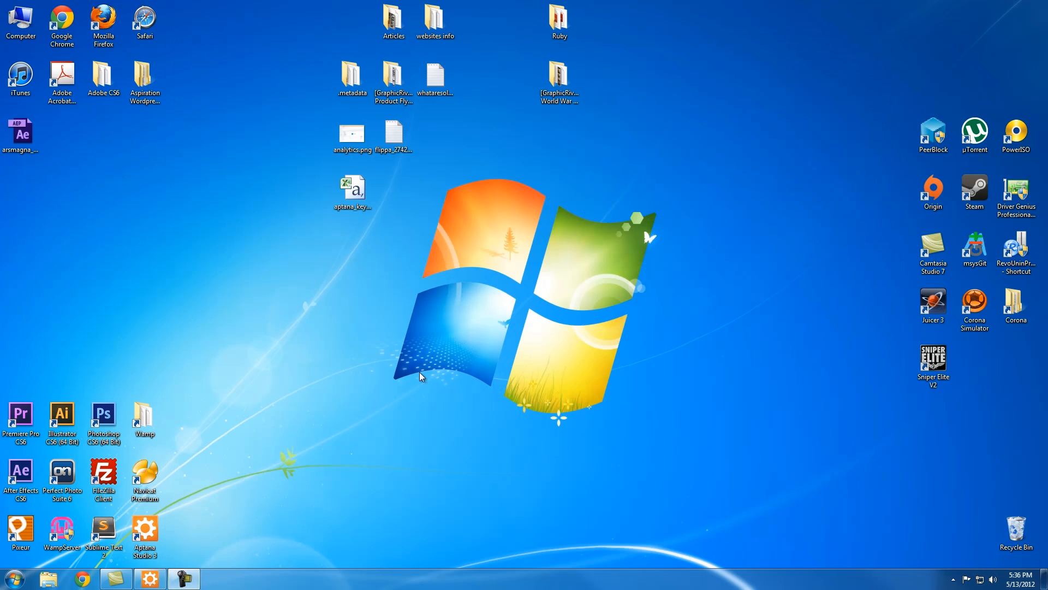
{"action": "mouse_move", "coordinate": [427, 419]}
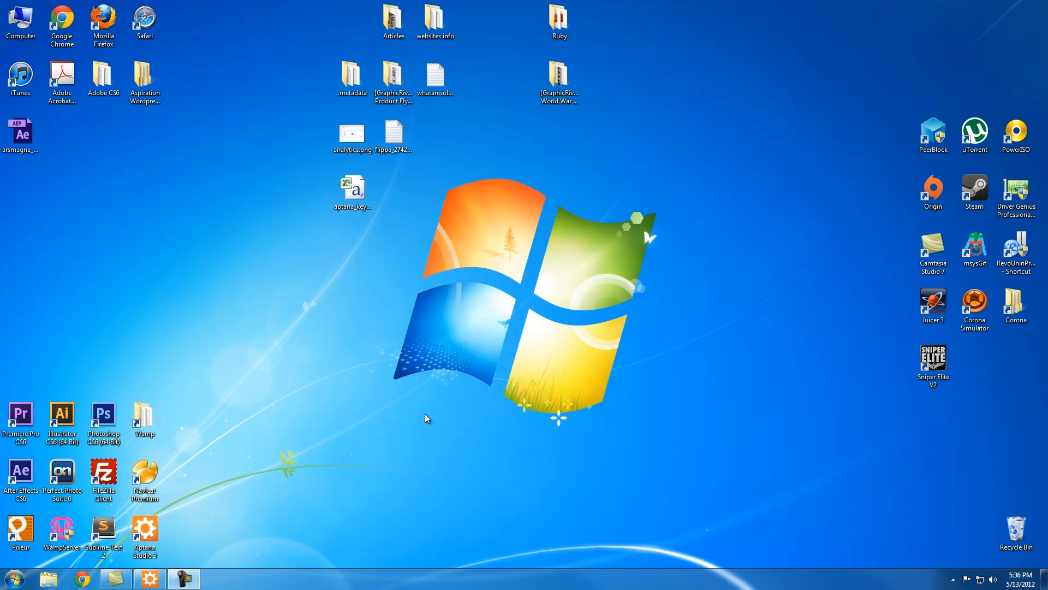
{"action": "mouse_move", "coordinate": [207, 452]}
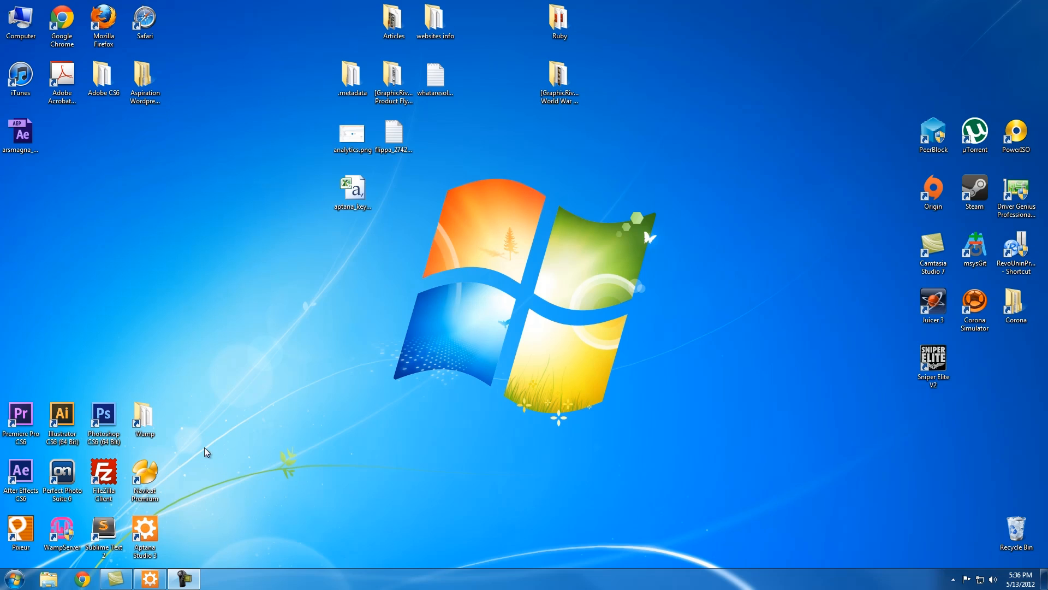
{"action": "mouse_move", "coordinate": [194, 531]}
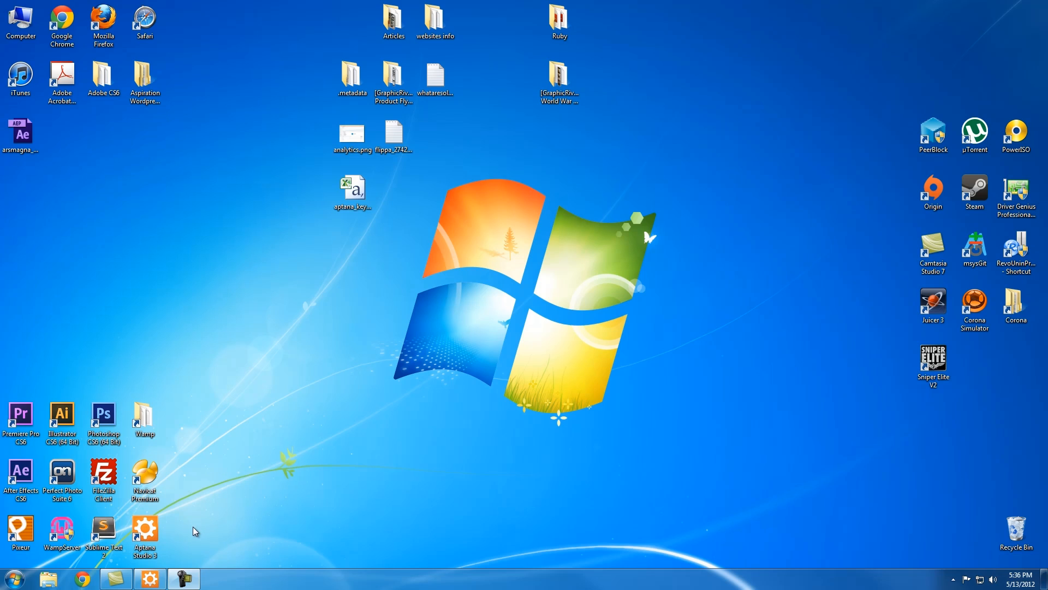
{"action": "mouse_move", "coordinate": [217, 499]}
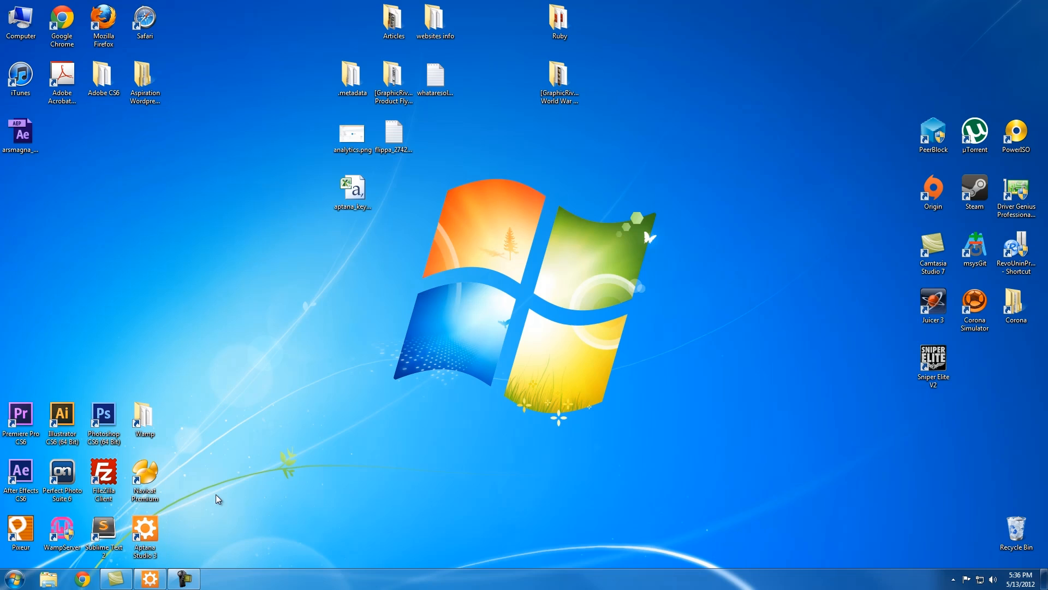
Launch Aptana Studio 3 from its desktop shortcut and dismiss the Workspace Unavailable error.
{"action": "left_click", "coordinate": [145, 531]}
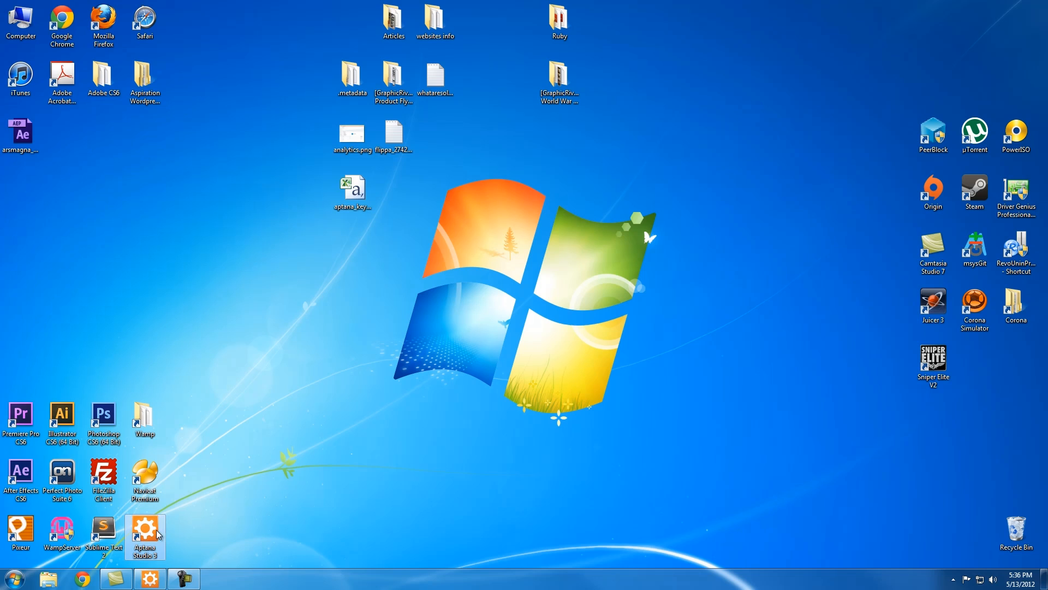
{"action": "double_click", "coordinate": [144, 530]}
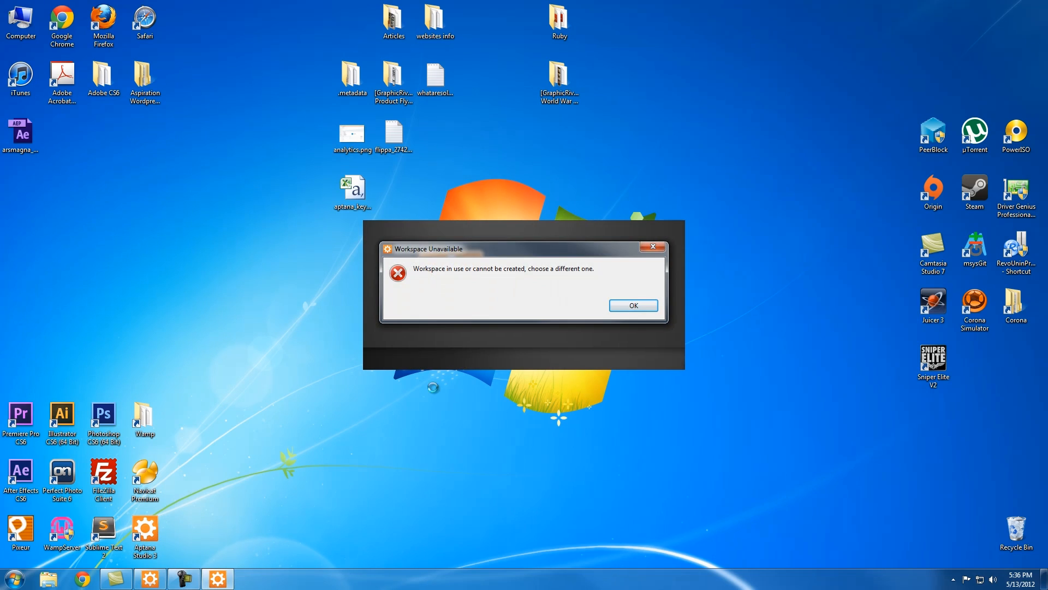
{"action": "left_click", "coordinate": [633, 305]}
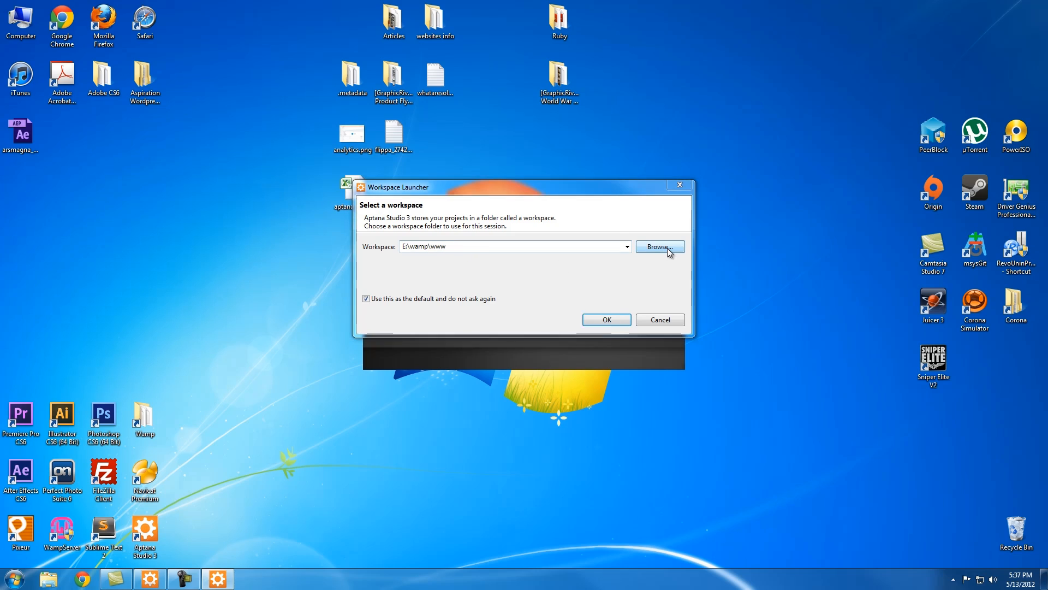
{"action": "left_click", "coordinate": [660, 246]}
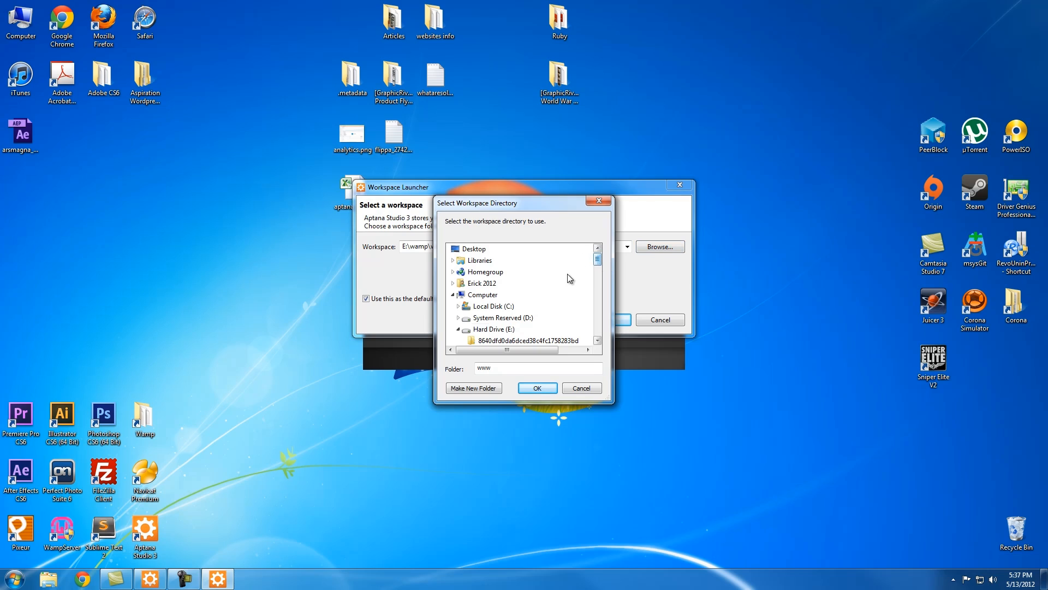
{"action": "mouse_move", "coordinate": [493, 329]}
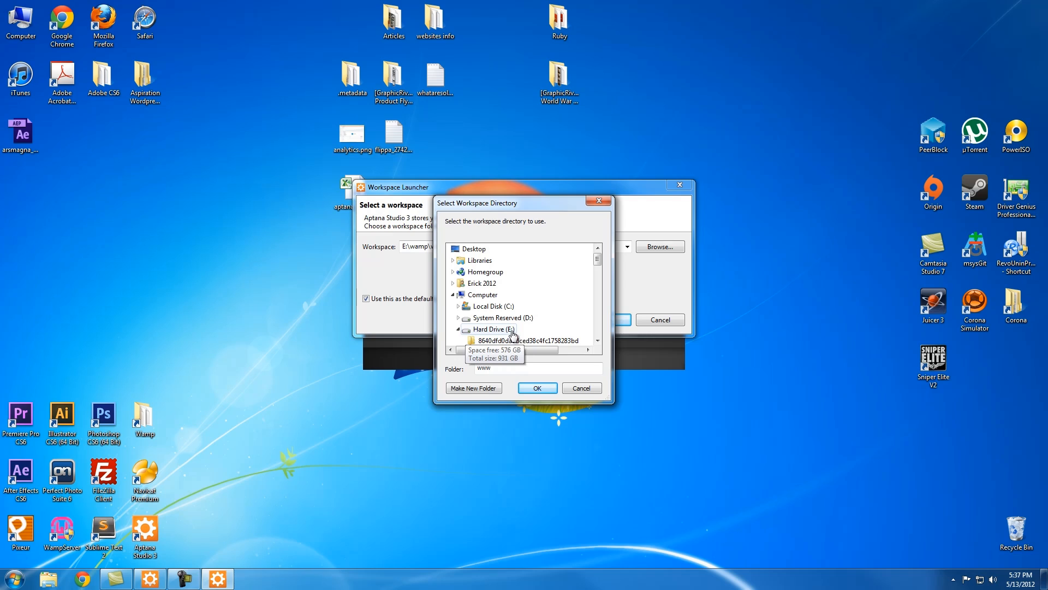
{"action": "mouse_move", "coordinate": [509, 309]}
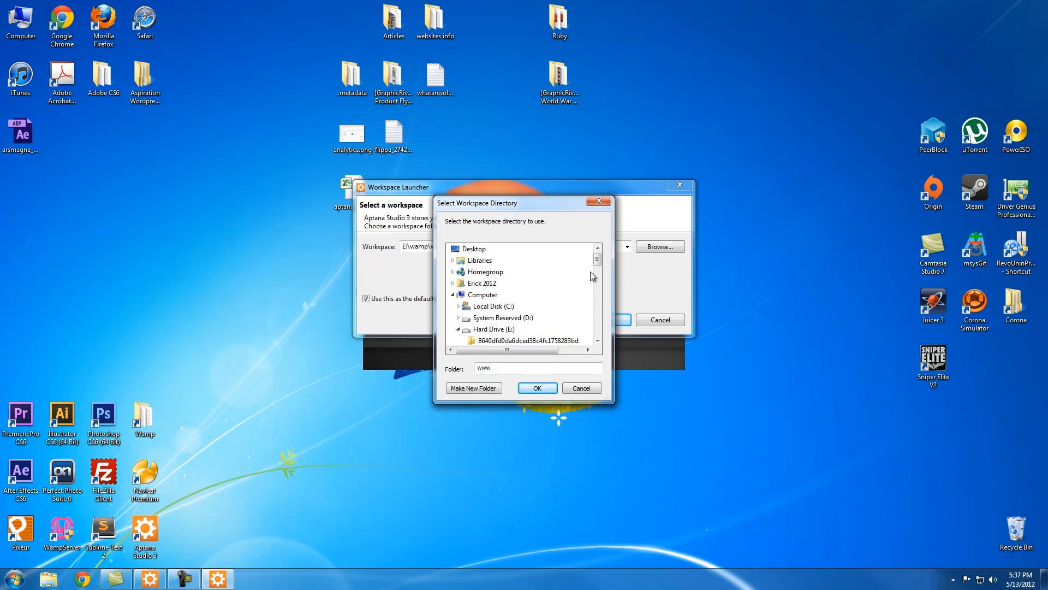
{"action": "scroll", "scroll_direction": "down", "scroll_amount": 3}
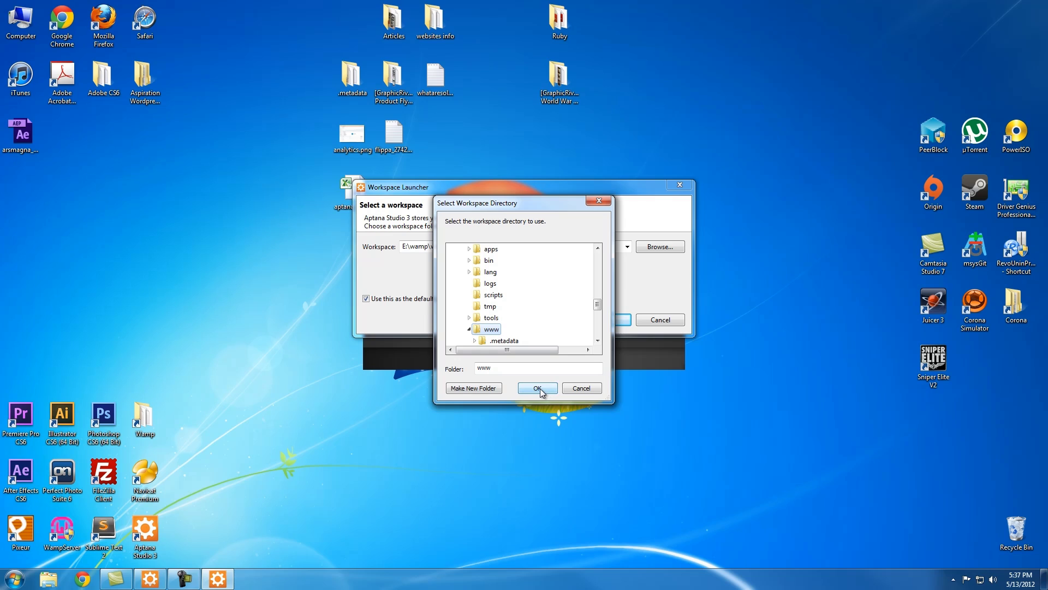
{"action": "left_click", "coordinate": [538, 388]}
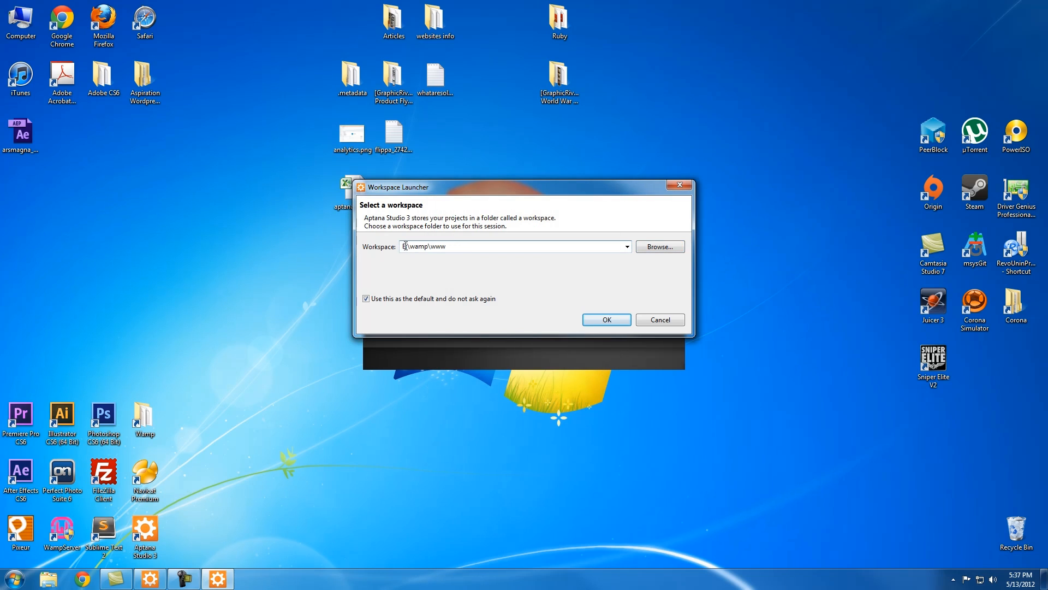
{"action": "left_click", "coordinate": [469, 246]}
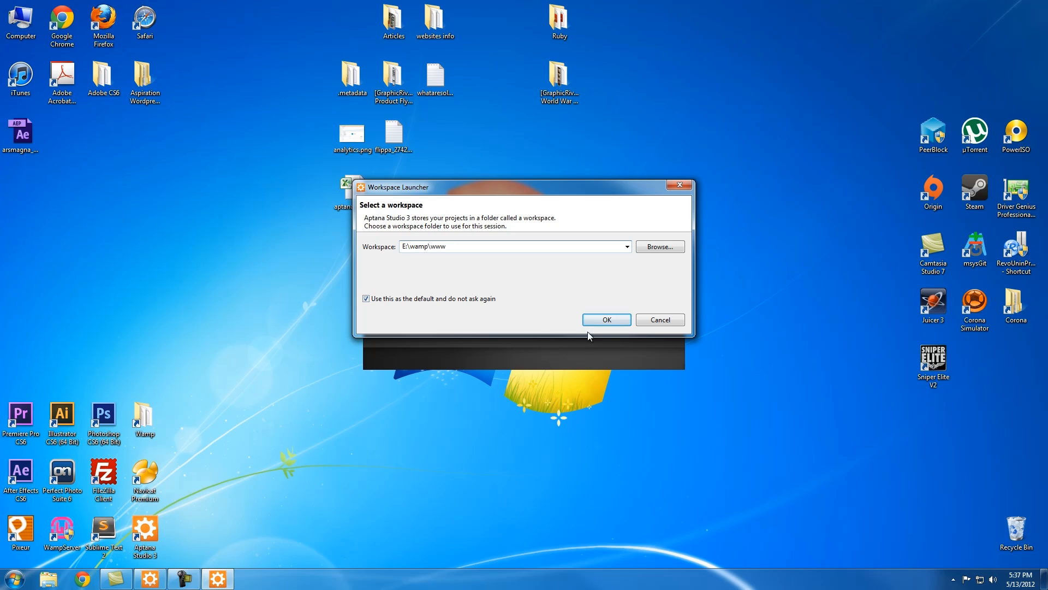
{"action": "mouse_move", "coordinate": [665, 318]}
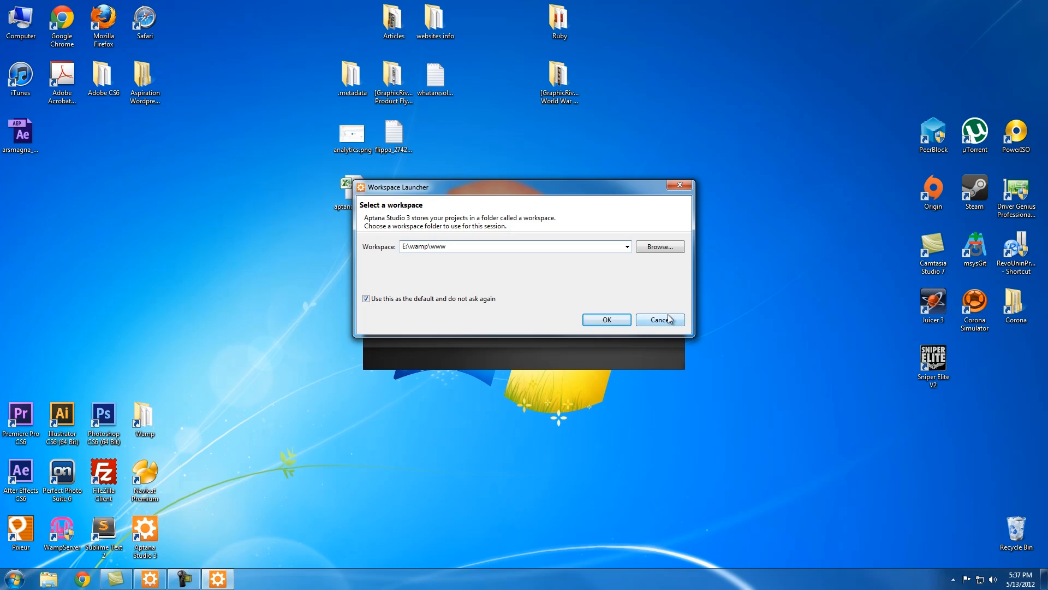
{"action": "left_click", "coordinate": [660, 320]}
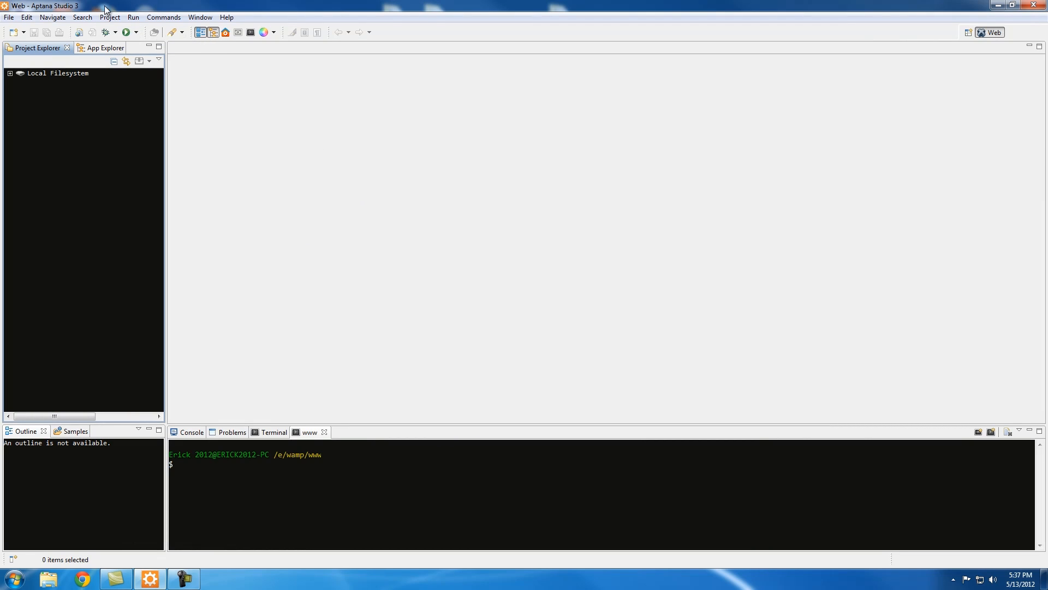
{"action": "mouse_move", "coordinate": [365, 394]}
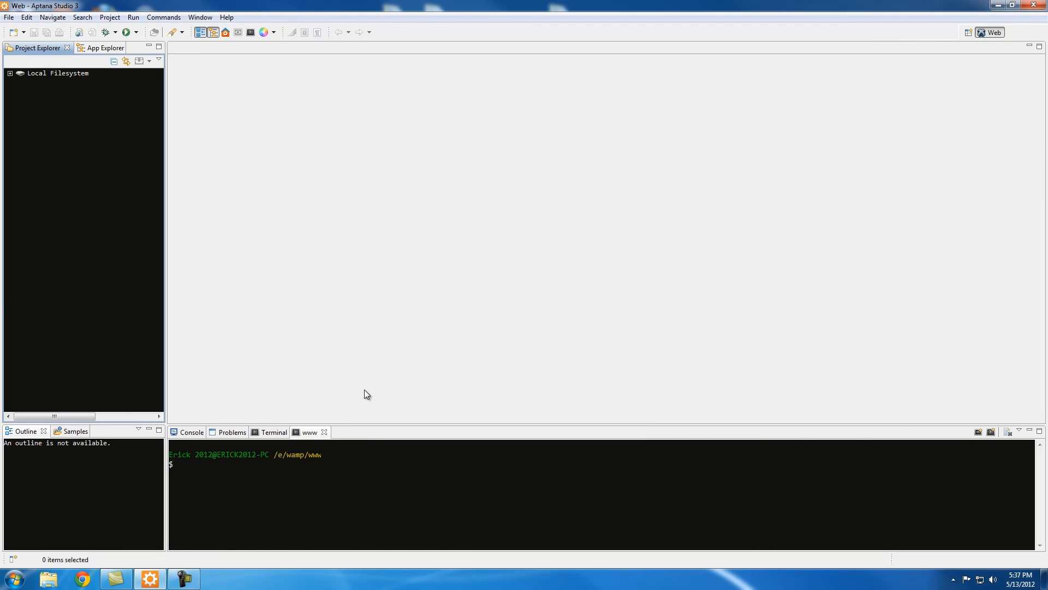
{"action": "mouse_move", "coordinate": [100, 254]}
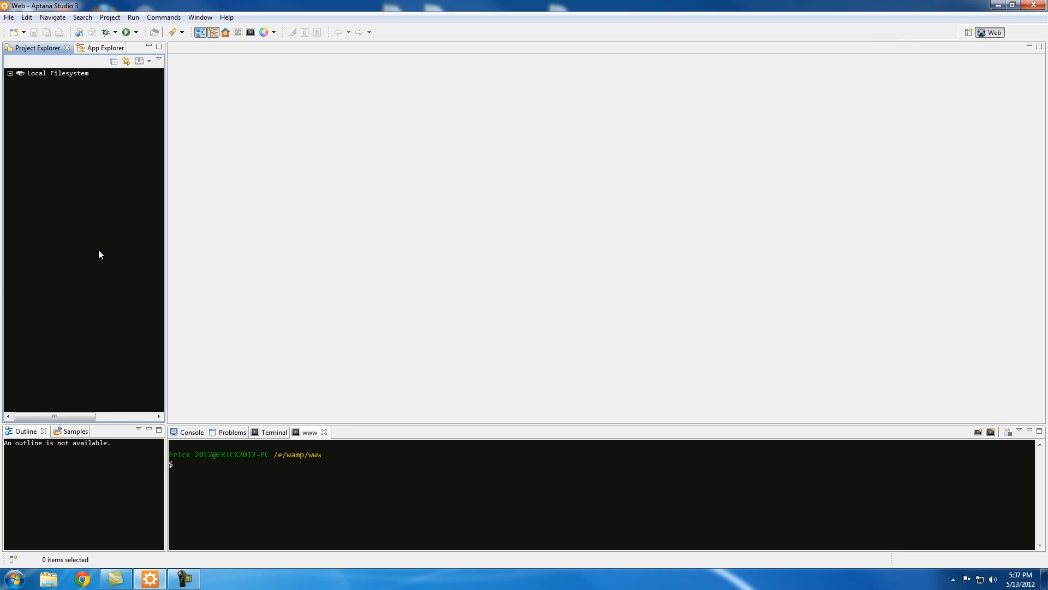
{"action": "mouse_move", "coordinate": [203, 14]}
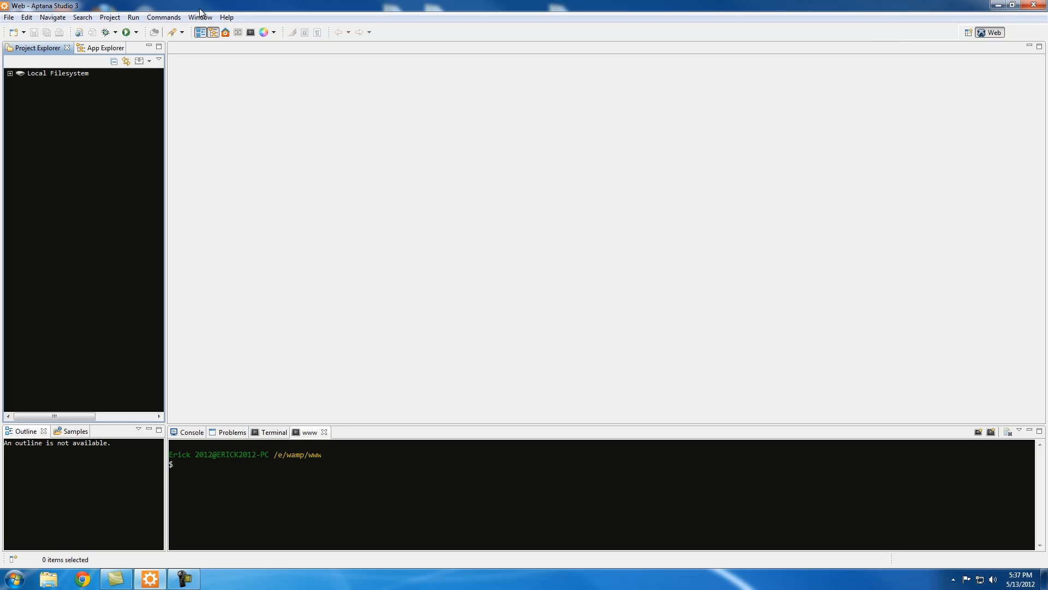
{"action": "mouse_move", "coordinate": [302, 401]}
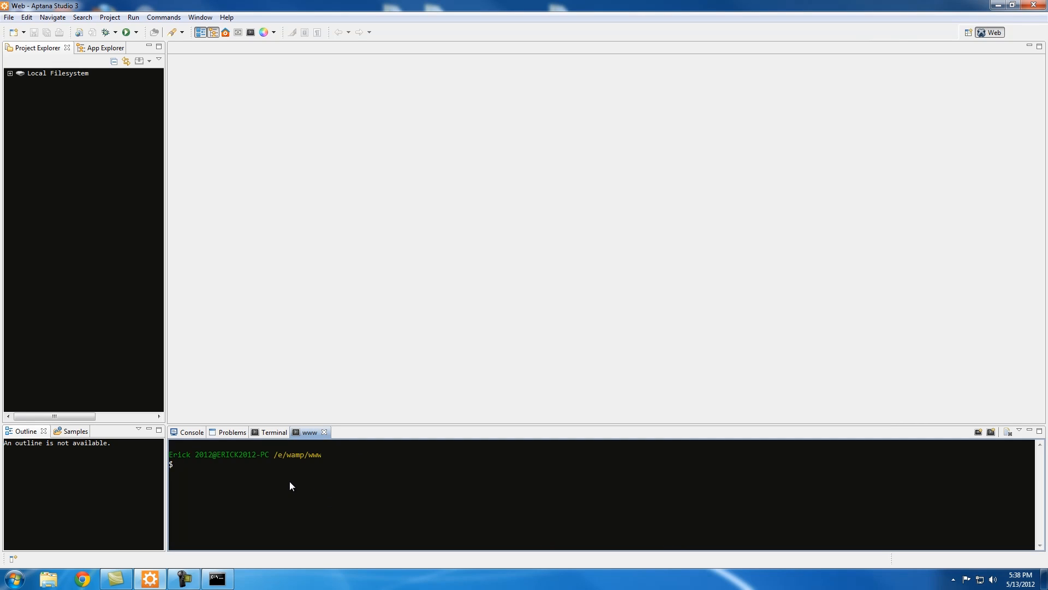
List the www folder with dir and ls, try a command prompt, then close the www terminal.
{"action": "type", "text": "dir"}
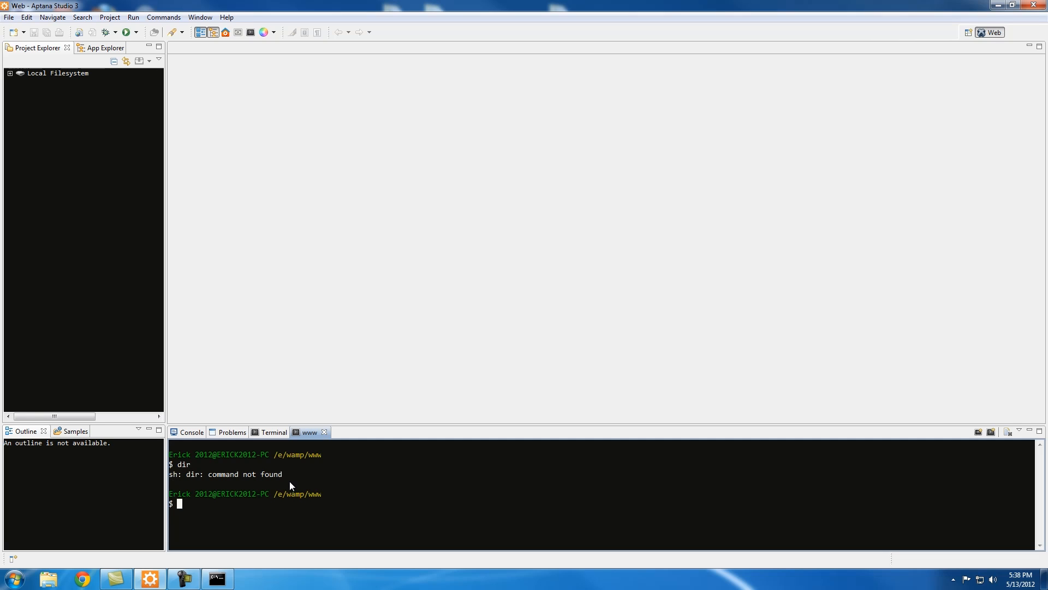
{"action": "type", "text": "ls"}
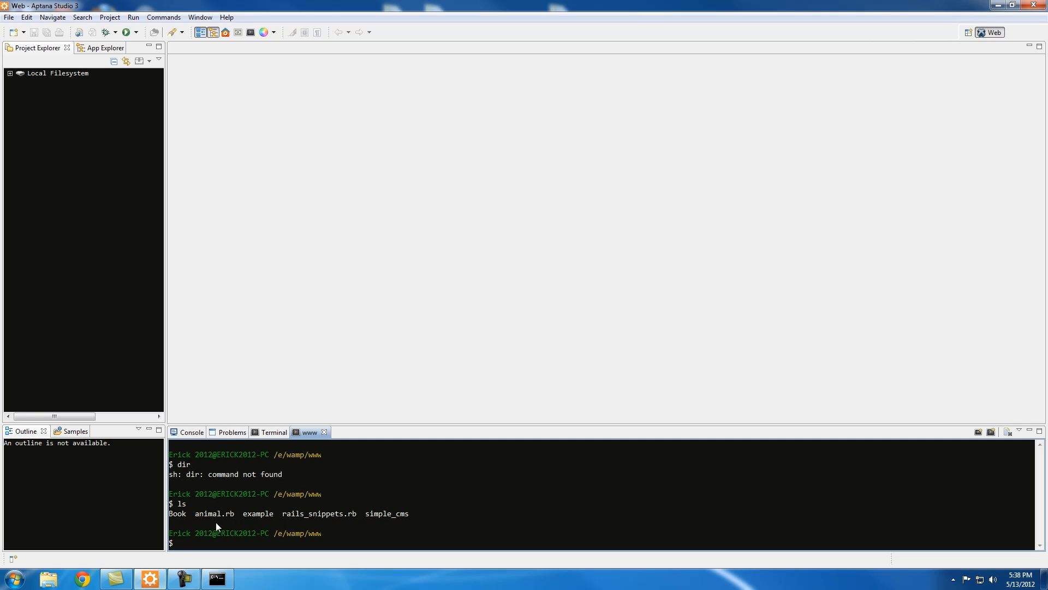
{"action": "left_click", "coordinate": [218, 579]}
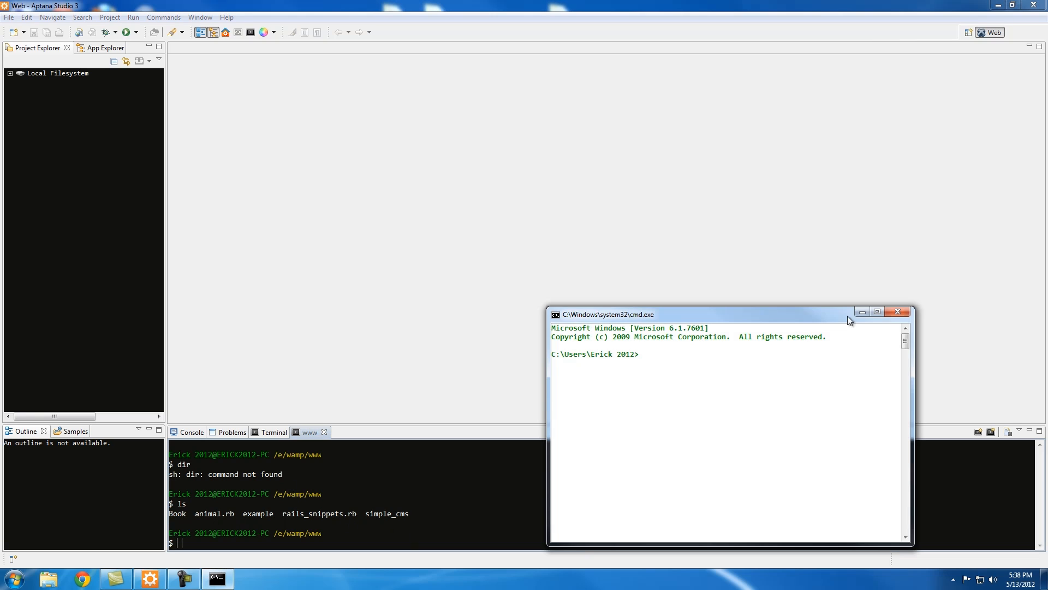
{"action": "left_click", "coordinate": [897, 311]}
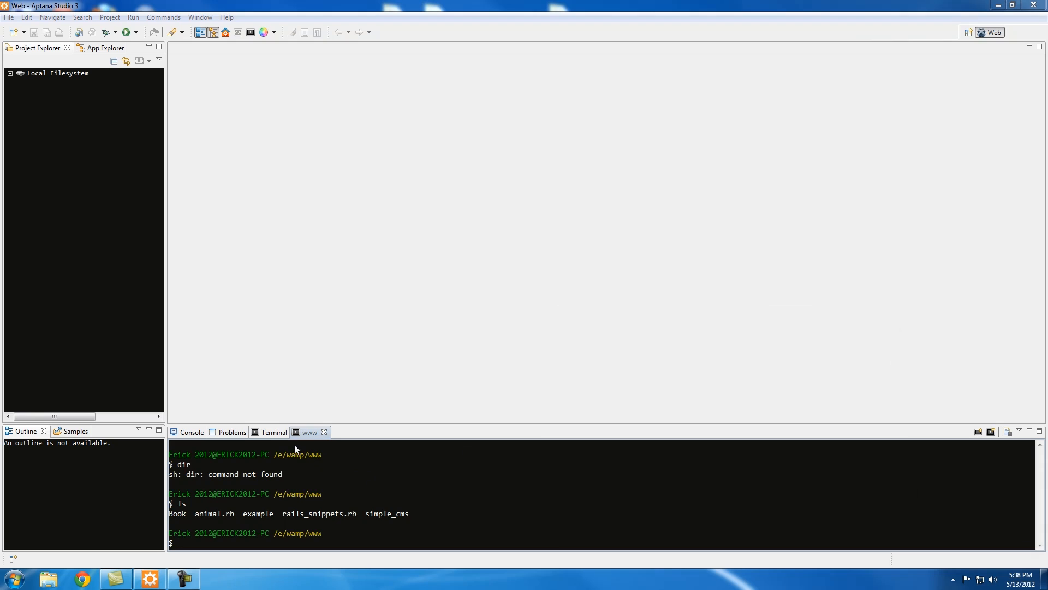
{"action": "mouse_move", "coordinate": [326, 432]}
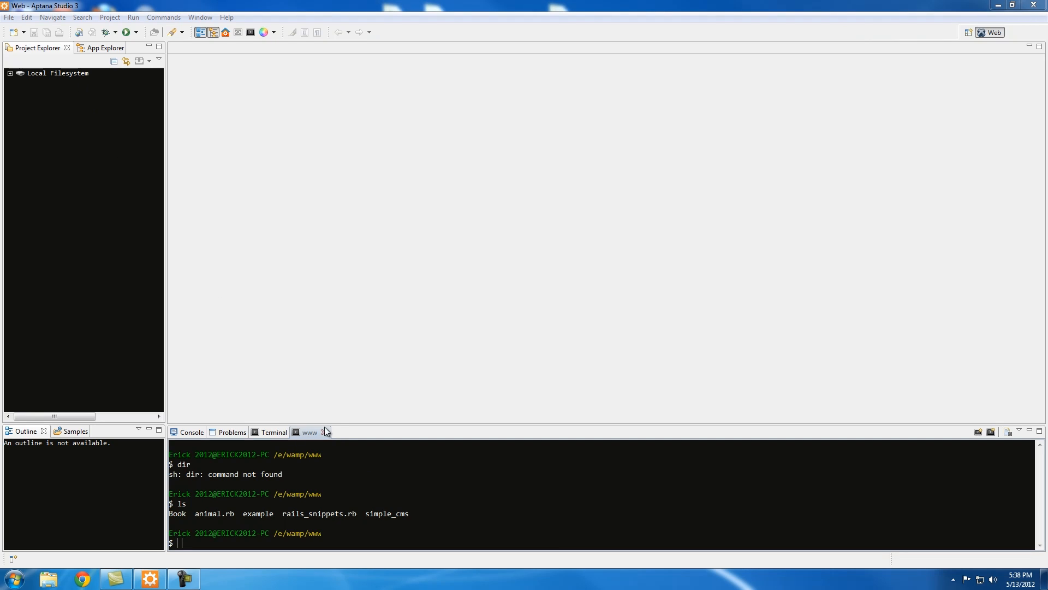
{"action": "mouse_move", "coordinate": [325, 433]}
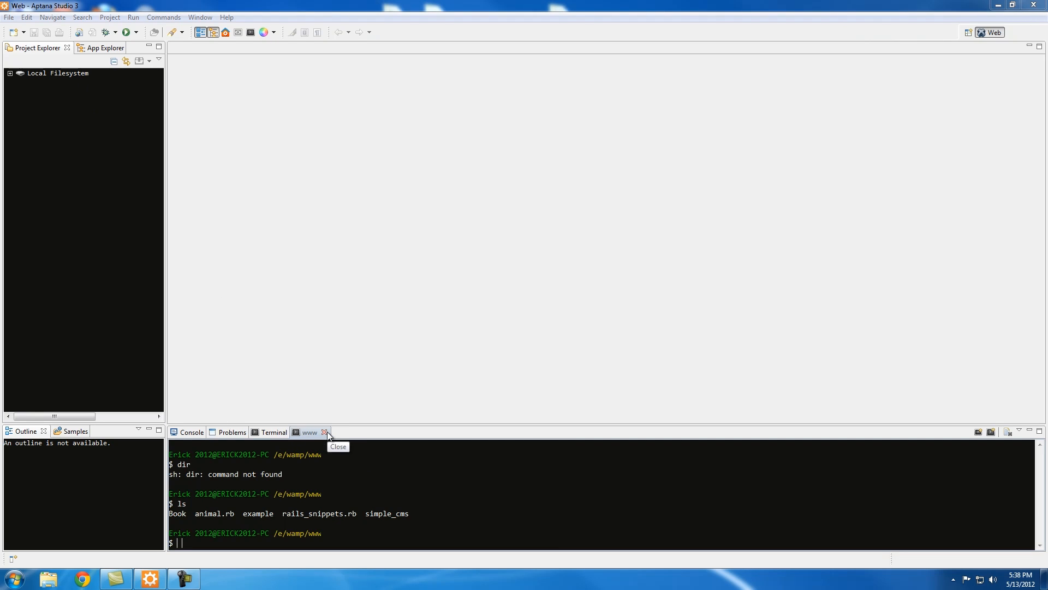
{"action": "left_click", "coordinate": [325, 432]}
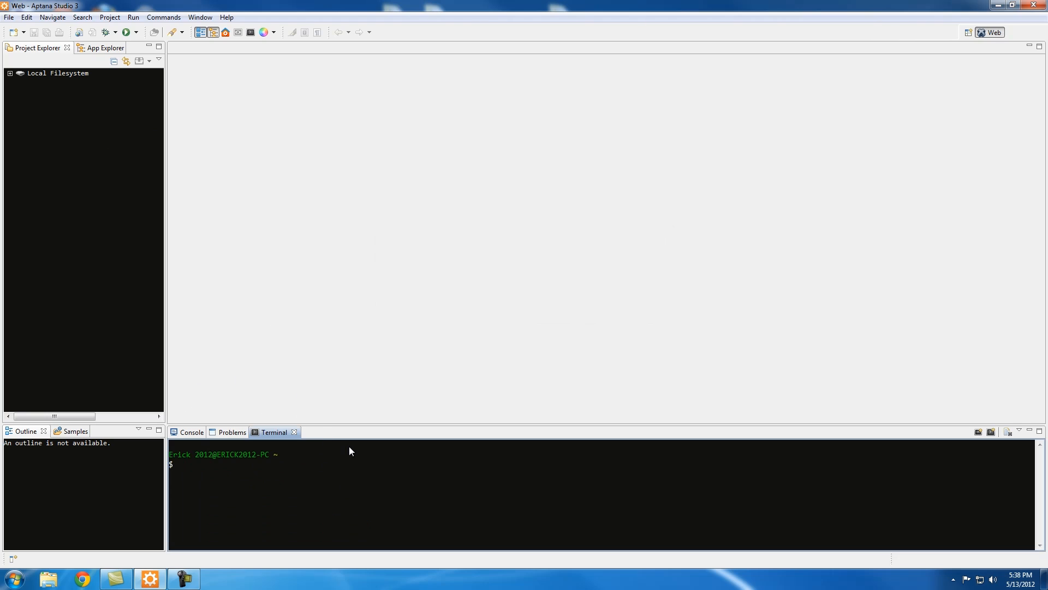
{"action": "mouse_move", "coordinate": [75, 177]}
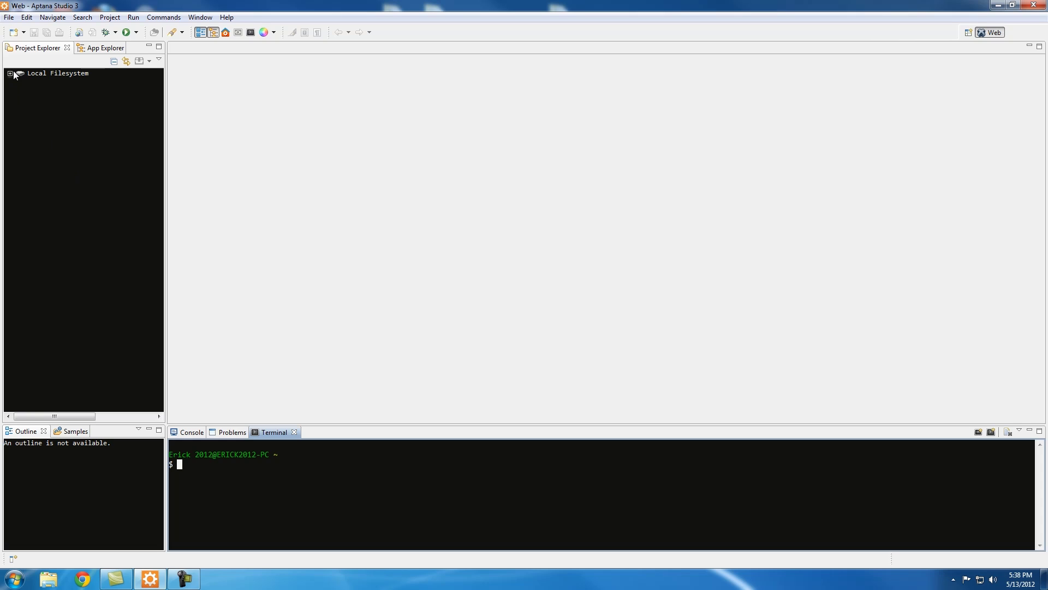
Open a terminal on E:\wamp\www from the Local Filesystem tree, then collapse the tree.
{"action": "left_click", "coordinate": [10, 74]}
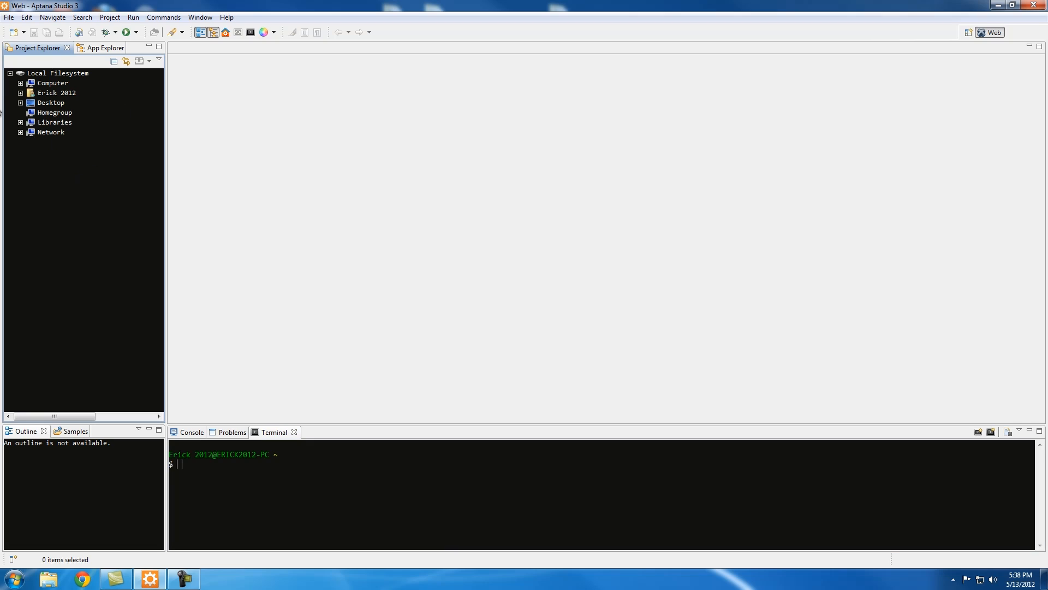
{"action": "mouse_move", "coordinate": [44, 76]}
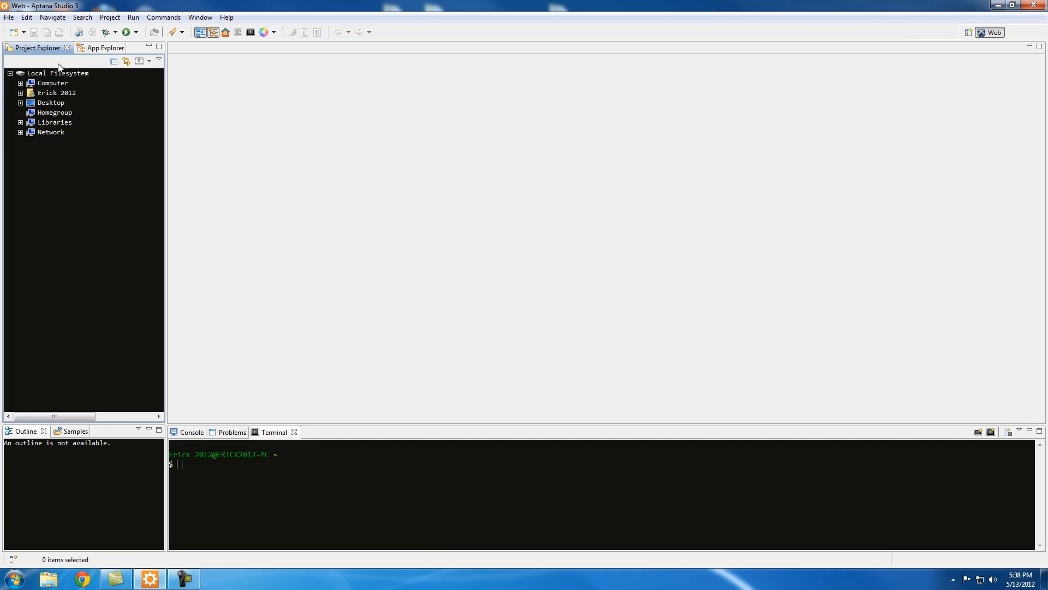
{"action": "left_click", "coordinate": [54, 92]}
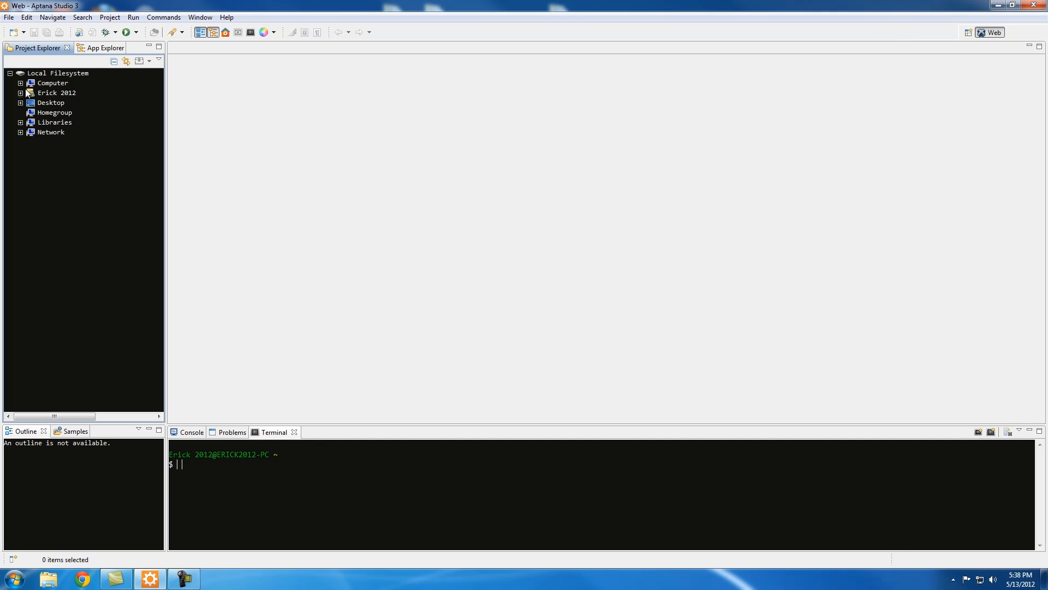
{"action": "left_click", "coordinate": [20, 83]}
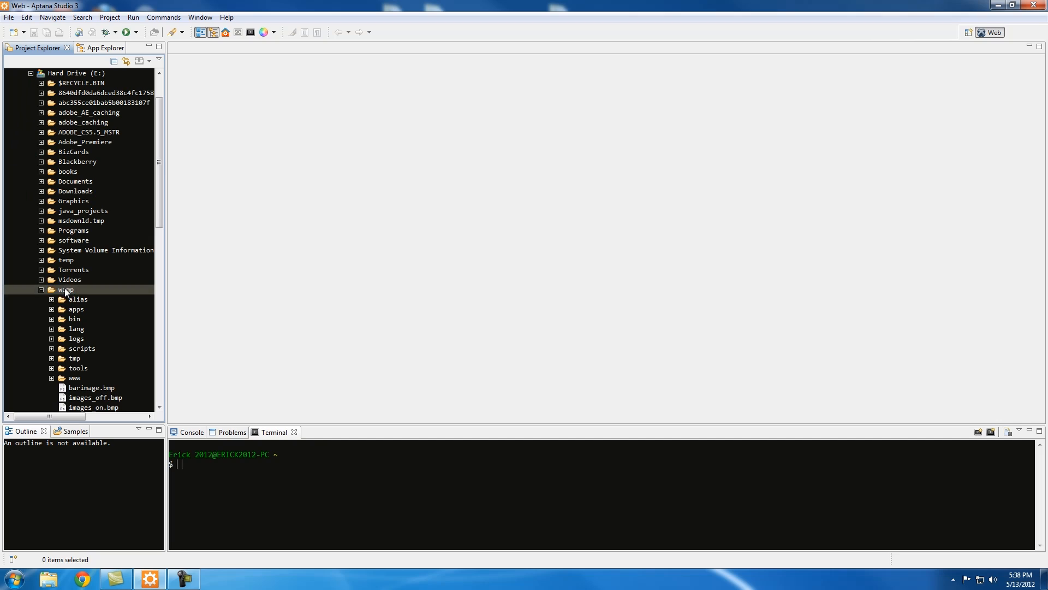
{"action": "left_click", "coordinate": [74, 161]}
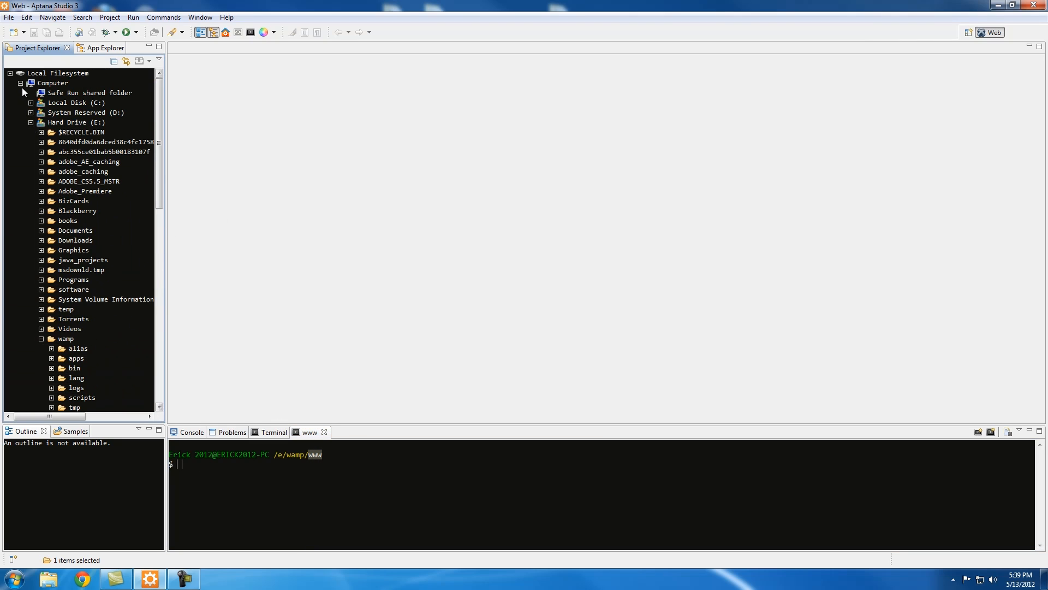
{"action": "left_click", "coordinate": [18, 82]}
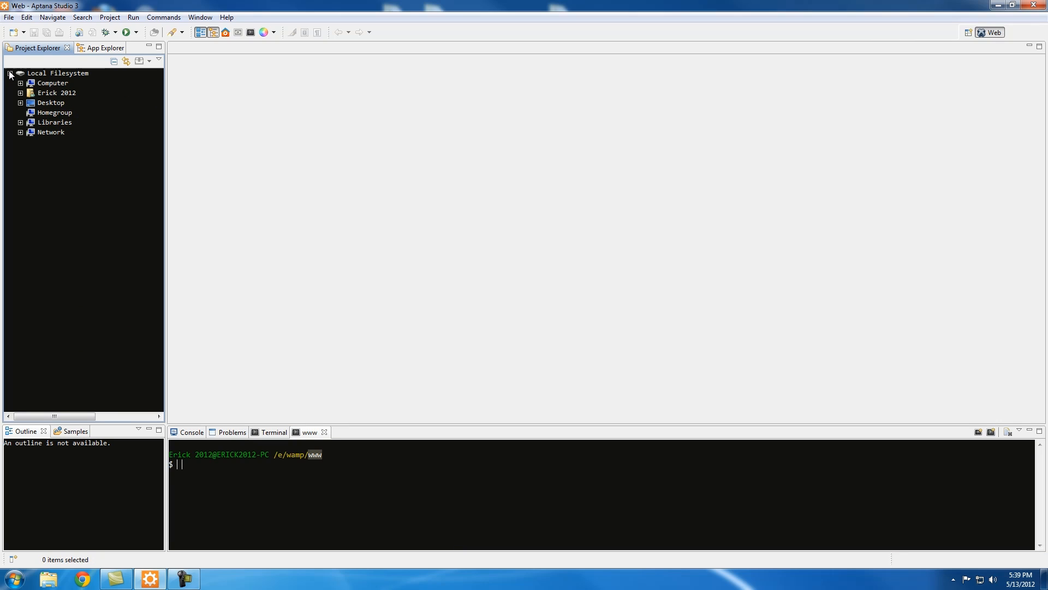
{"action": "left_click", "coordinate": [8, 74]}
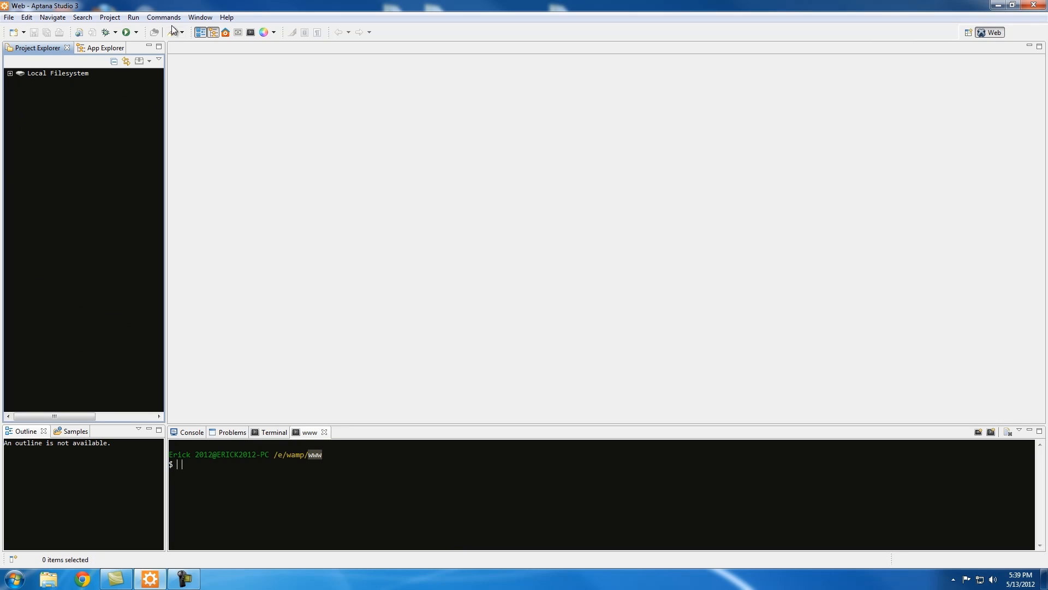
Open Window > Preferences and expand Aptana Studio and General to reach Appearance.
{"action": "left_click", "coordinate": [201, 17]}
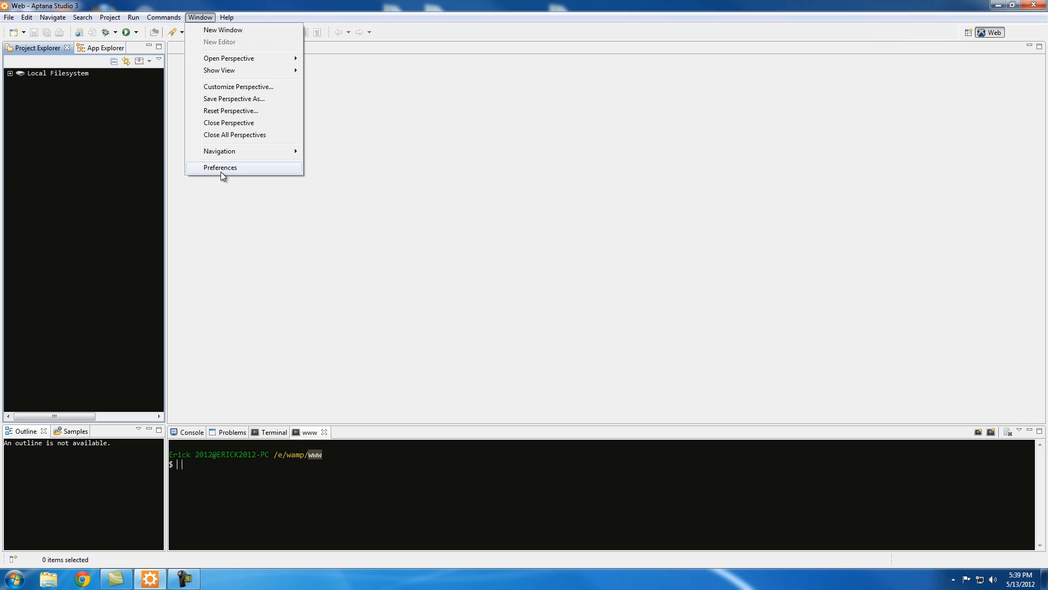
{"action": "left_click", "coordinate": [220, 168]}
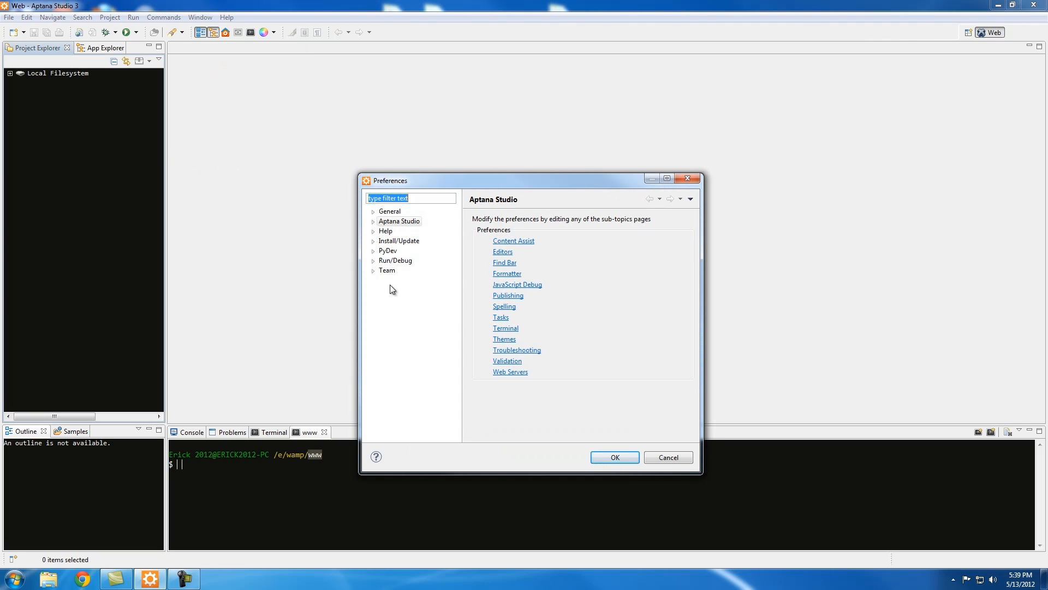
{"action": "left_click", "coordinate": [373, 220]}
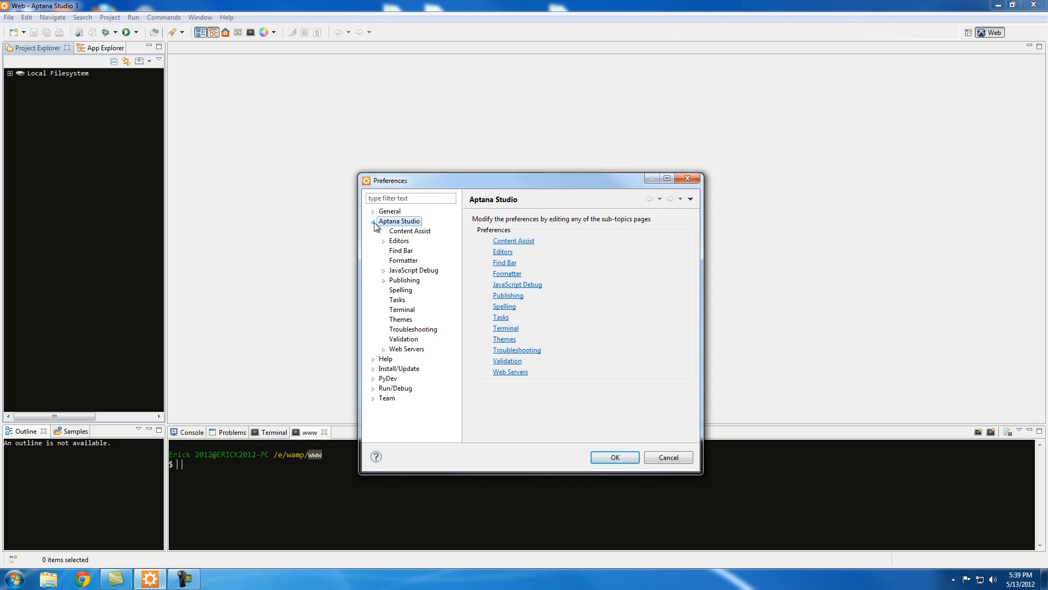
{"action": "left_click", "coordinate": [373, 211]}
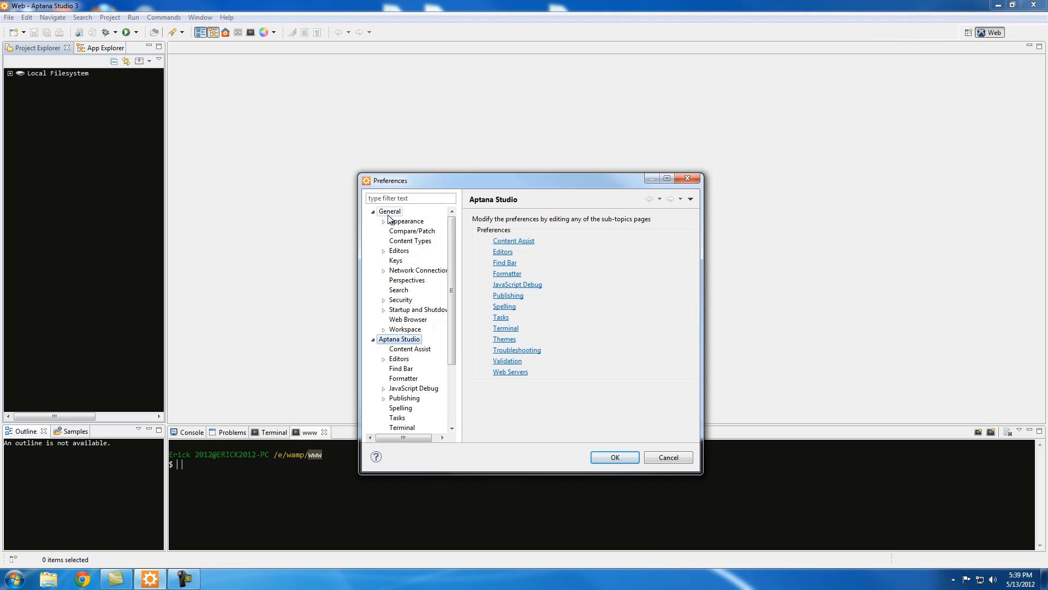
{"action": "left_click", "coordinate": [406, 221]}
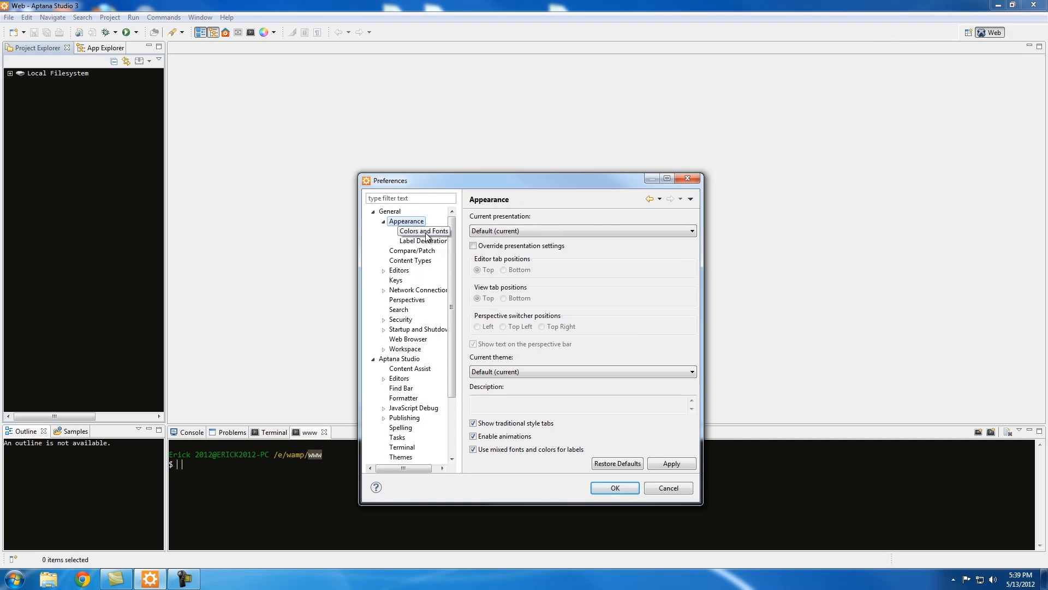
Inspect the Basic Text Font (Consolas 11) under Colors and Fonts, then return to Appearance.
{"action": "left_click", "coordinate": [423, 231]}
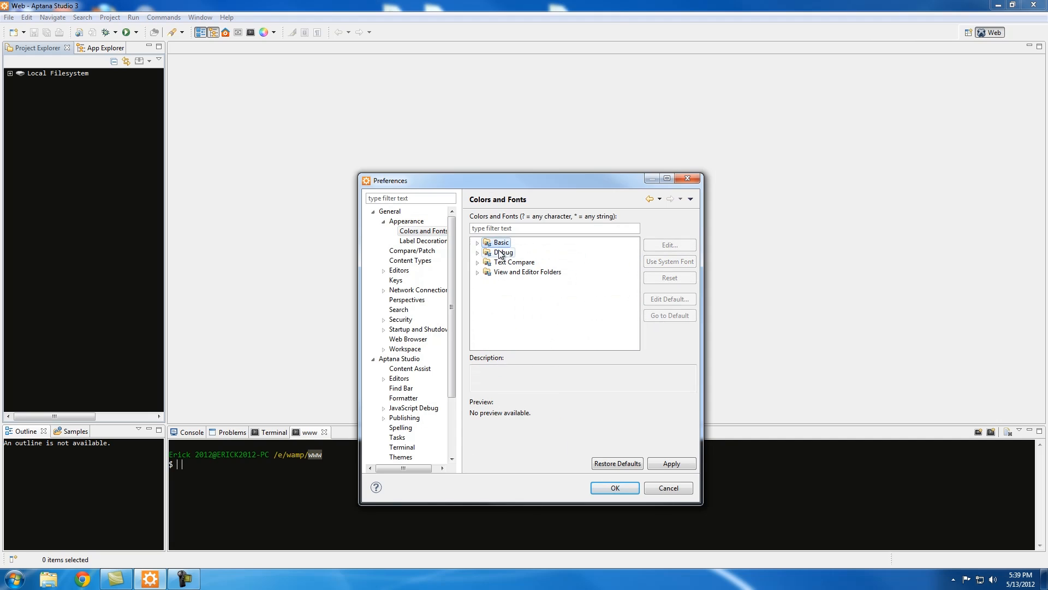
{"action": "left_click", "coordinate": [477, 243]}
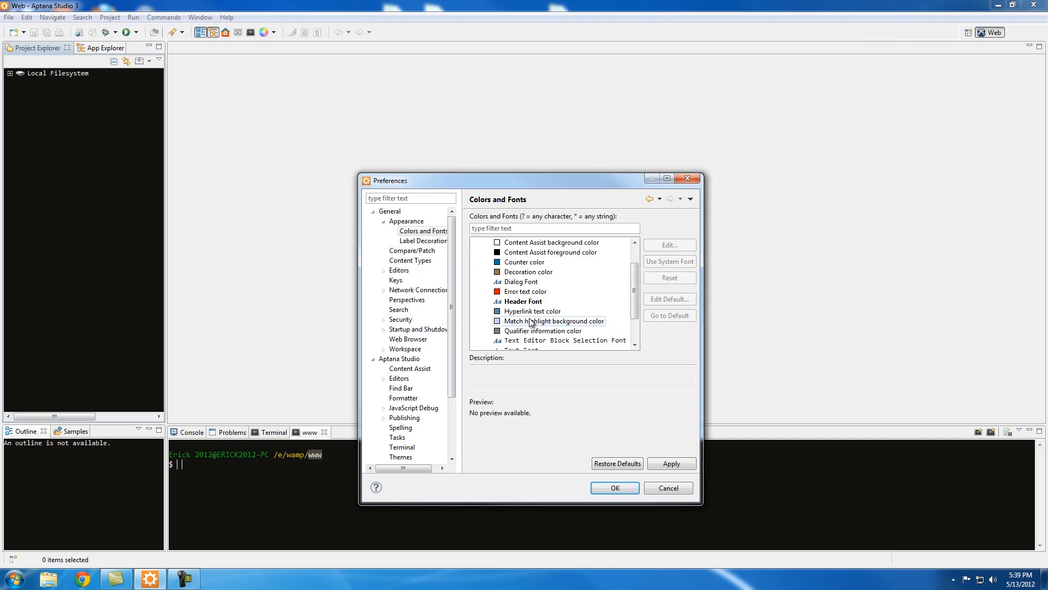
{"action": "left_click", "coordinate": [516, 310]}
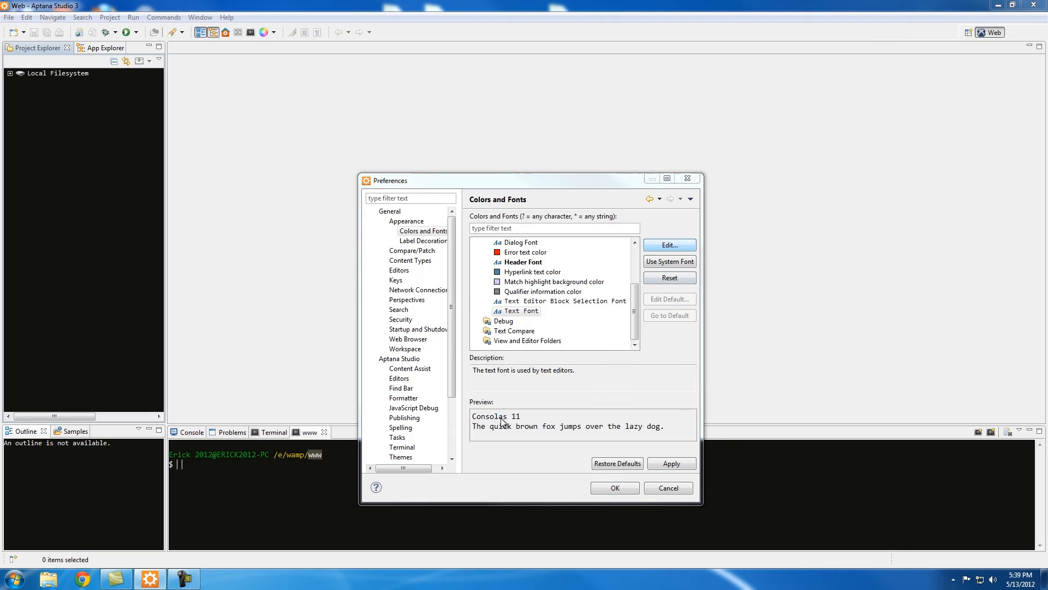
{"action": "left_click", "coordinate": [669, 245]}
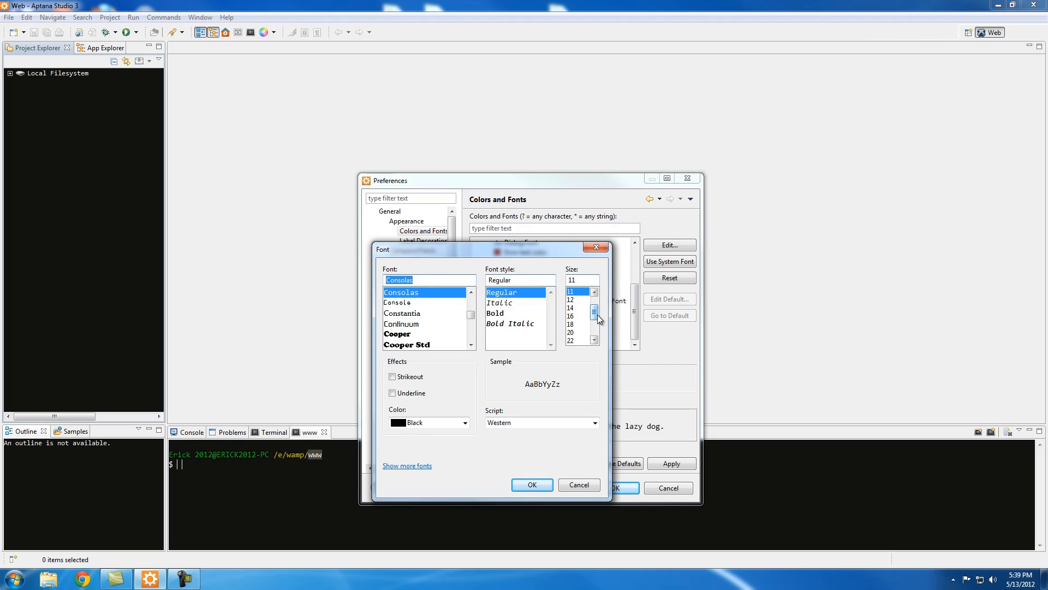
{"action": "mouse_move", "coordinate": [594, 314]}
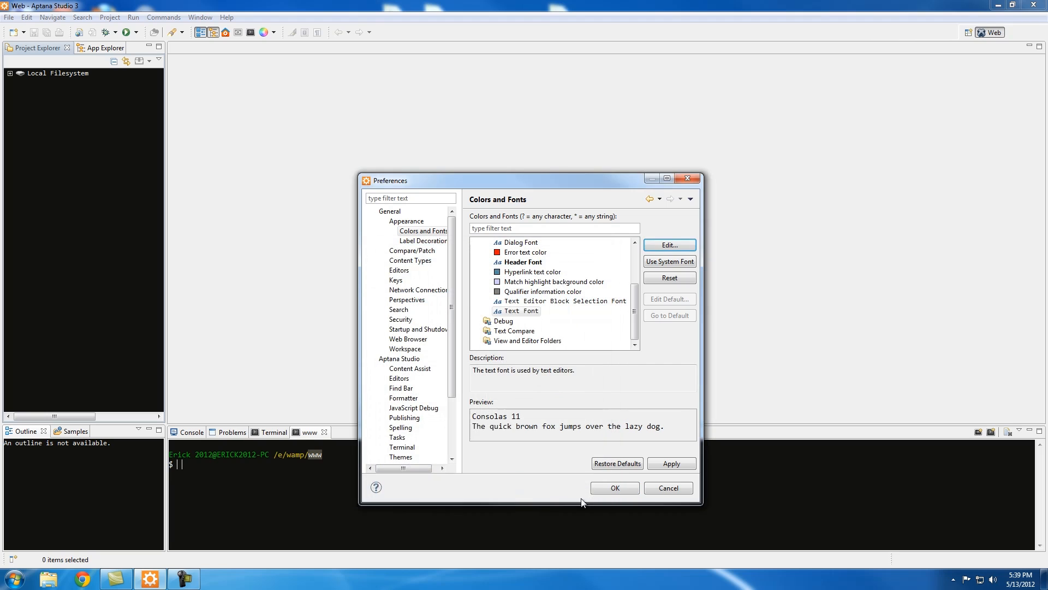
{"action": "left_click", "coordinate": [406, 221]}
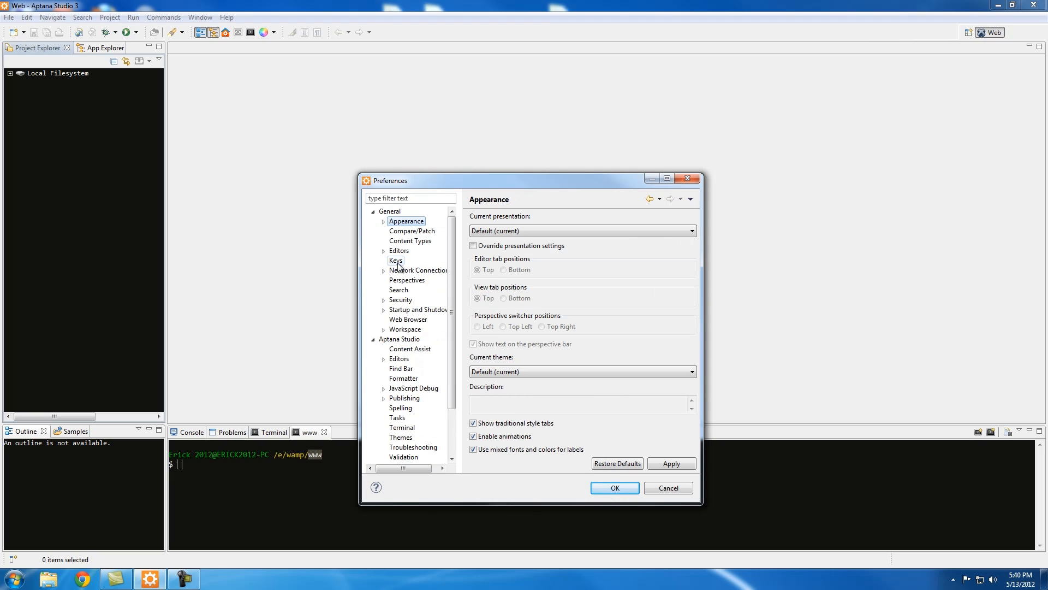
Filter General > Keys by 'new' and check the New (Folder) and New (PHP Project) bindings.
{"action": "left_click", "coordinate": [396, 261]}
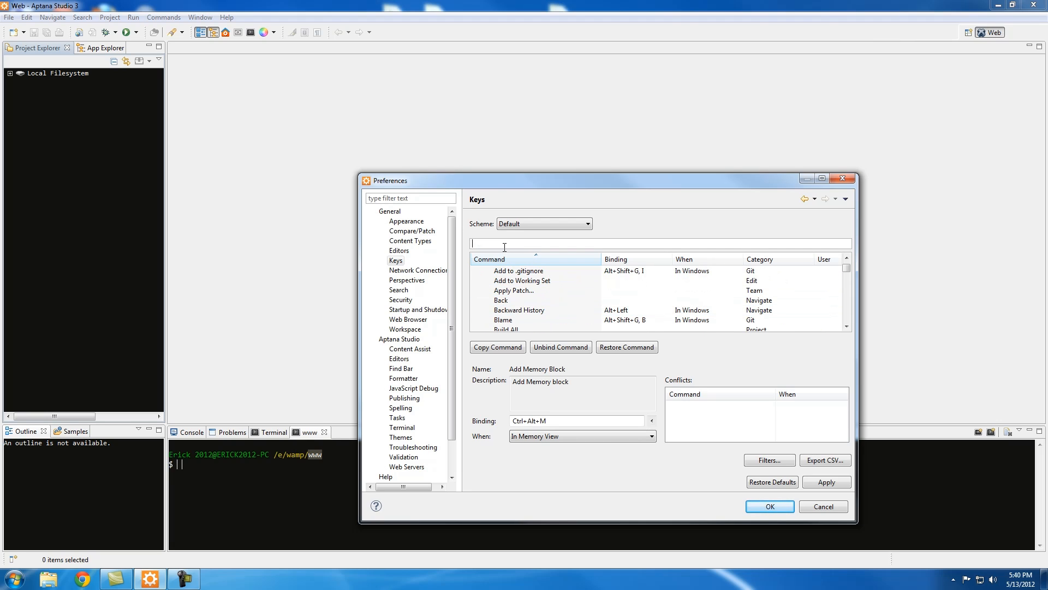
{"action": "type", "text": "new"}
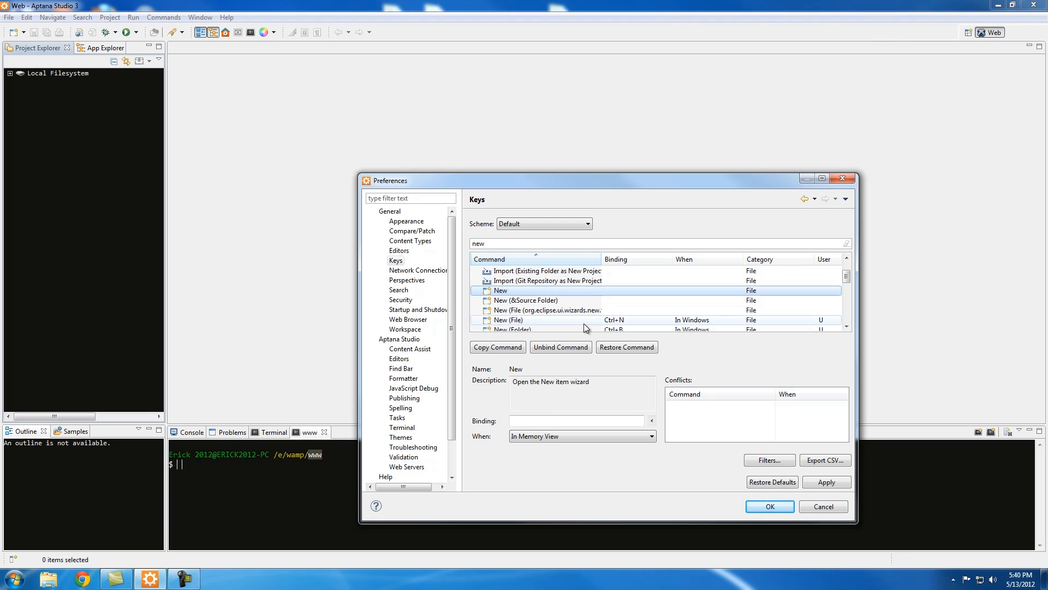
{"action": "mouse_move", "coordinate": [616, 321]}
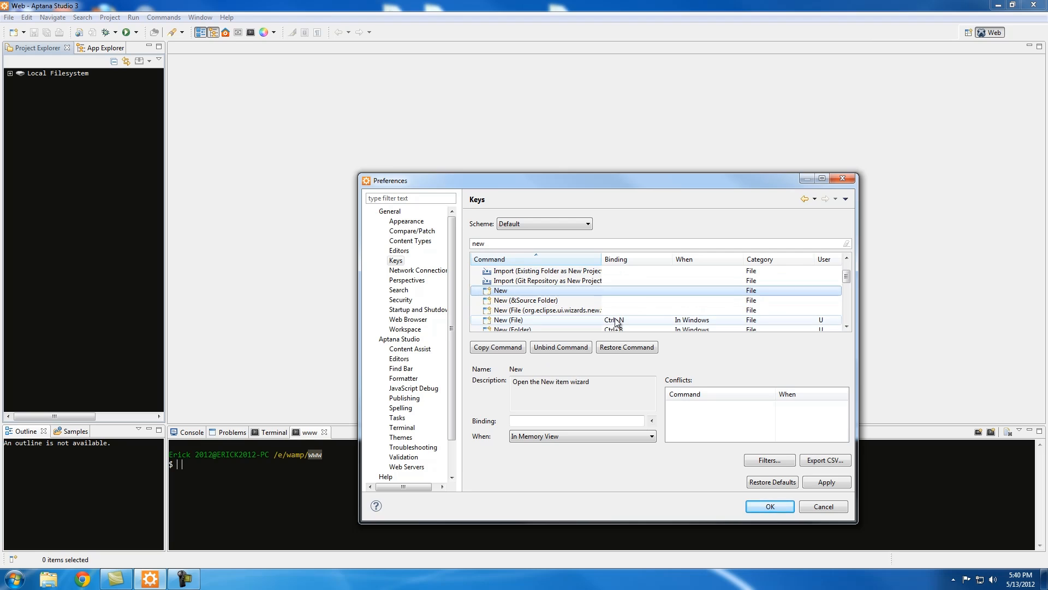
{"action": "mouse_move", "coordinate": [625, 319]}
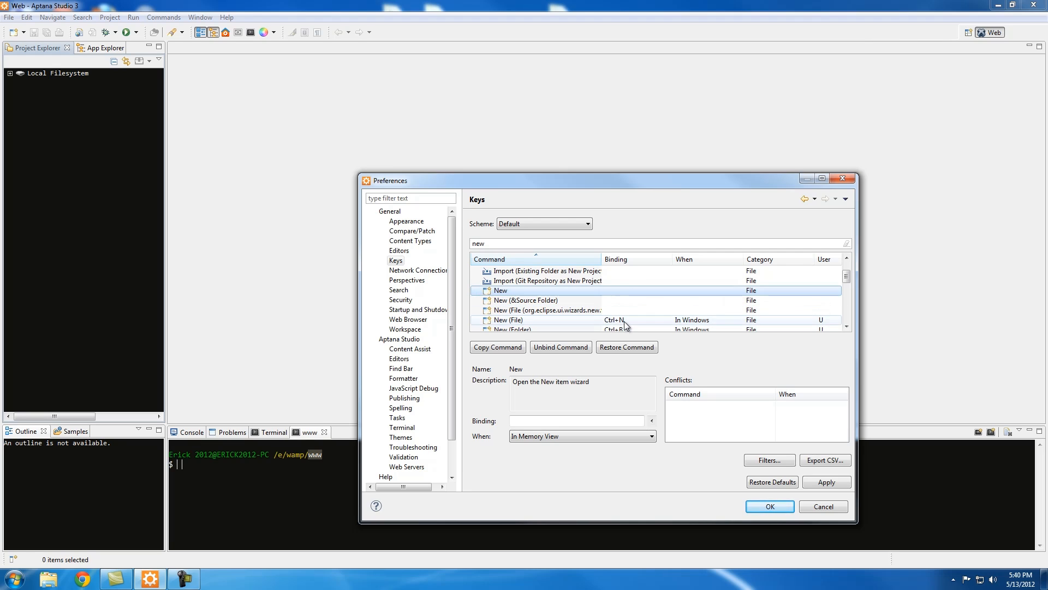
{"action": "mouse_move", "coordinate": [620, 290]}
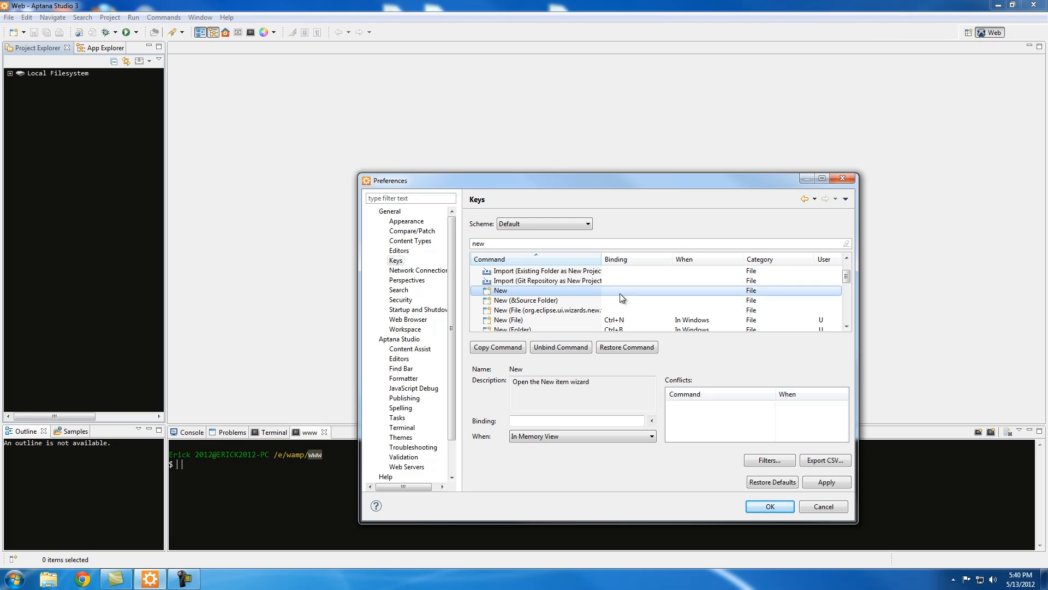
{"action": "mouse_move", "coordinate": [526, 320]}
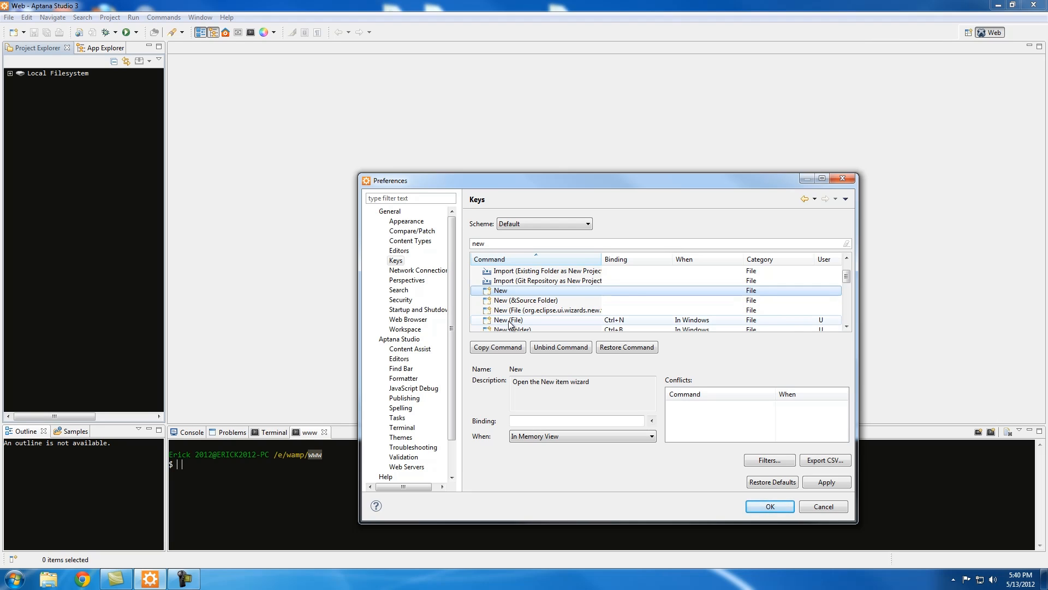
{"action": "left_click", "coordinate": [510, 300]}
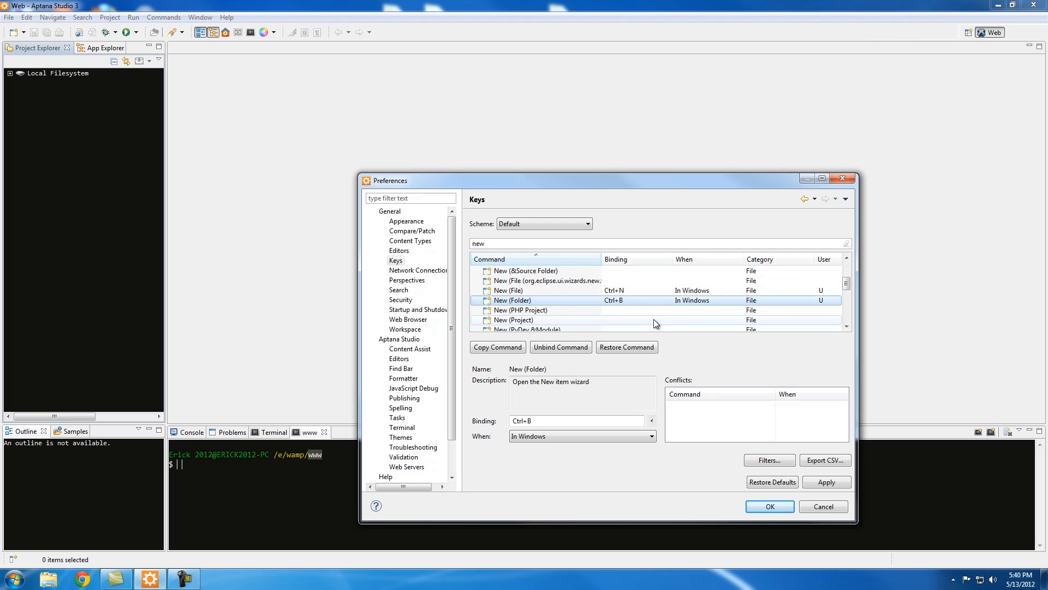
{"action": "mouse_move", "coordinate": [825, 460]}
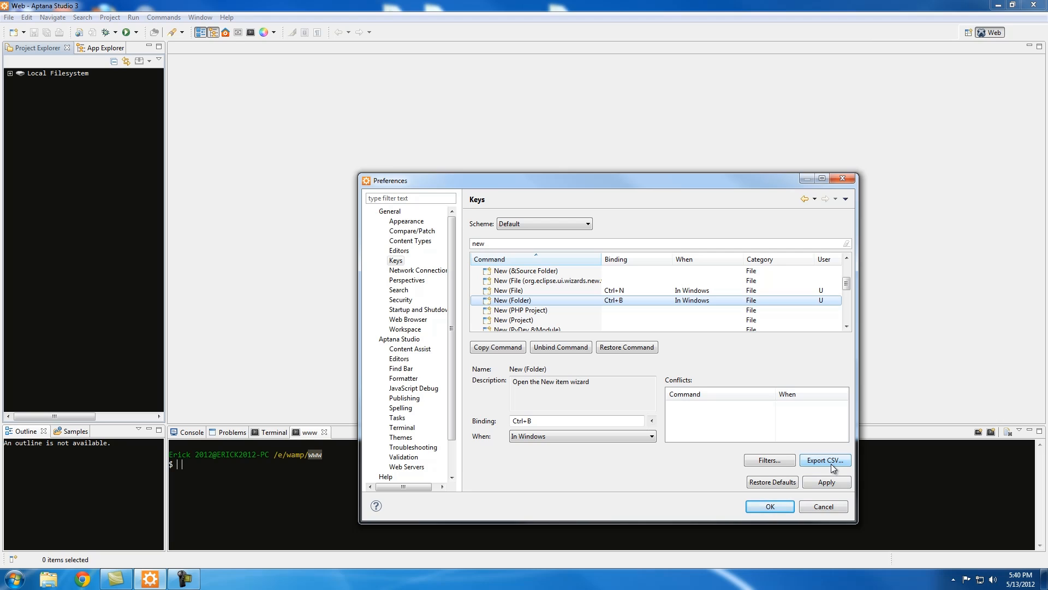
{"action": "left_click", "coordinate": [522, 309]}
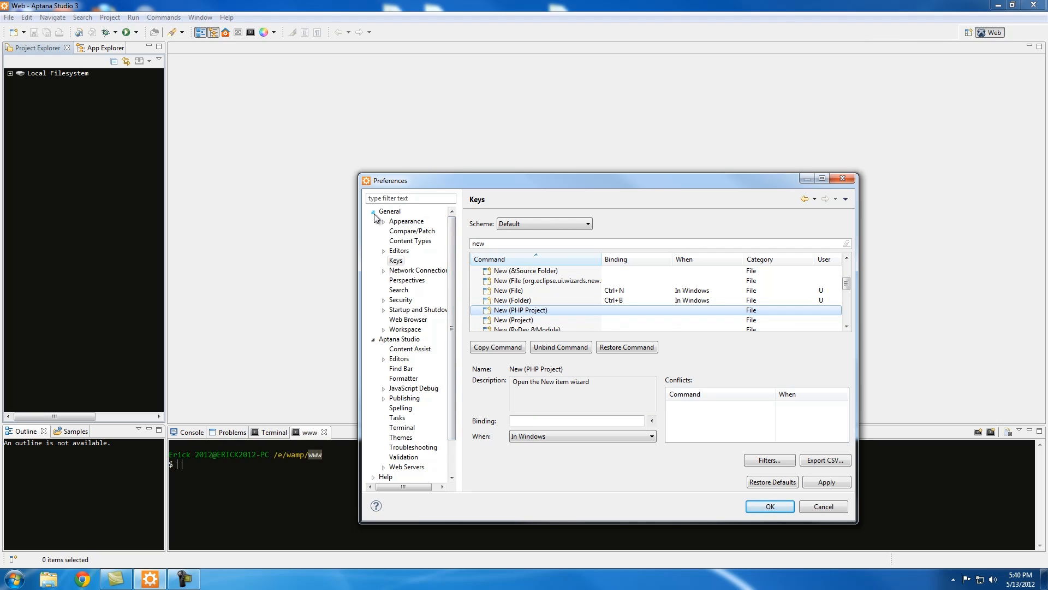
In Aptana Studio > Themes, preview the IDLE, Aptana Studio 2.x and Aptana Studio themes.
{"action": "left_click", "coordinate": [373, 211]}
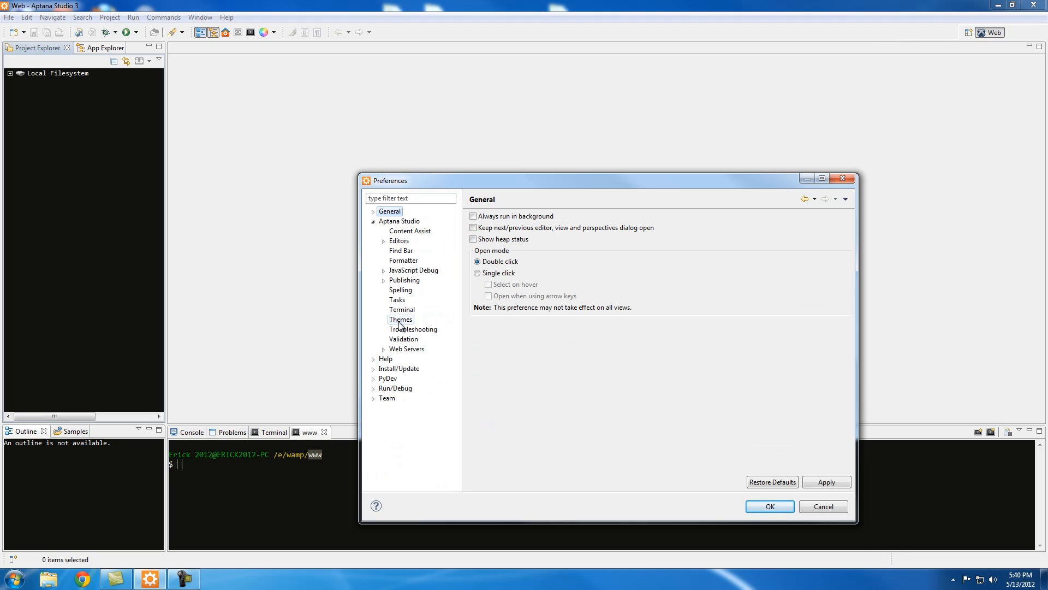
{"action": "left_click", "coordinate": [400, 319]}
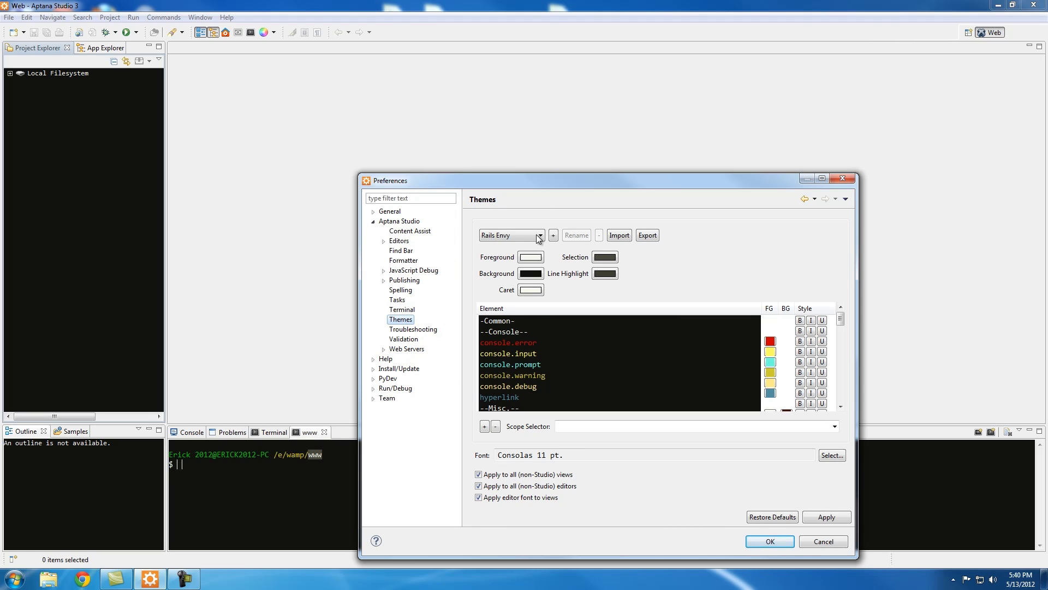
{"action": "left_click", "coordinate": [540, 235]}
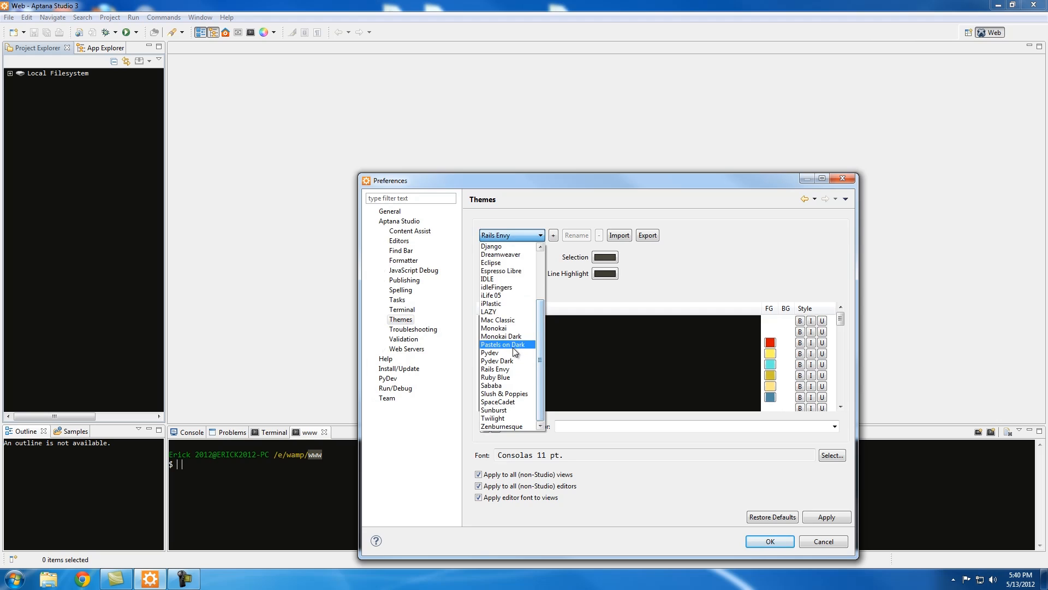
{"action": "left_click", "coordinate": [487, 279]}
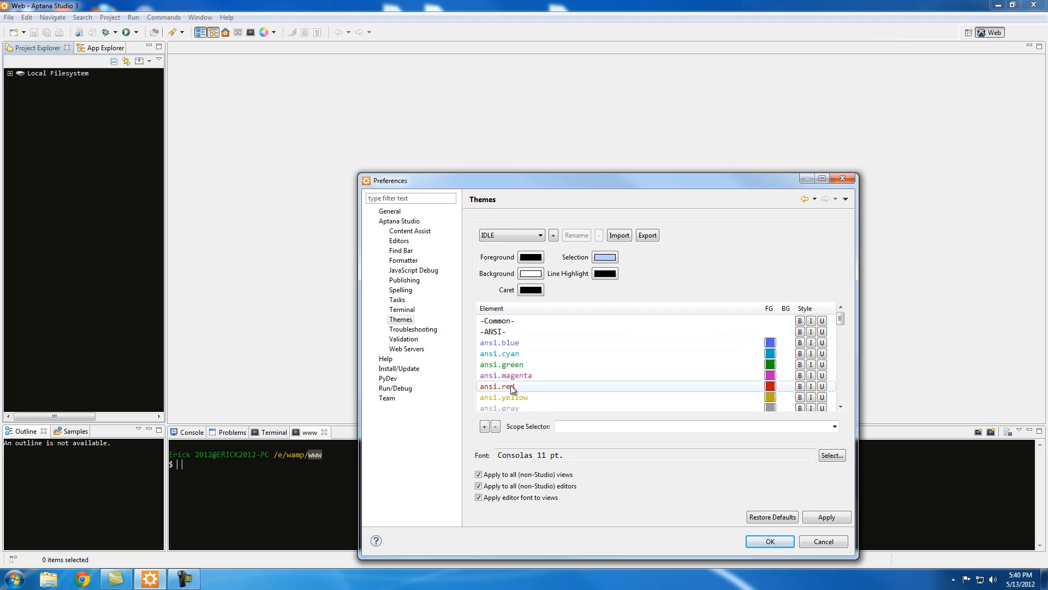
{"action": "left_click", "coordinate": [538, 235]}
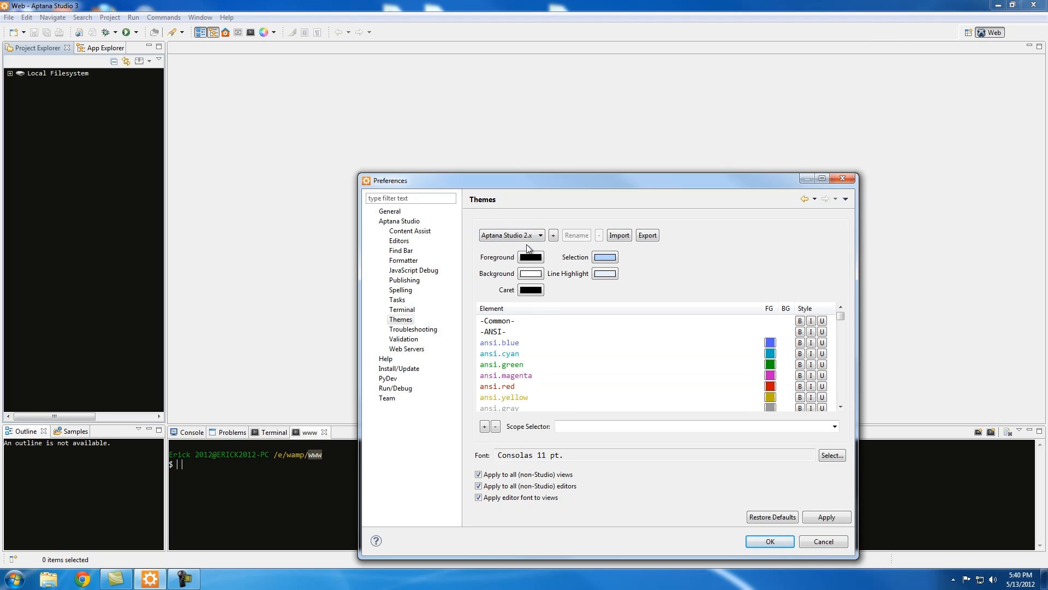
{"action": "left_click", "coordinate": [540, 235]}
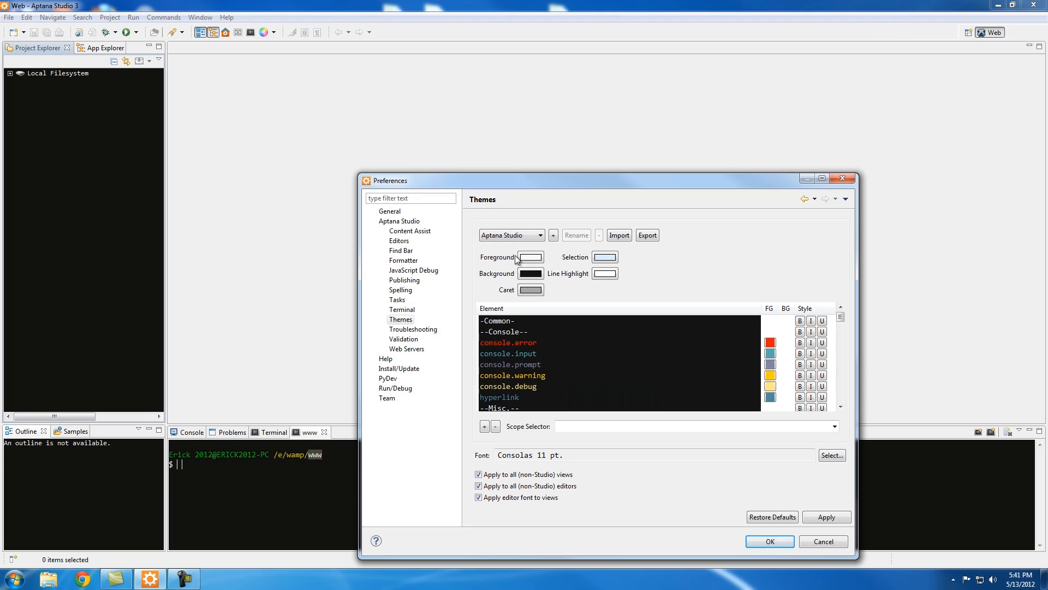
Reselect the Rails Envy theme and close Preferences.
{"action": "left_click", "coordinate": [540, 235]}
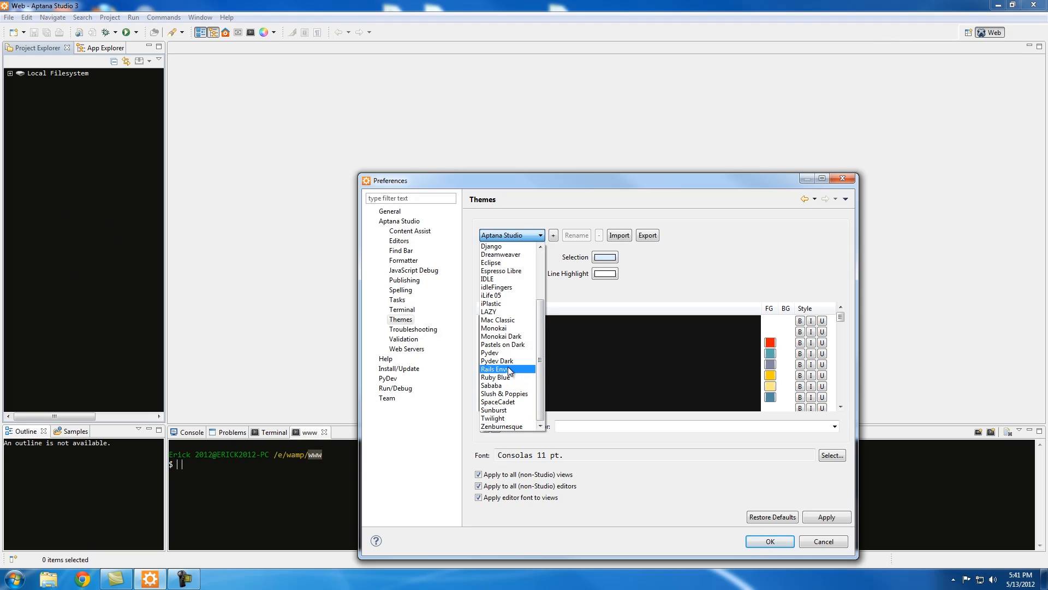
{"action": "left_click", "coordinate": [498, 368]}
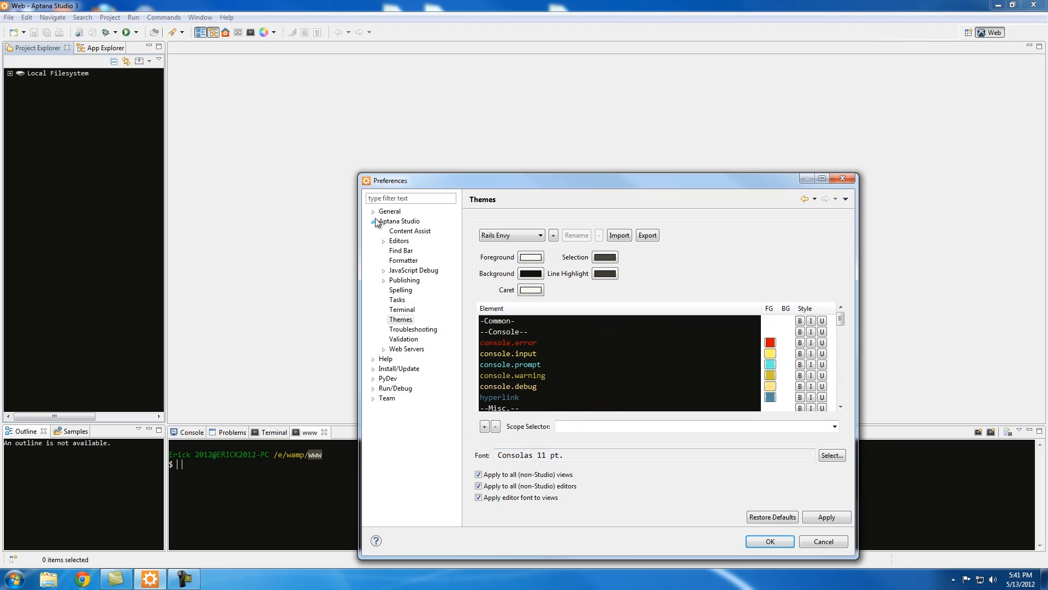
{"action": "left_click", "coordinate": [372, 221]}
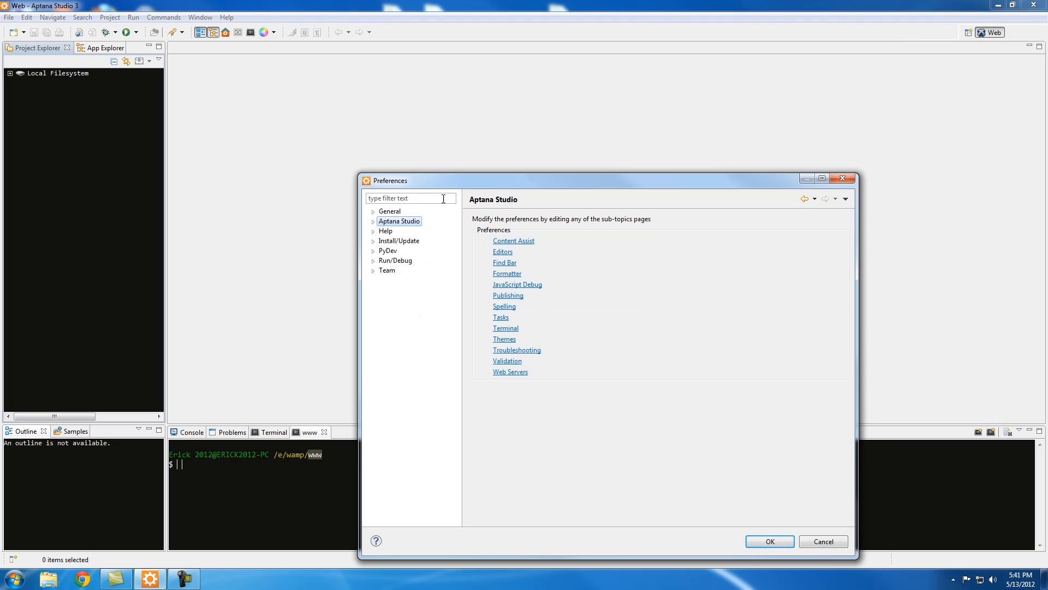
{"action": "left_click", "coordinate": [373, 212]}
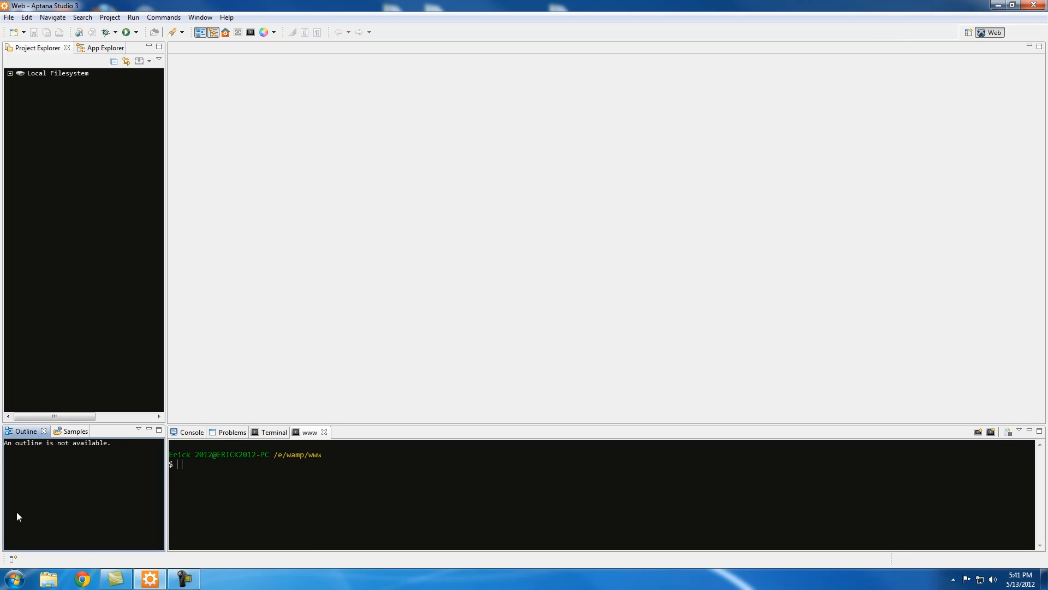
{"action": "mouse_move", "coordinate": [81, 496]}
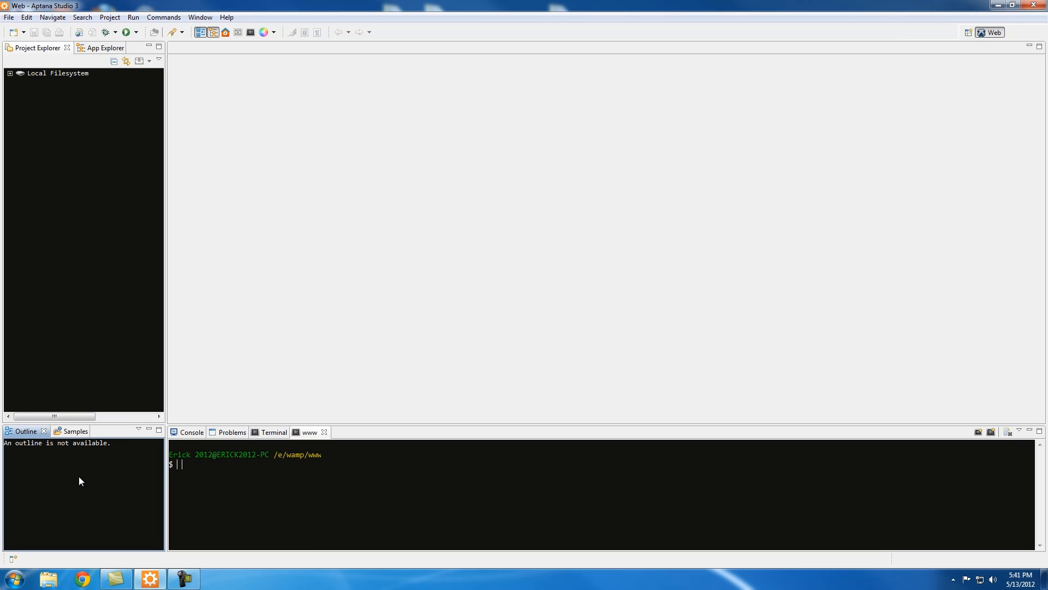
{"action": "mouse_move", "coordinate": [50, 468]}
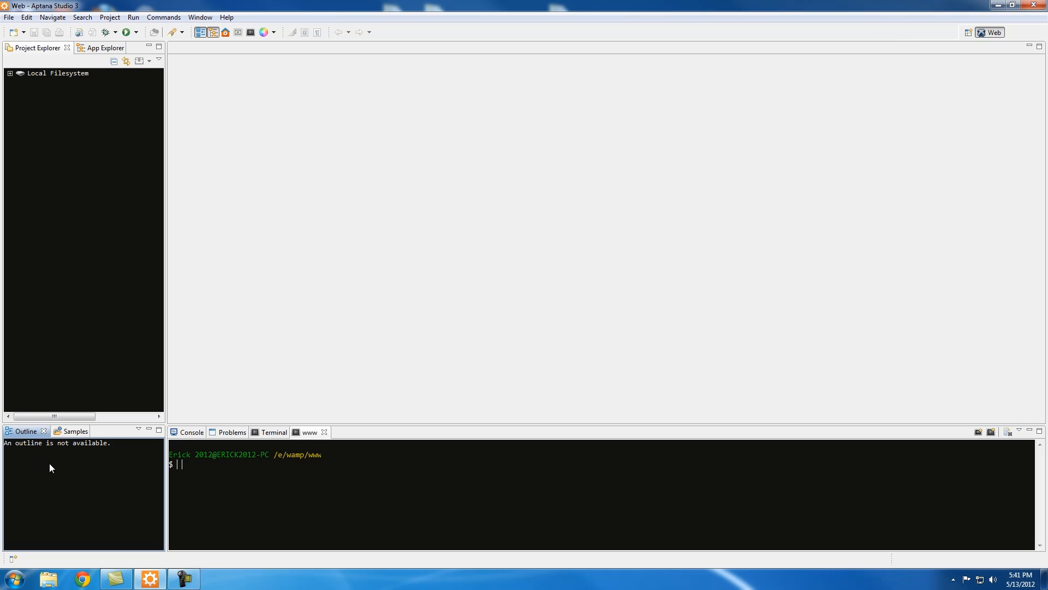
{"action": "mouse_move", "coordinate": [66, 32]}
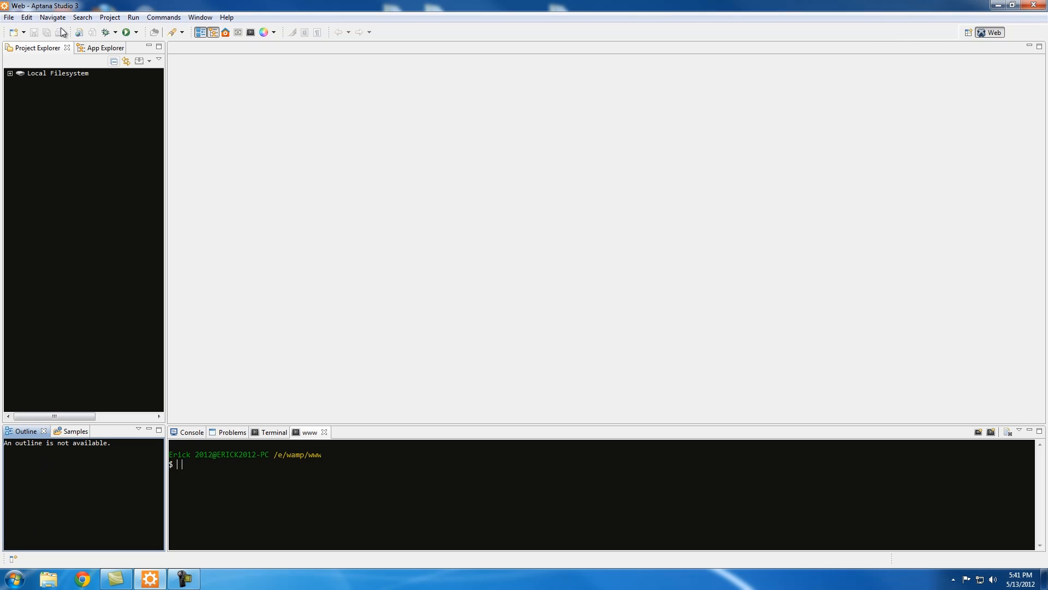
{"action": "left_click", "coordinate": [200, 17]}
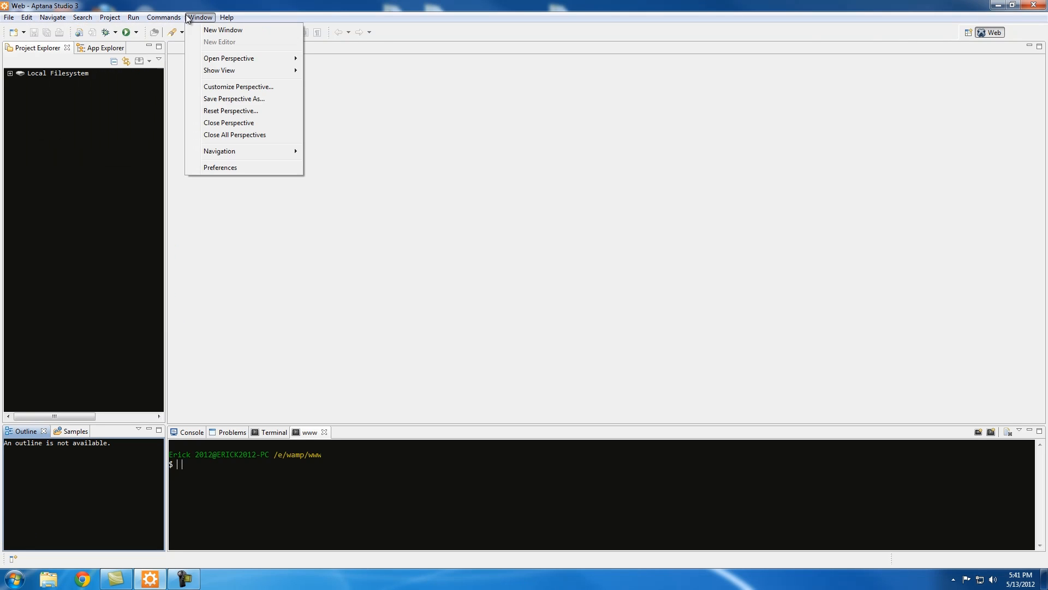
{"action": "left_click", "coordinate": [48, 17]}
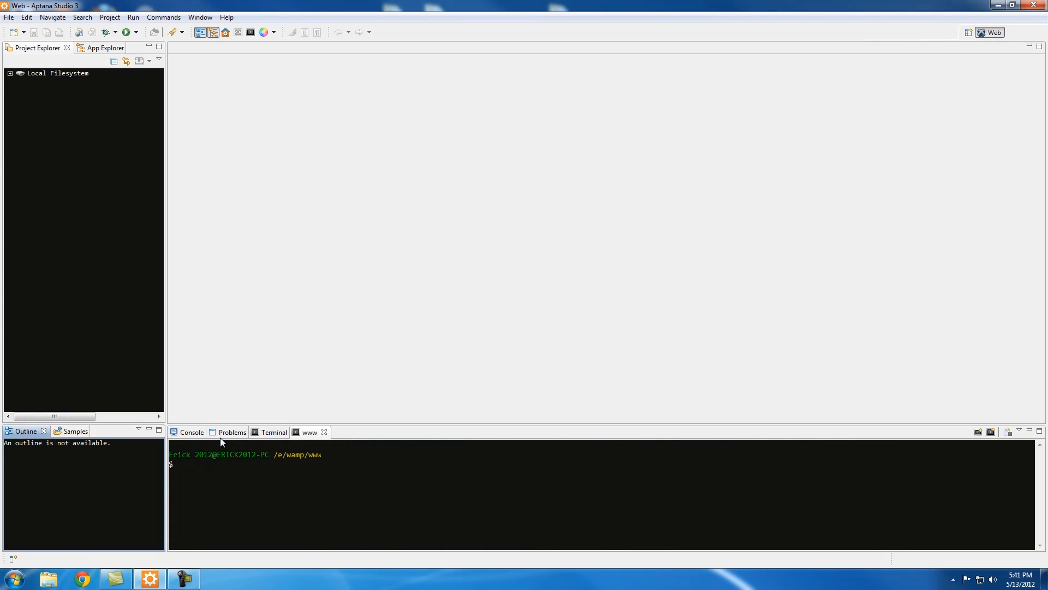
{"action": "left_click", "coordinate": [191, 432]}
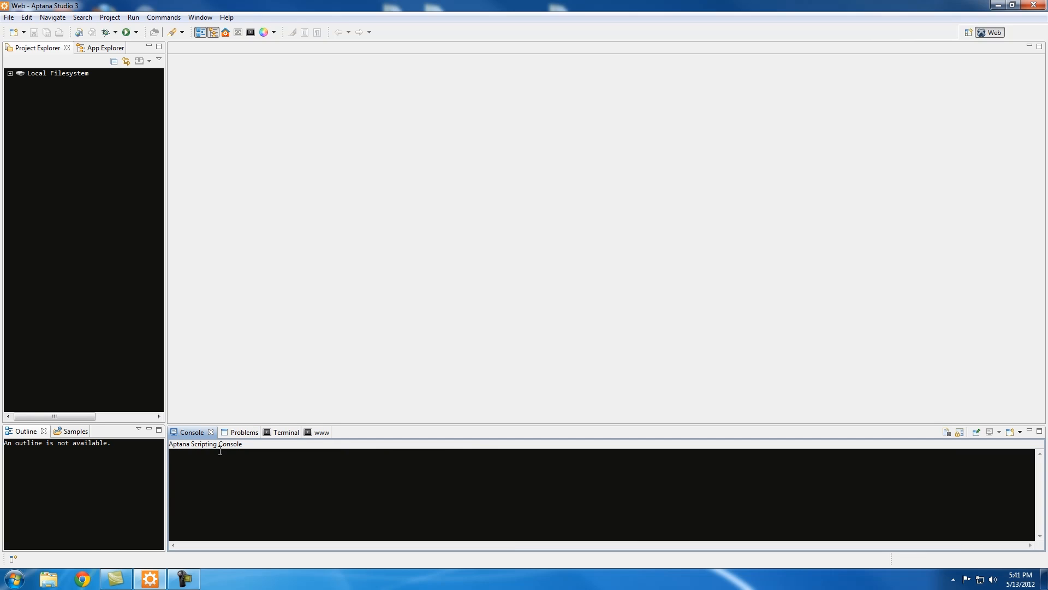
{"action": "mouse_move", "coordinate": [189, 424]}
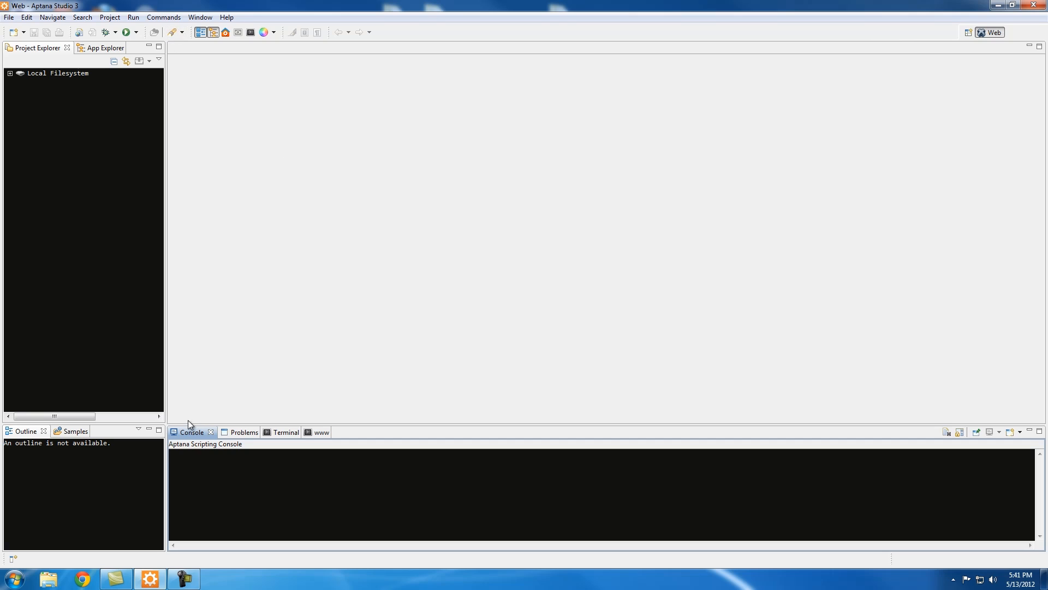
{"action": "mouse_move", "coordinate": [243, 331]}
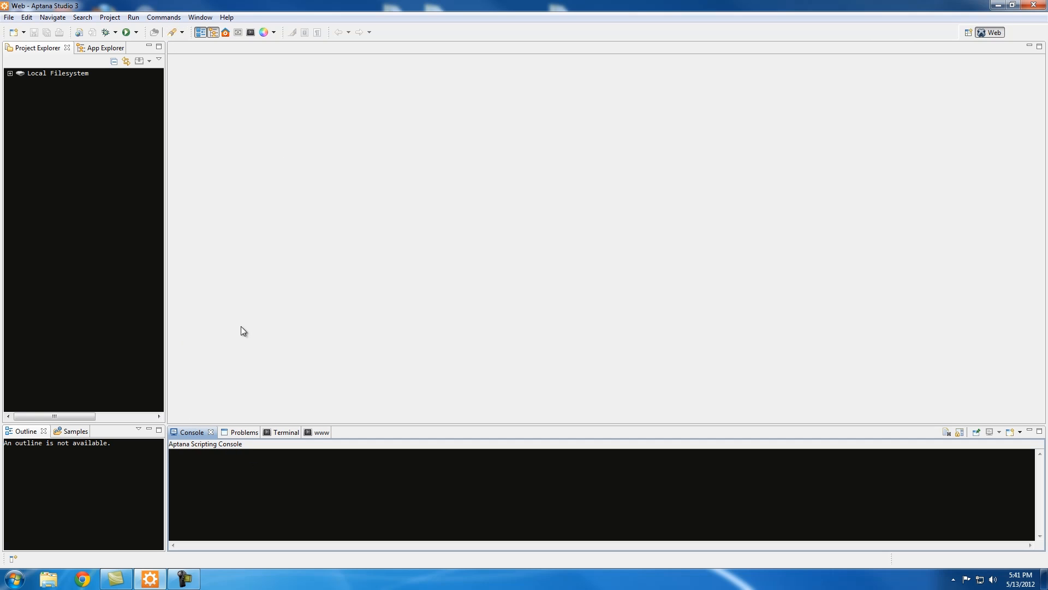
Open the Commands menu to show its Bundle Development submenu.
{"action": "left_click", "coordinate": [163, 17]}
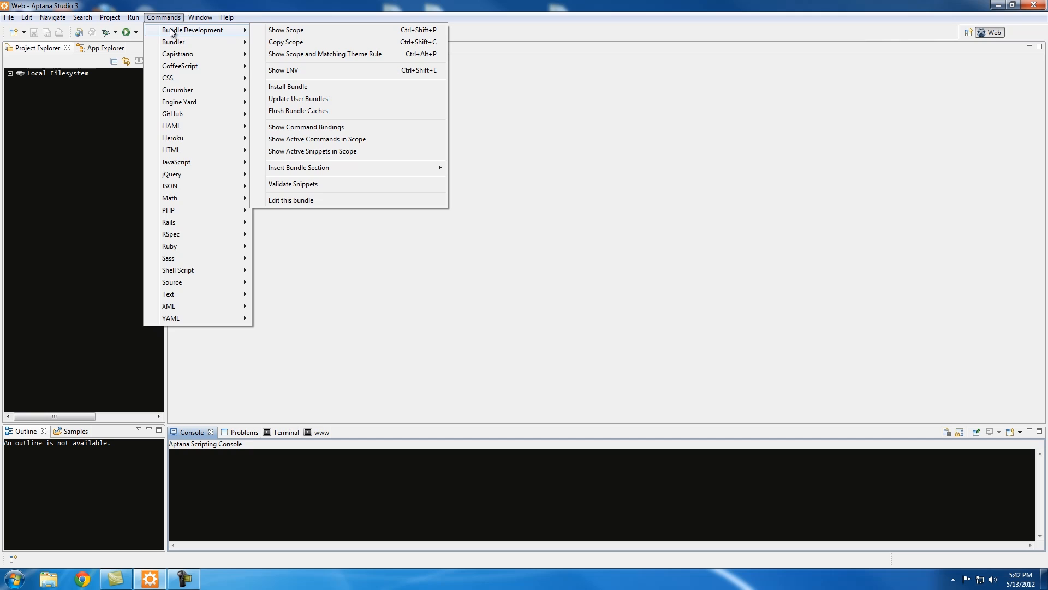
{"action": "left_click", "coordinate": [288, 87]}
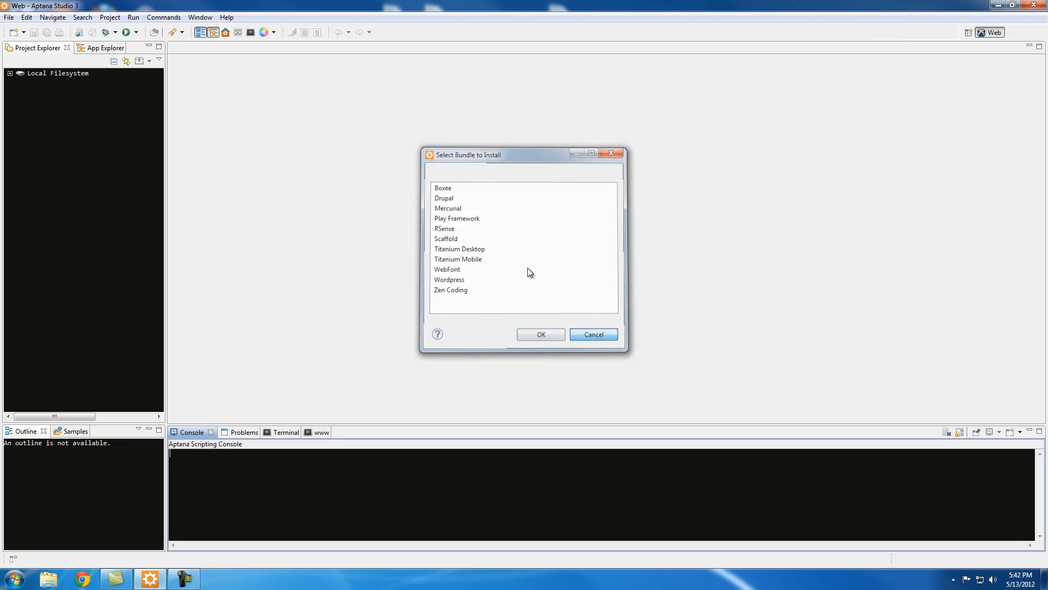
{"action": "left_click", "coordinate": [163, 17]}
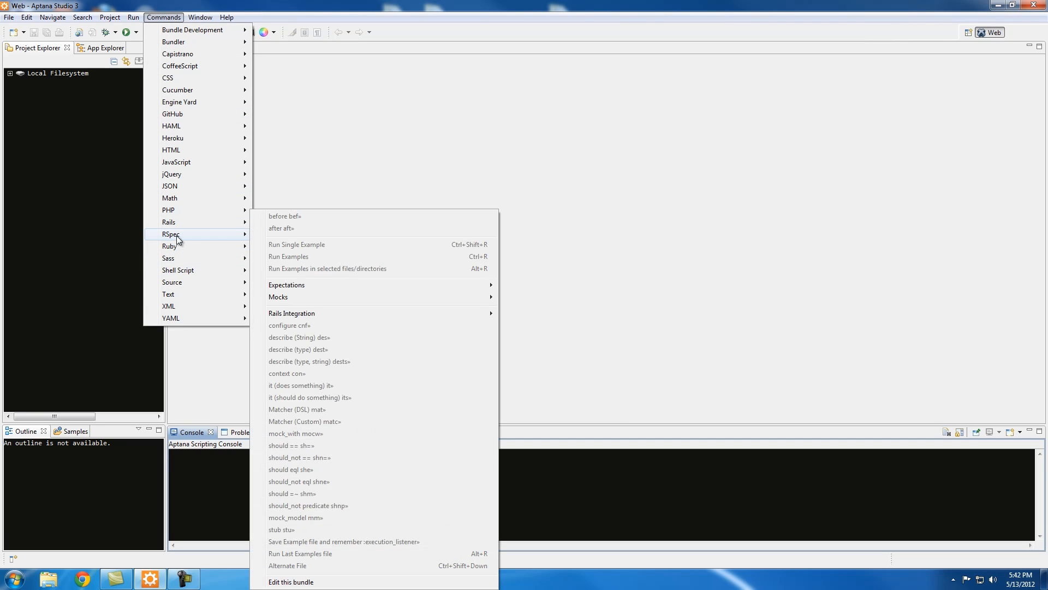
{"action": "mouse_move", "coordinate": [183, 174]}
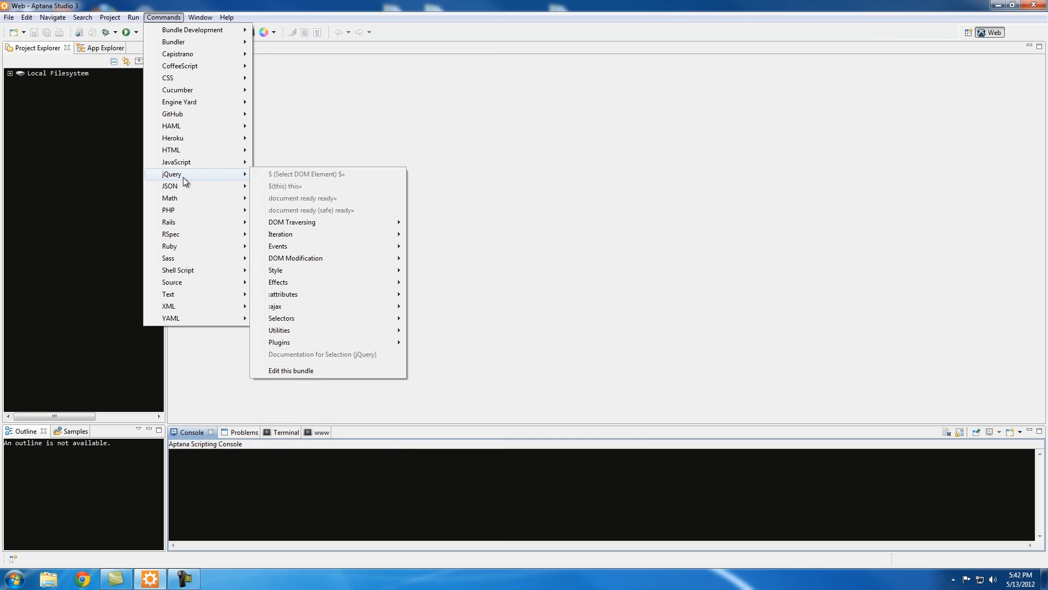
{"action": "mouse_move", "coordinate": [184, 133]}
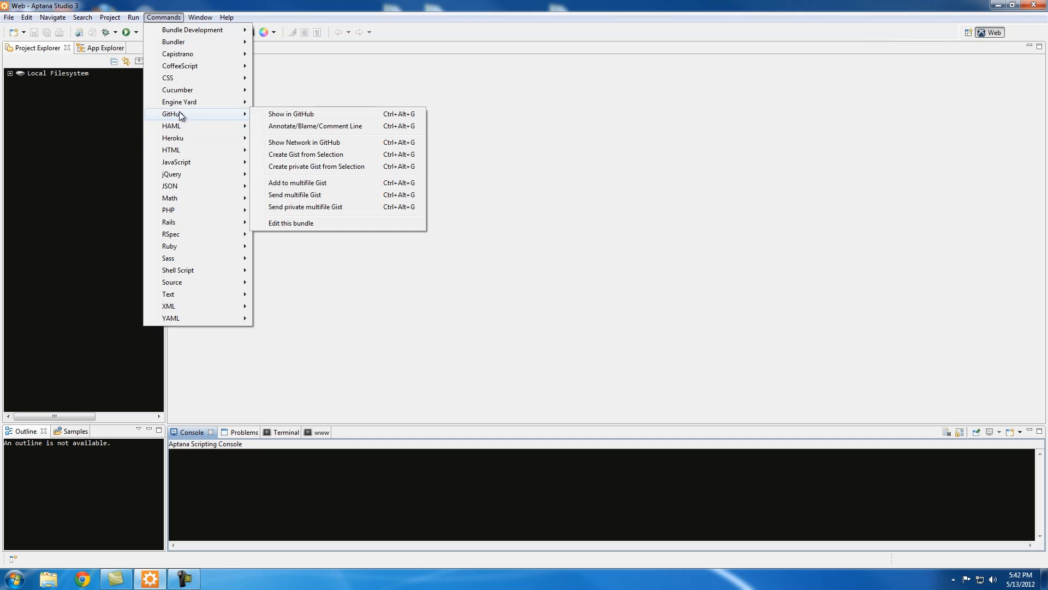
{"action": "mouse_move", "coordinate": [176, 315]}
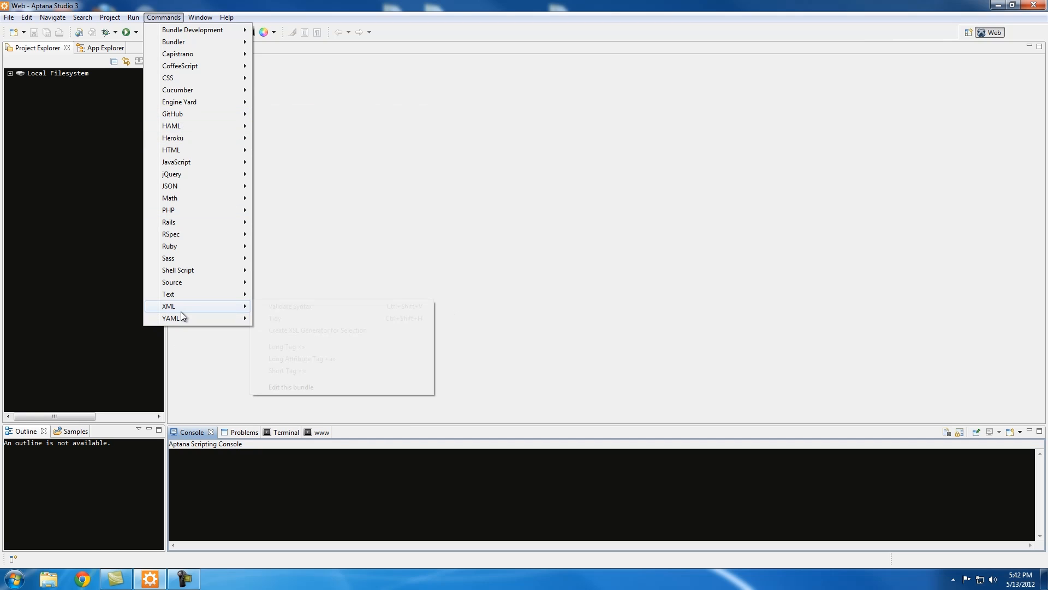
{"action": "mouse_move", "coordinate": [182, 319]}
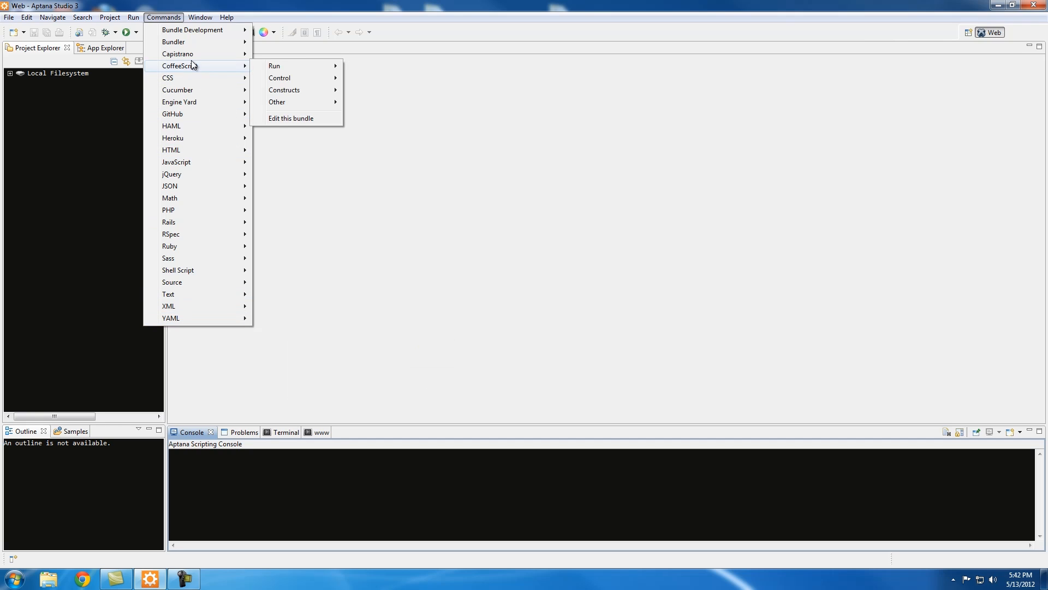
{"action": "mouse_move", "coordinate": [245, 56]}
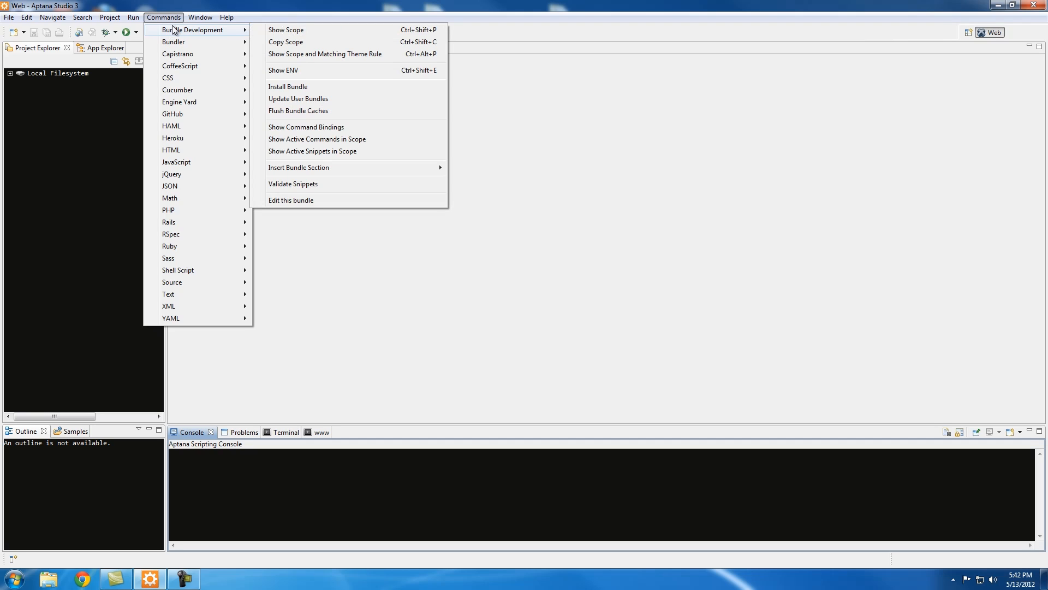
{"action": "mouse_move", "coordinate": [188, 42]}
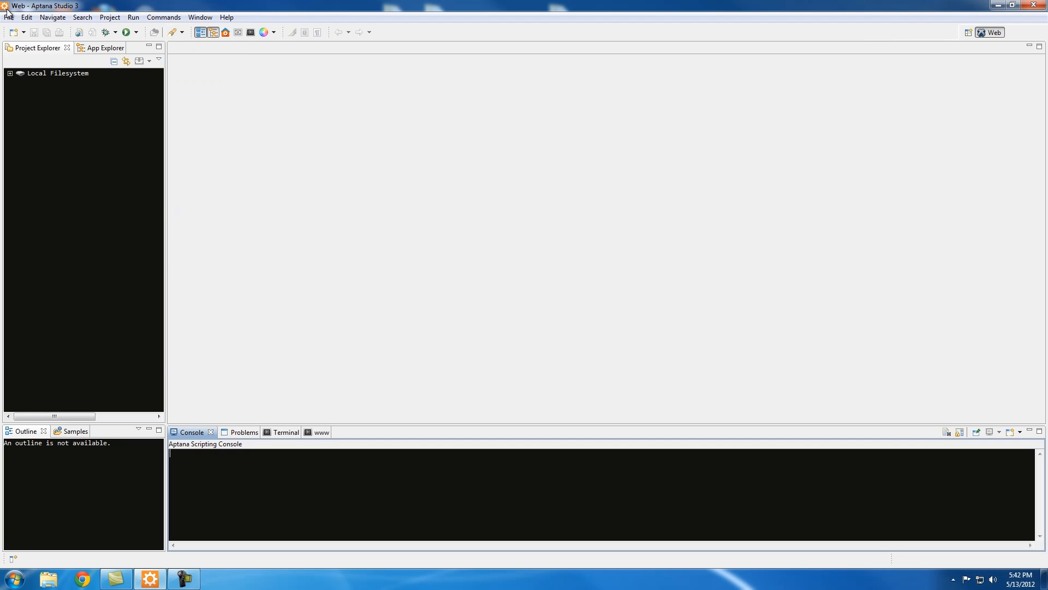
{"action": "left_click", "coordinate": [200, 17]}
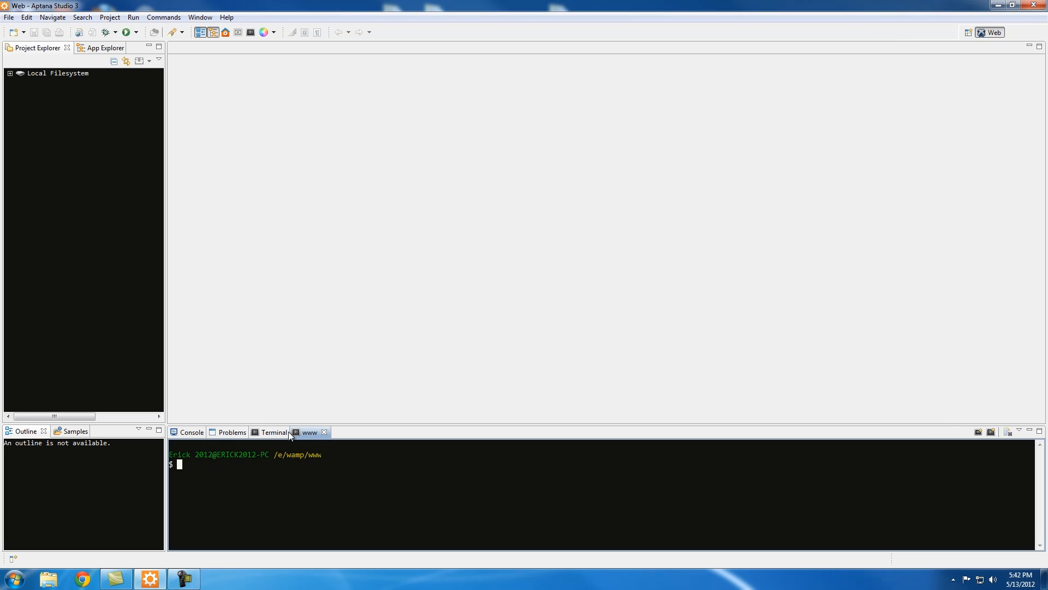
Switch between the www and home-directory terminal tabs, ending on the home-directory Terminal.
{"action": "left_click", "coordinate": [273, 432]}
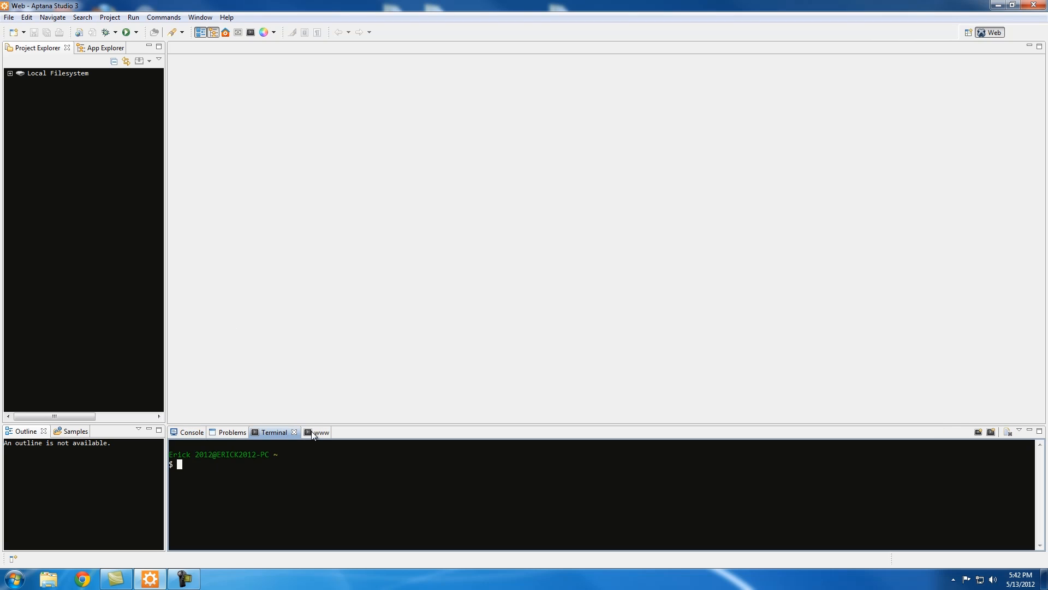
{"action": "left_click", "coordinate": [317, 432]}
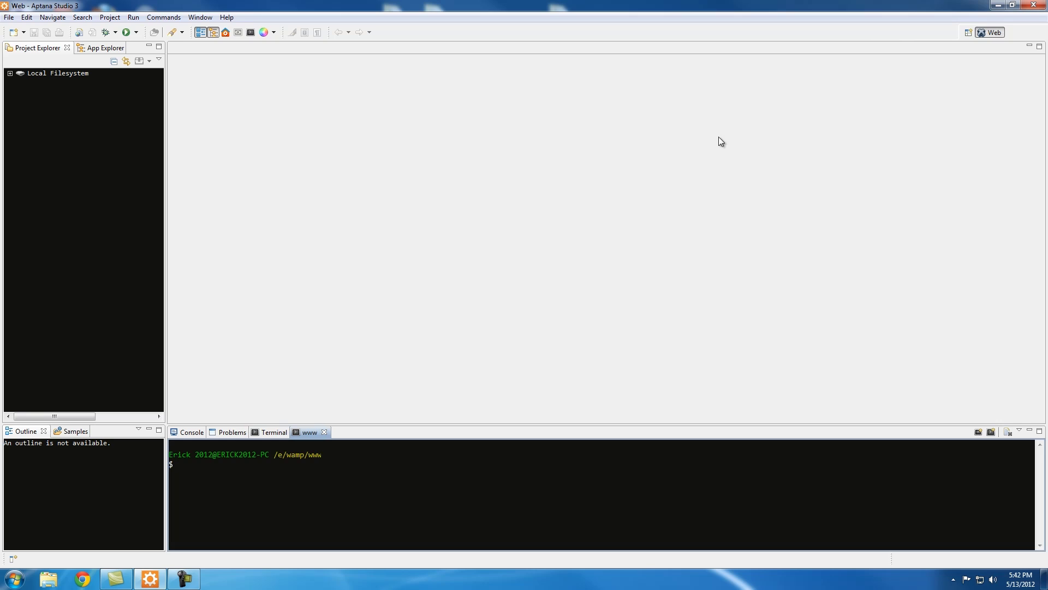
{"action": "mouse_move", "coordinate": [274, 441]}
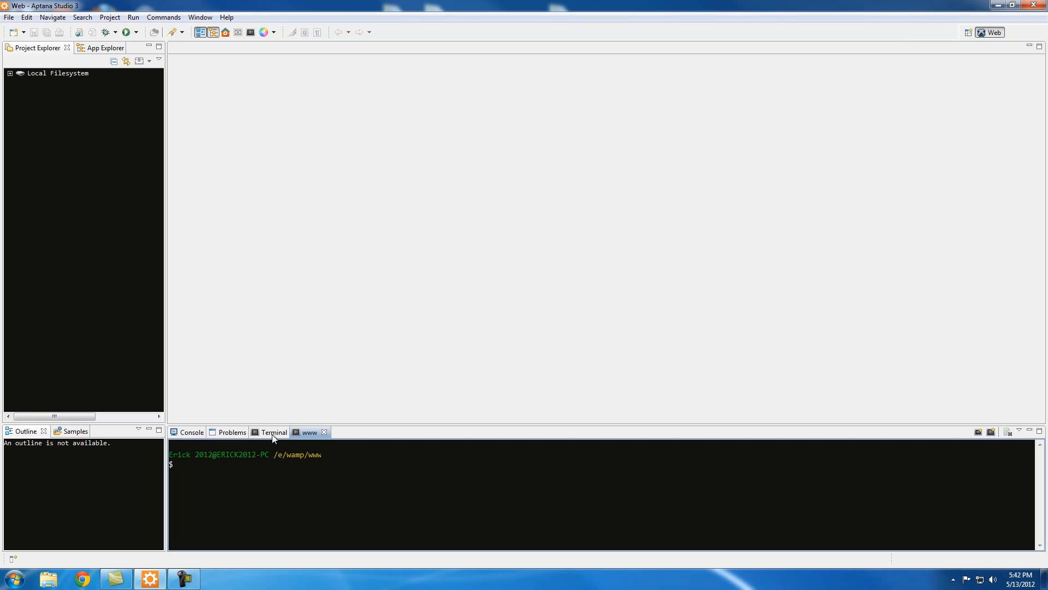
{"action": "left_click", "coordinate": [274, 432]}
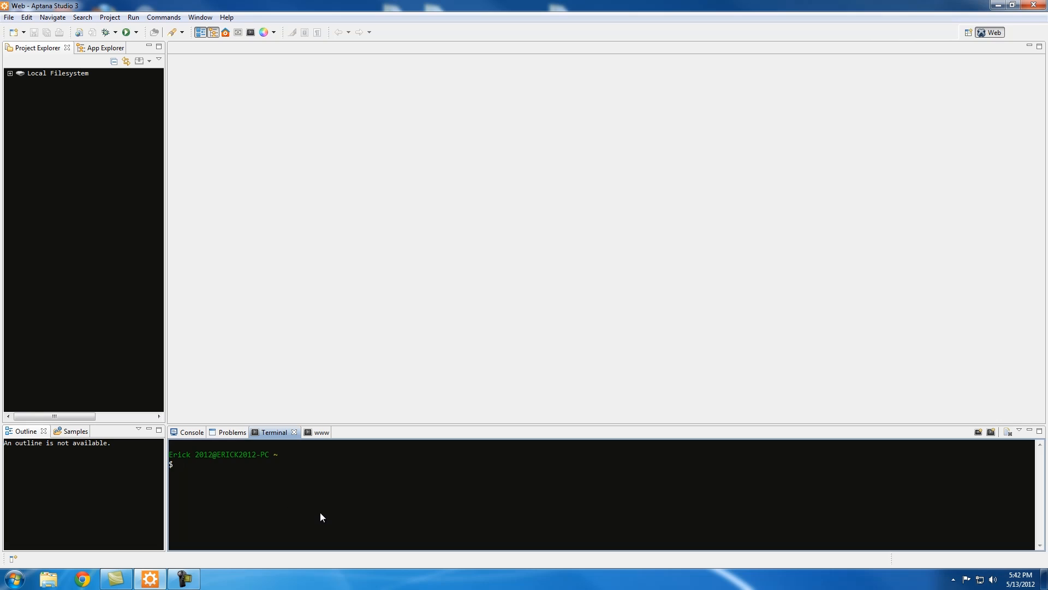
Start irb in the terminal and evaluate simple arithmetic such as 2+2.
{"action": "type", "text": "irb"}
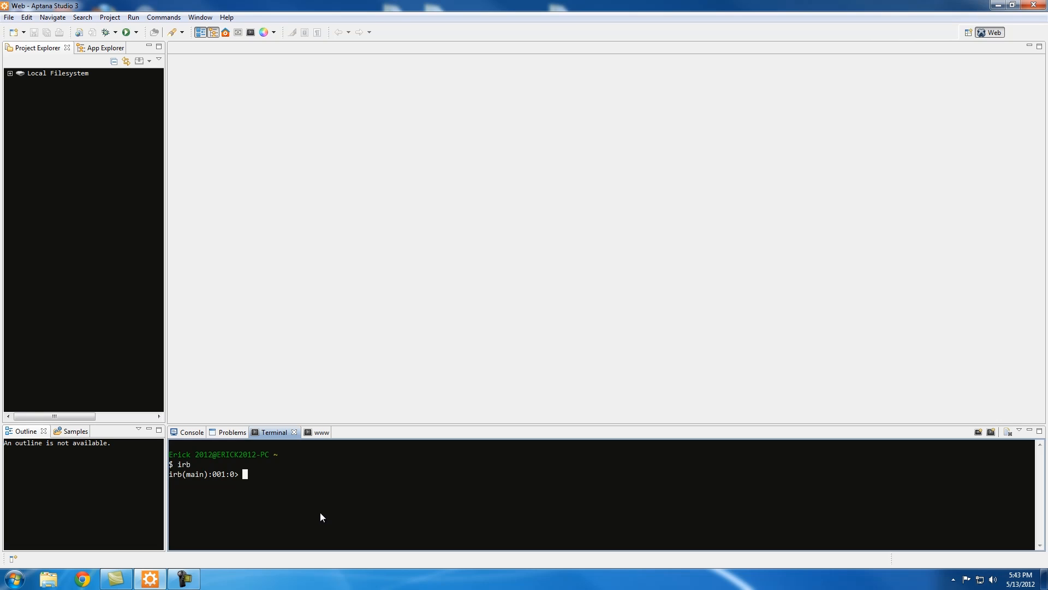
{"action": "type", "text": "@2"}
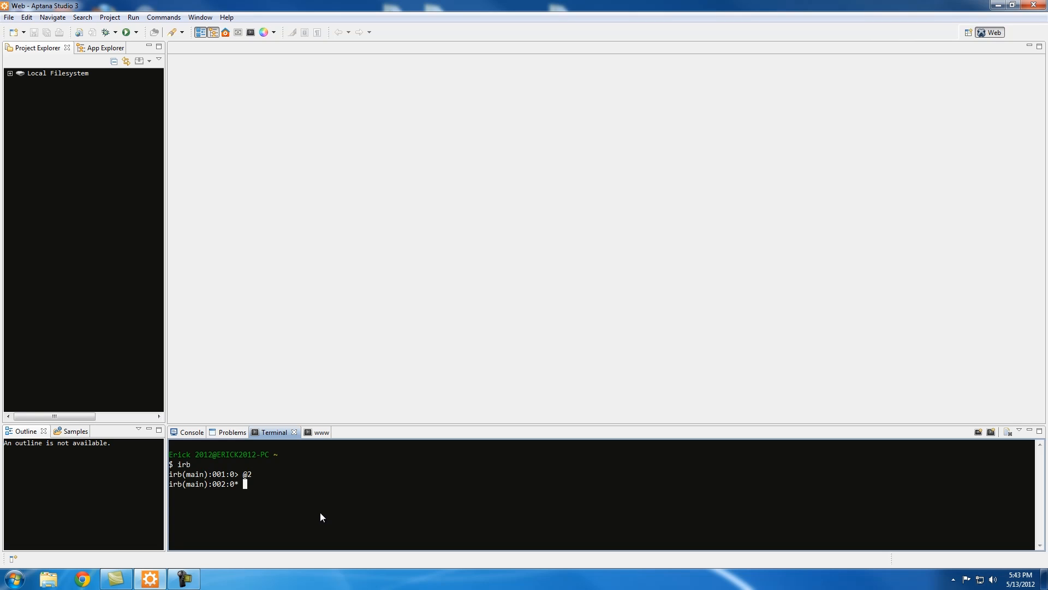
{"action": "type", "text": "2"}
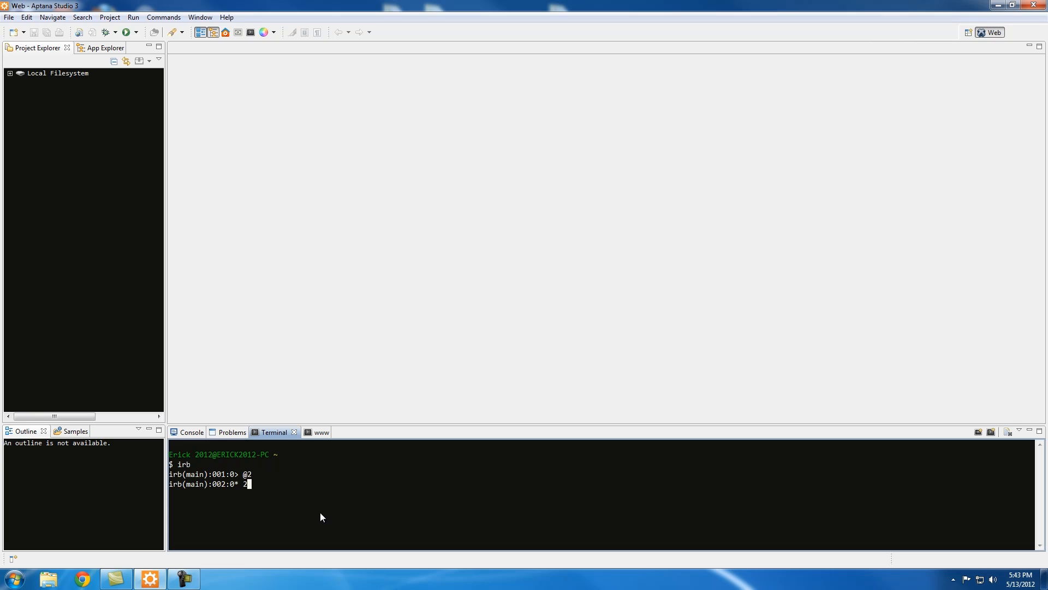
{"action": "type", "text": "+2"}
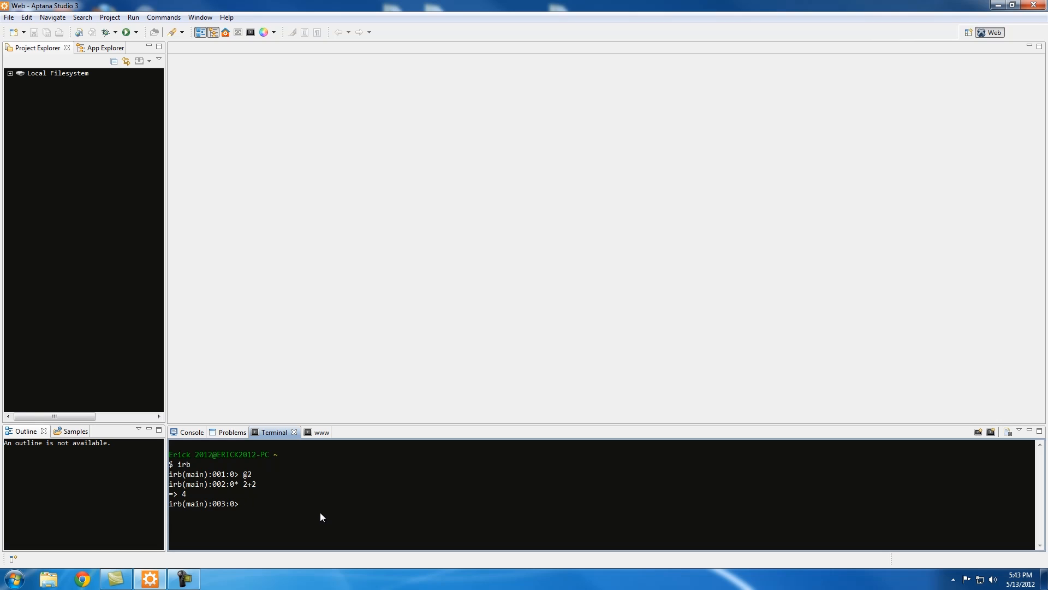
{"action": "type", "text": "2"}
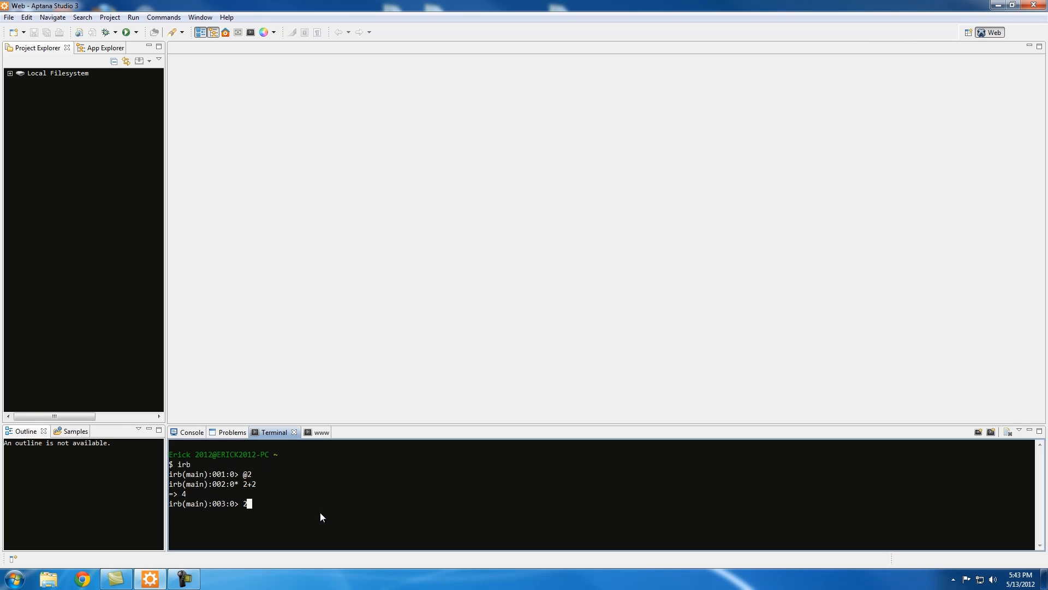
{"action": "type", "text": "-"}
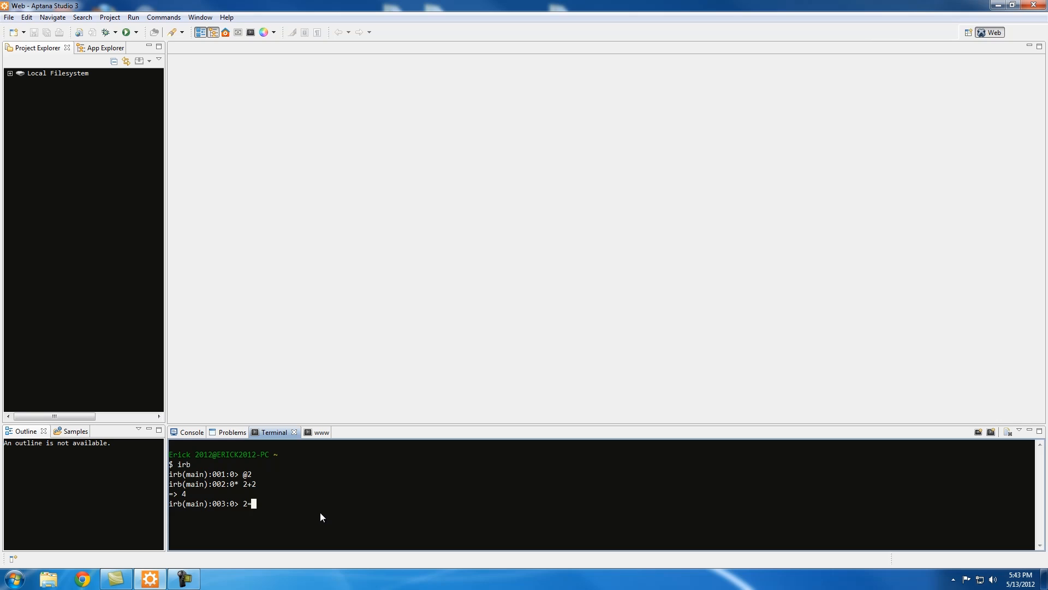
{"action": "type", "text": "=3~"}
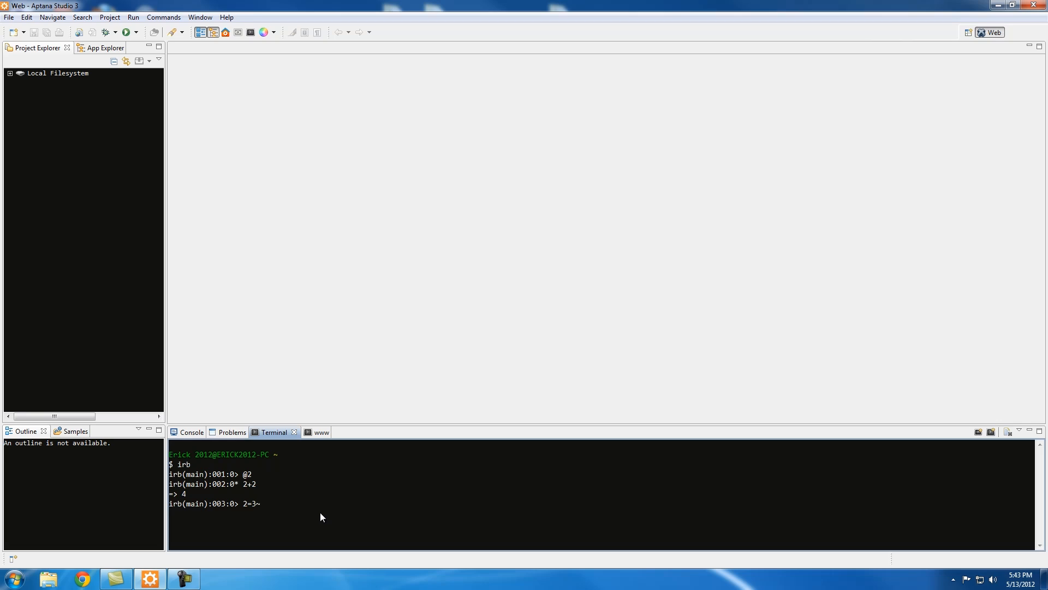
{"action": "type", "text": "3~"}
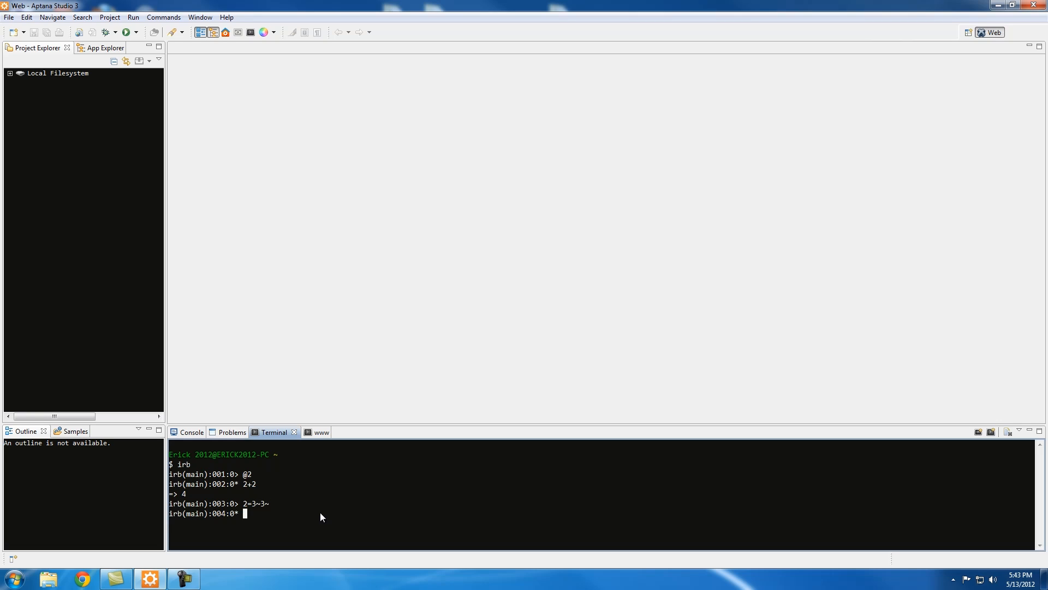
Quit irb and retry 'gem install pry' from the shell.
{"action": "type", "text": "quit"}
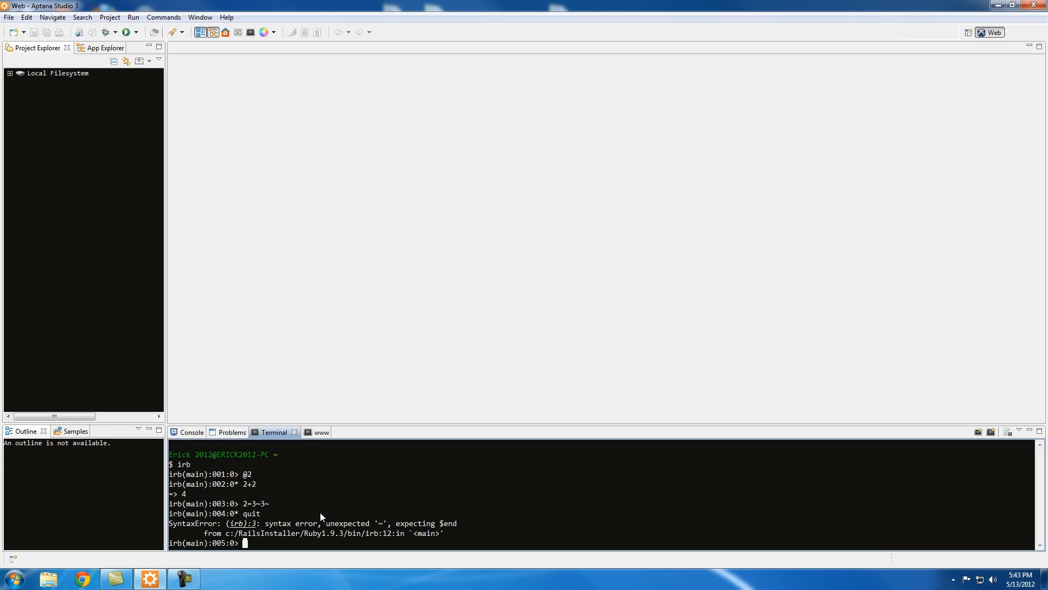
{"action": "type", "text": "gem"}
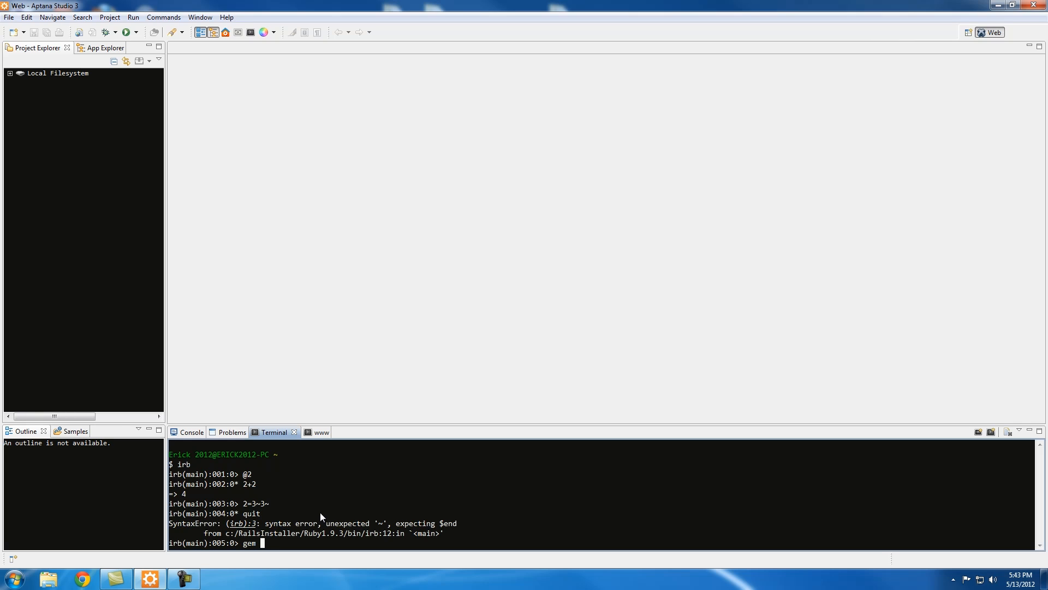
{"action": "type", "text": "install"}
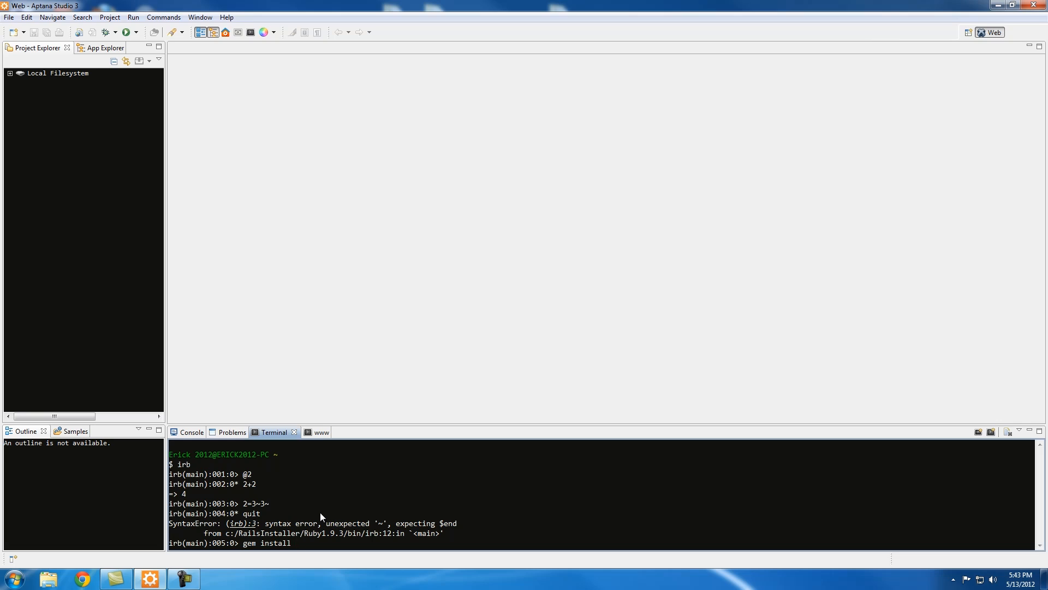
{"action": "type", "text": "pry"}
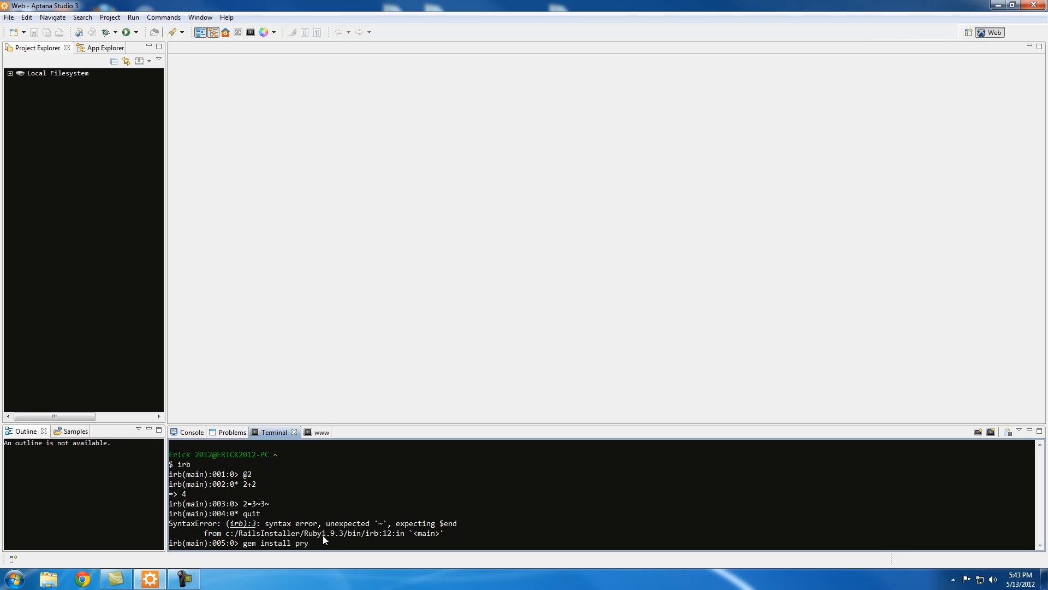
{"action": "type", "text": "3~"}
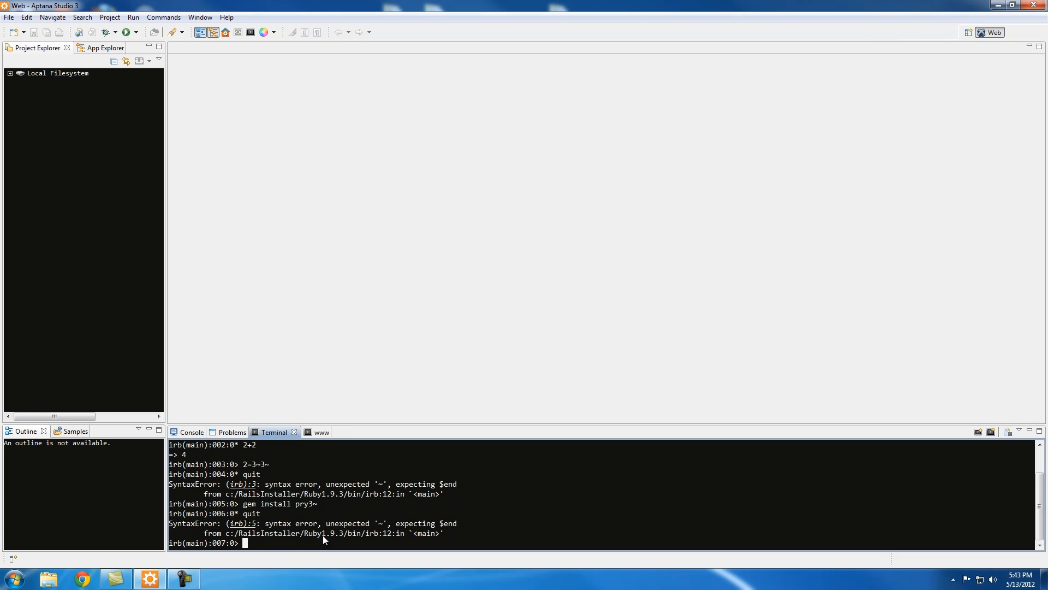
{"action": "type", "text": "gem i"}
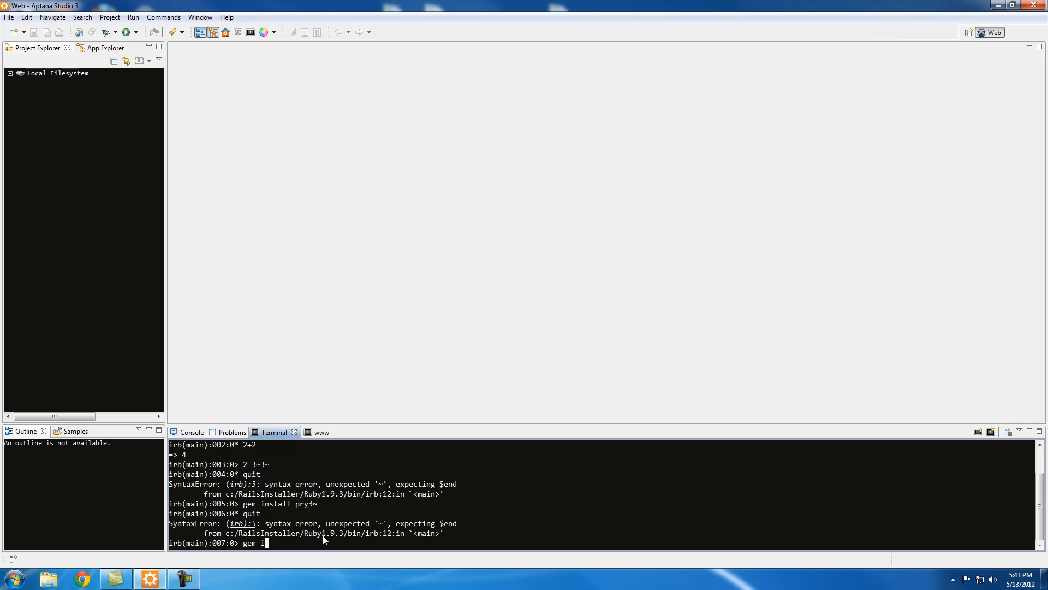
{"action": "type", "text": "nstall pry"}
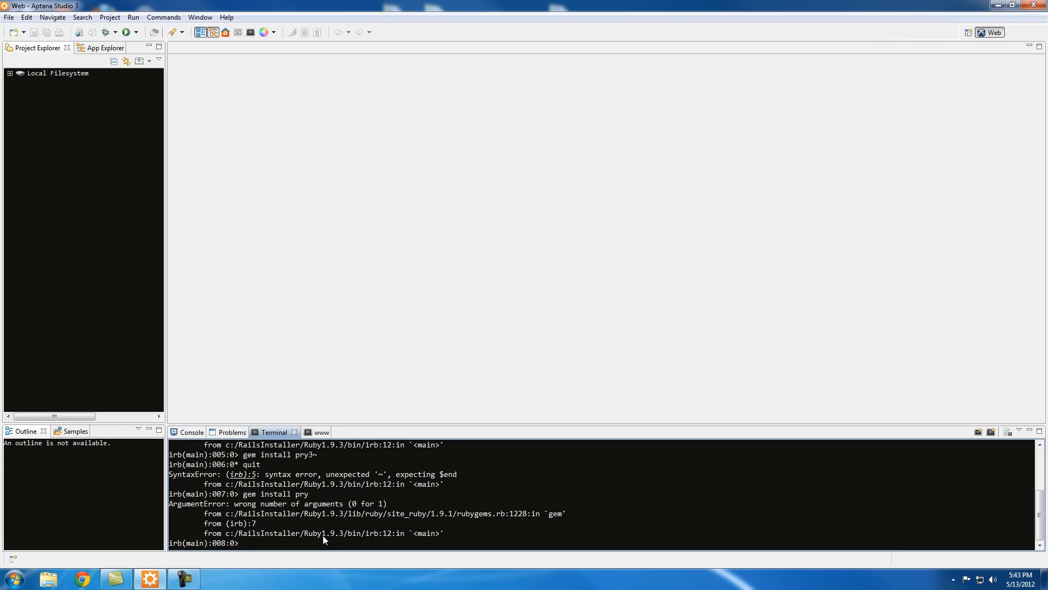
{"action": "type", "text": "quit"}
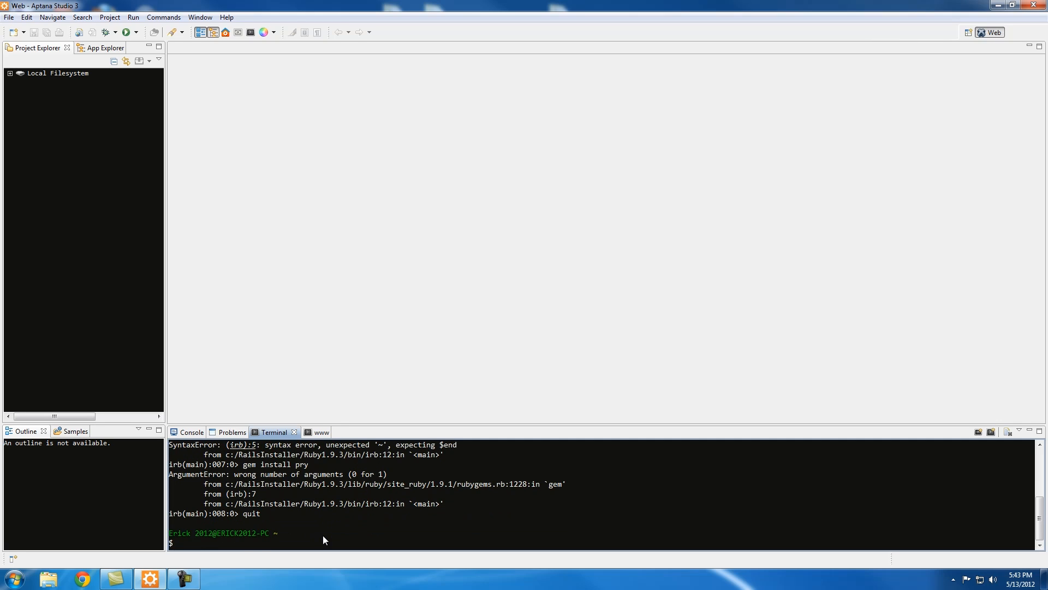
{"action": "type", "text": "gem install"}
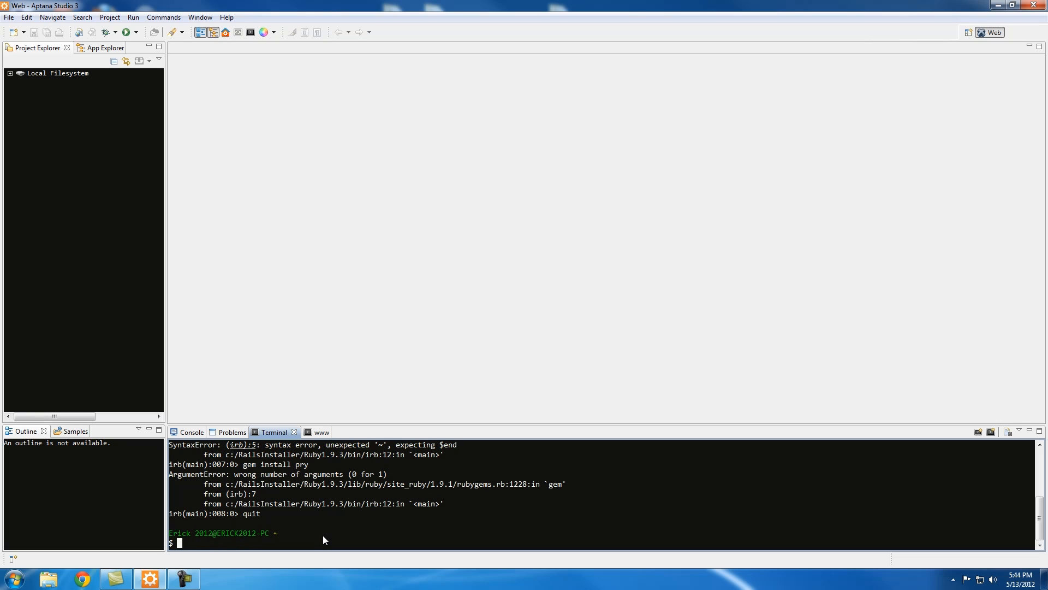
Run pry, loop 5.times do |i| puts i end to print 0–4, then quit.
{"action": "type", "text": "irb"}
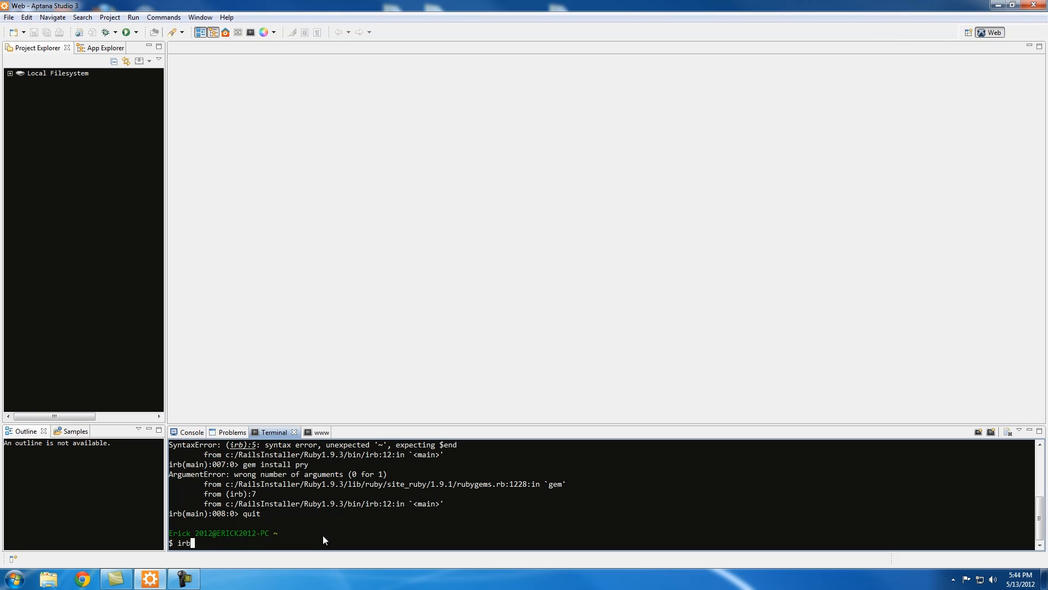
{"action": "type", "text": "pry"}
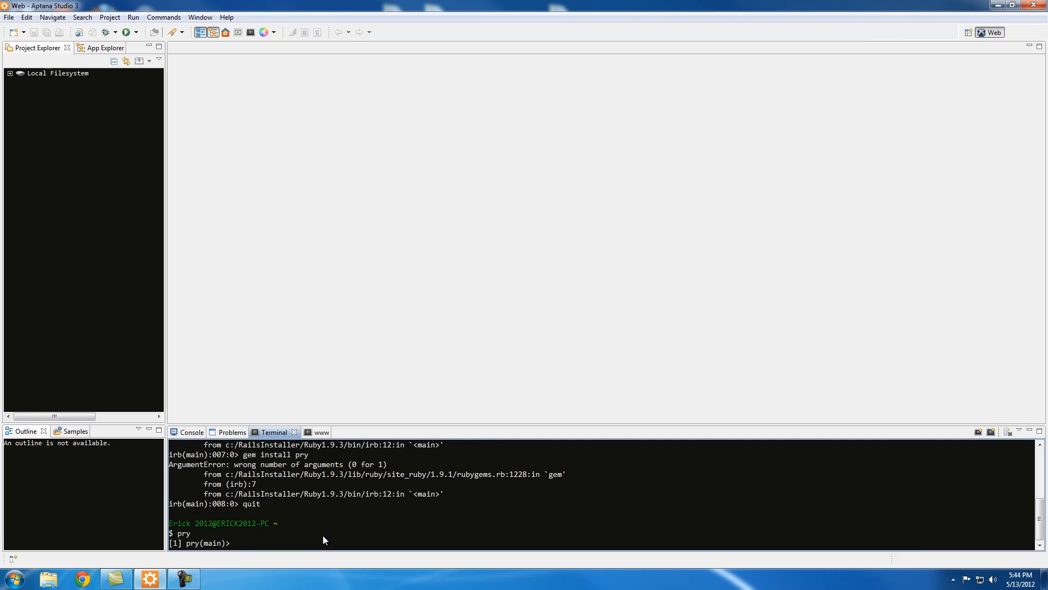
{"action": "type", "text": "5.times do"}
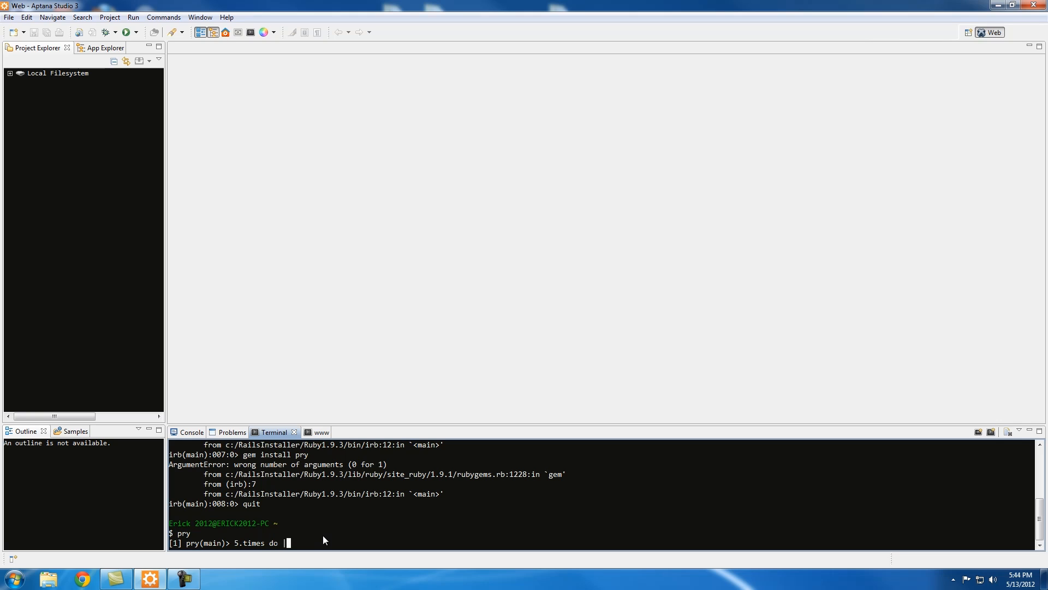
{"action": "type", "text": "|i|"}
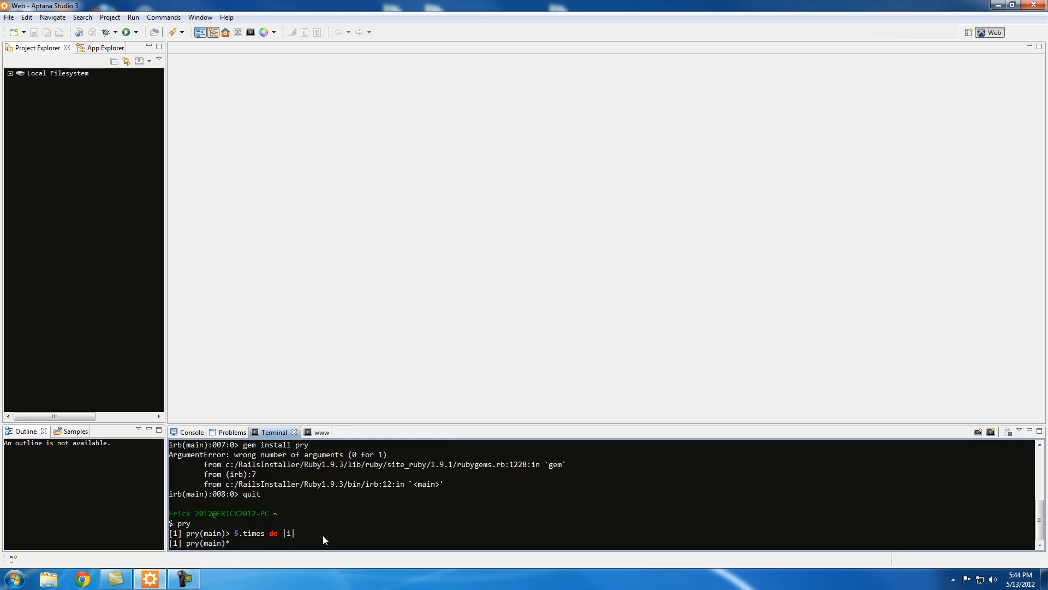
{"action": "type", "text": "puts \""}
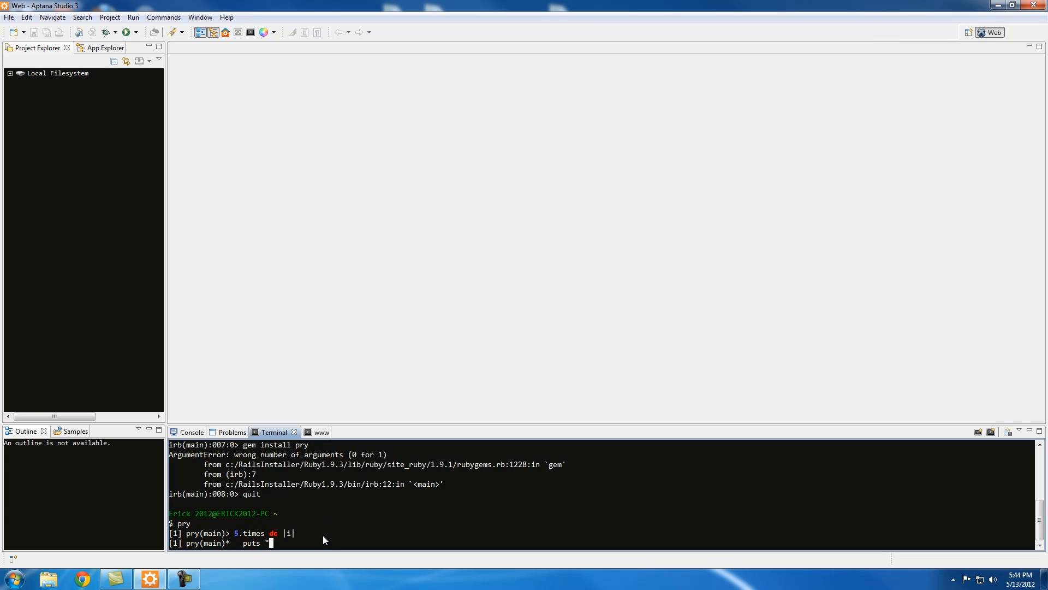
{"action": "key", "text": "Backspace"}
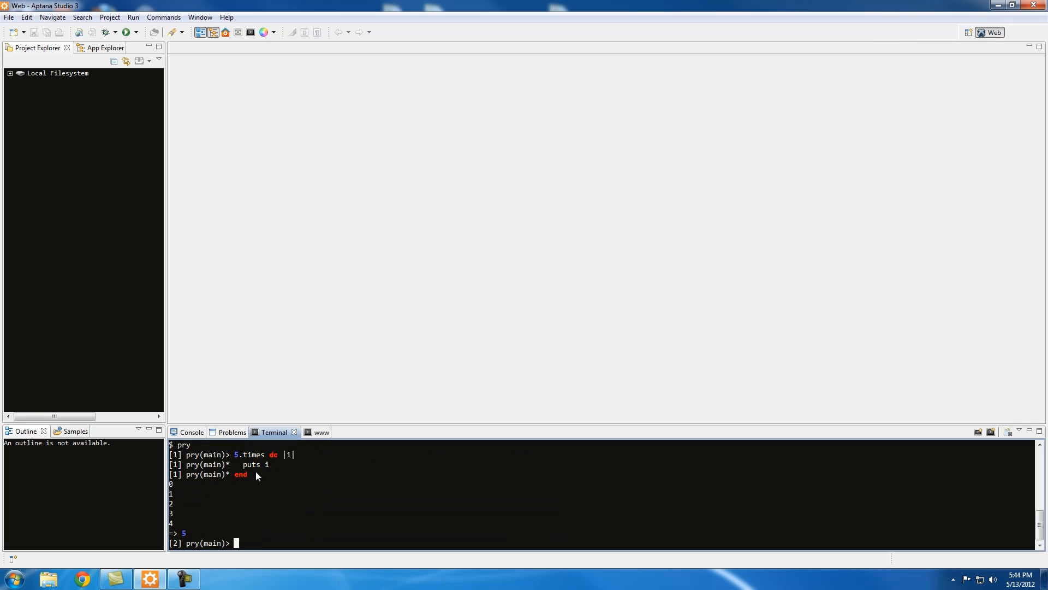
{"action": "mouse_move", "coordinate": [298, 498]}
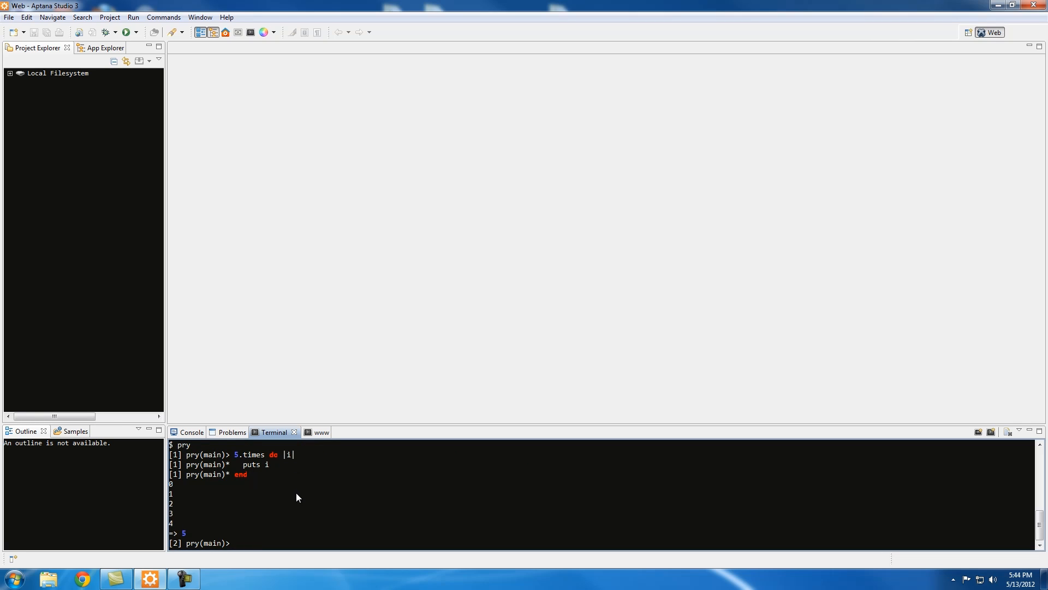
{"action": "type", "text": "quit"}
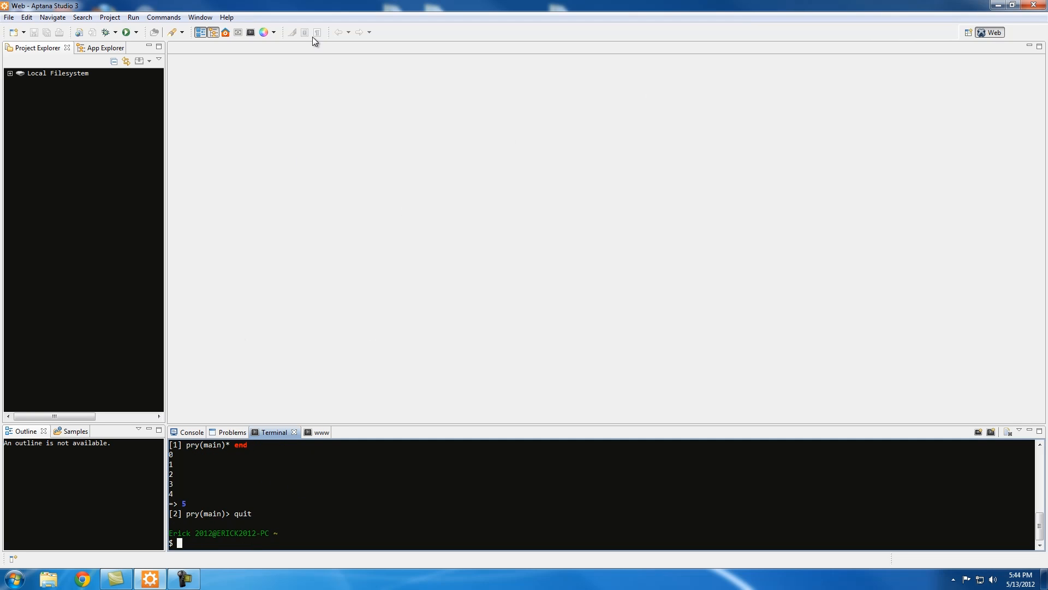
{"action": "mouse_move", "coordinate": [265, 32]}
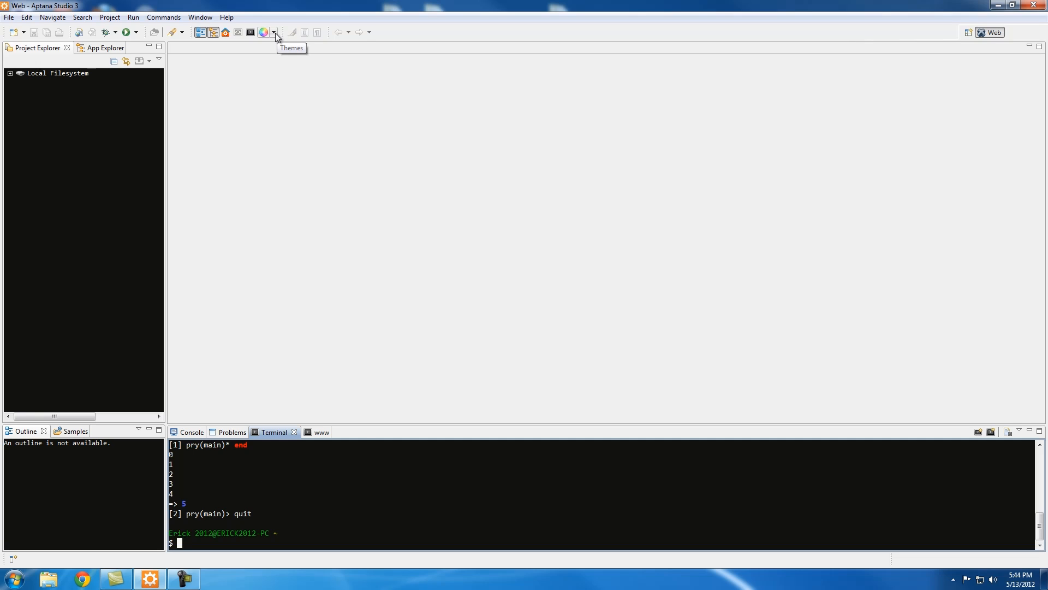
{"action": "mouse_move", "coordinate": [204, 115]}
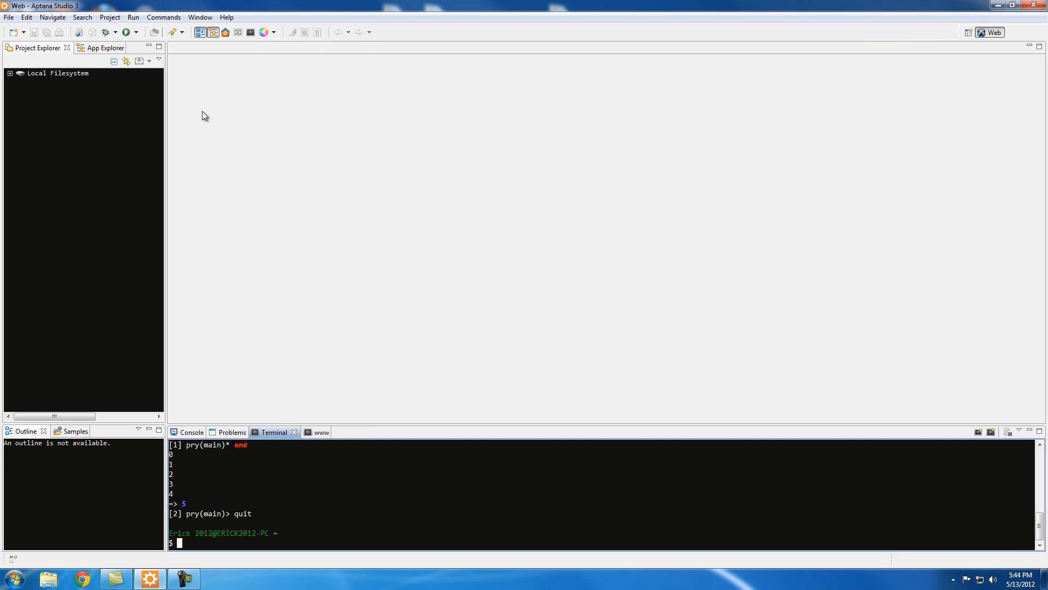
{"action": "mouse_move", "coordinate": [195, 202]}
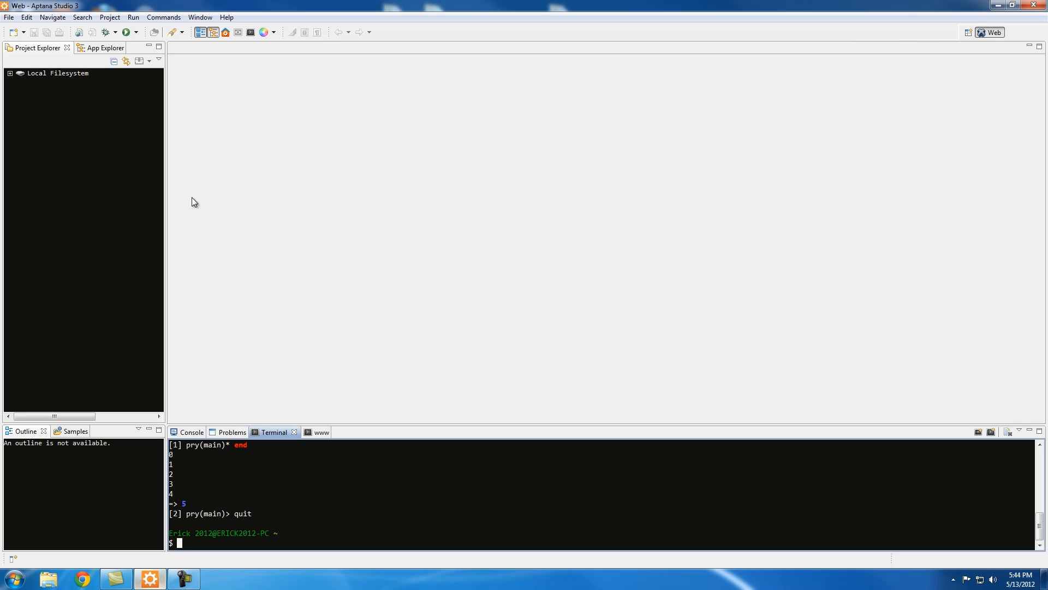
Browse the Themes, Tasks, Spelling, Content Assist and Find Bar preference pages.
{"action": "left_click", "coordinate": [200, 17]}
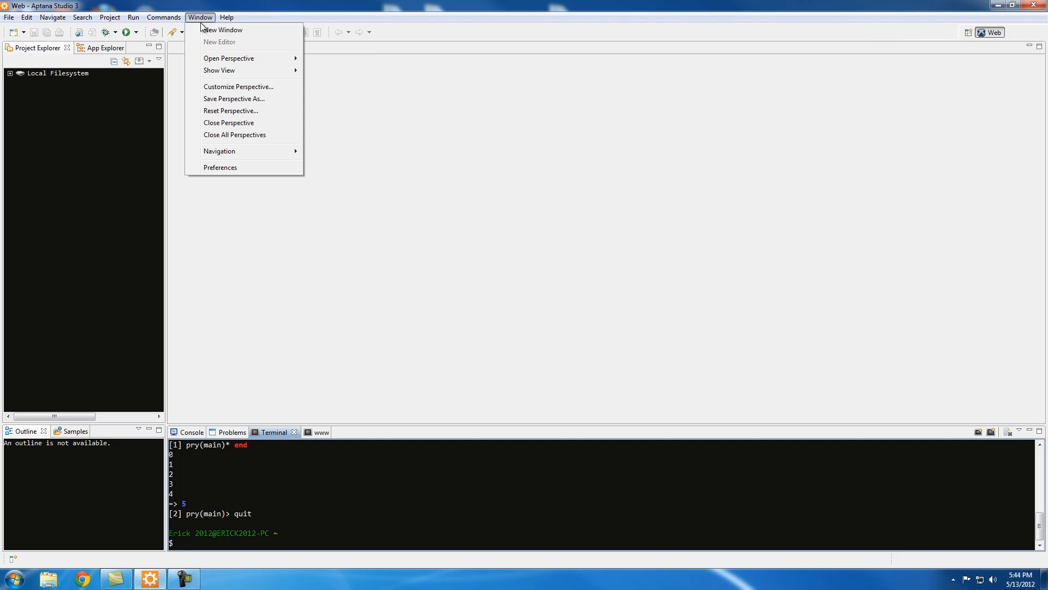
{"action": "left_click", "coordinate": [220, 167]}
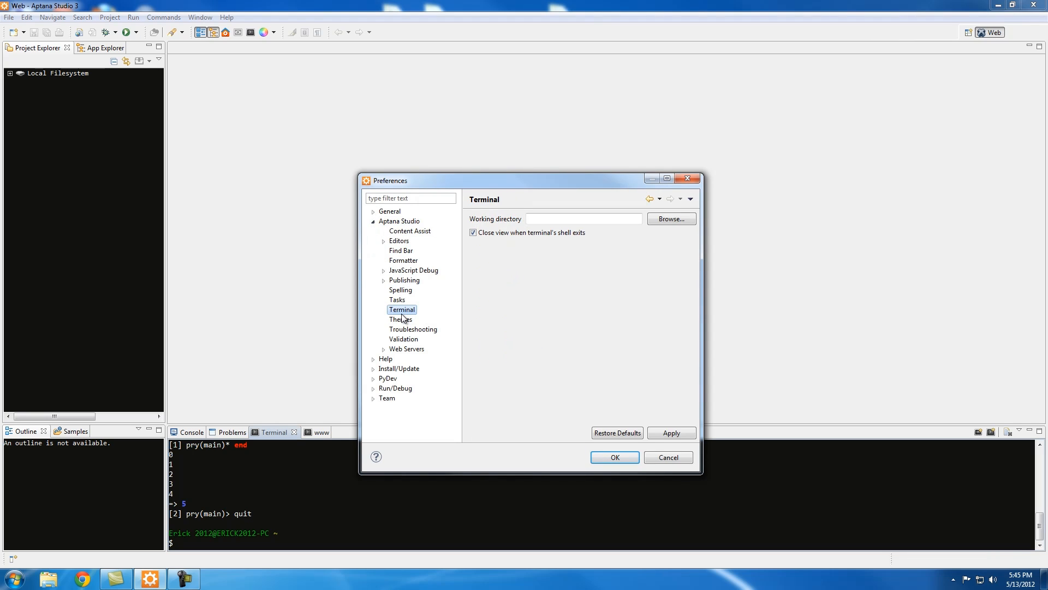
{"action": "left_click", "coordinate": [401, 319]}
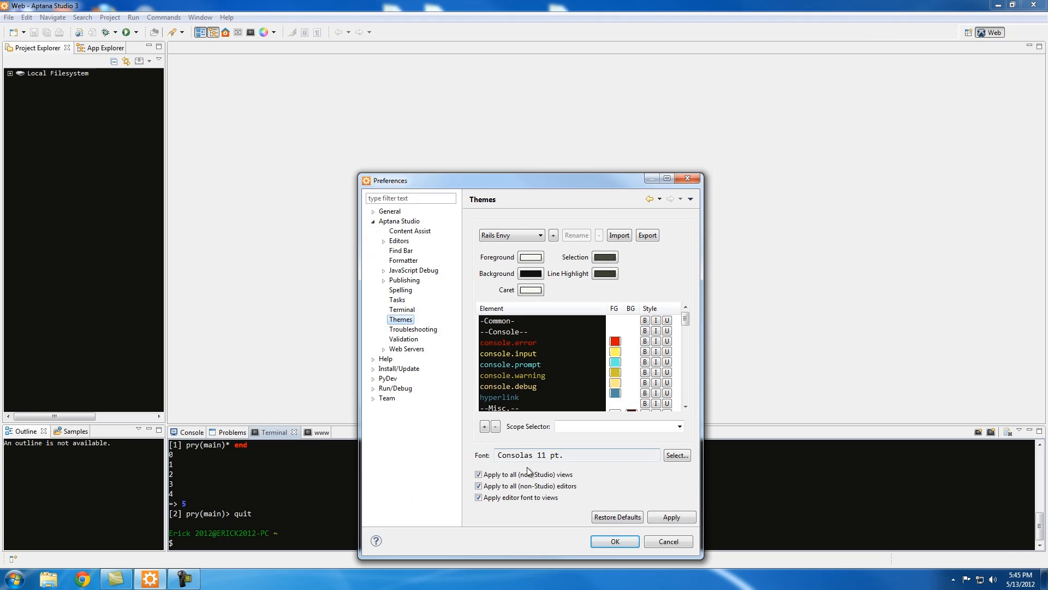
{"action": "left_click", "coordinate": [397, 300]}
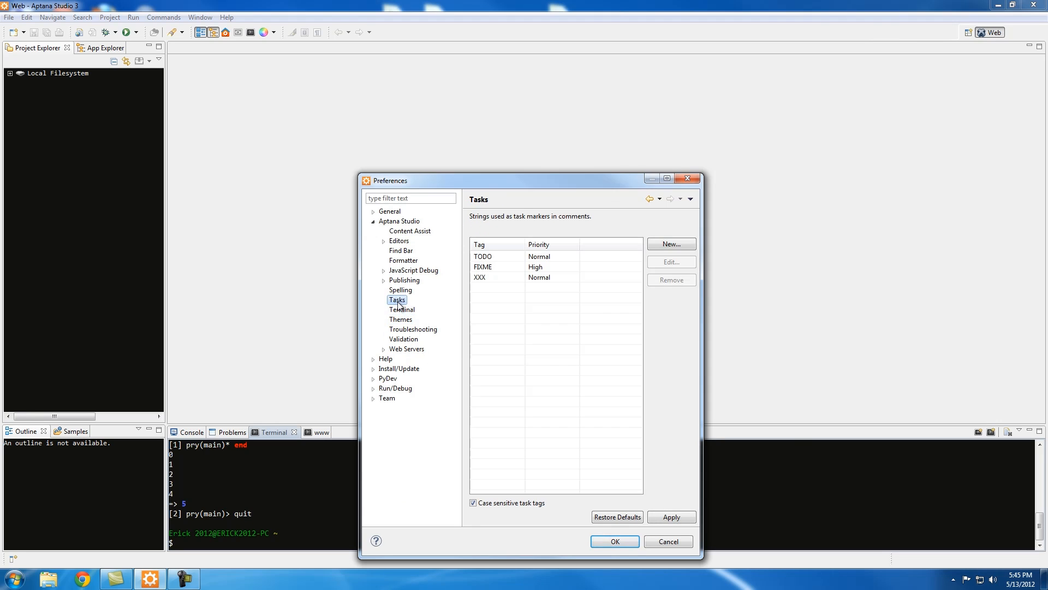
{"action": "left_click", "coordinate": [400, 290]}
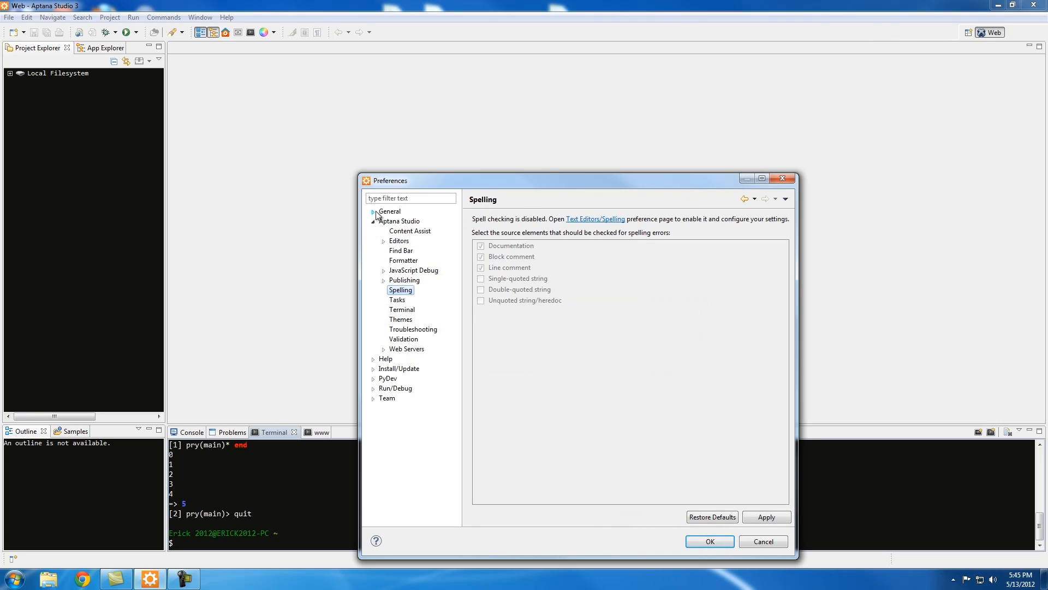
{"action": "left_click", "coordinate": [410, 231]}
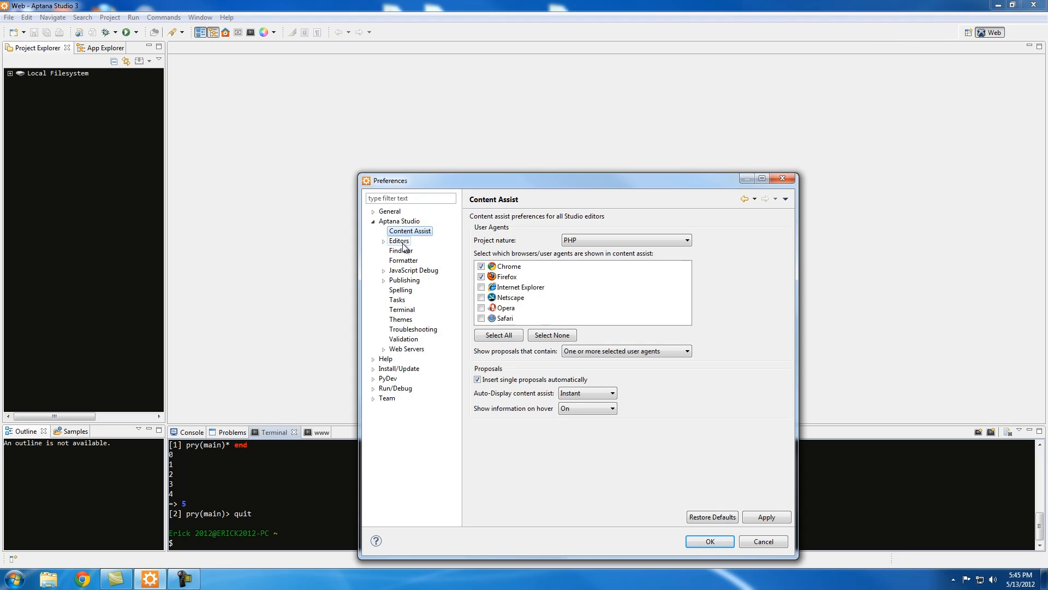
{"action": "left_click", "coordinate": [401, 250]}
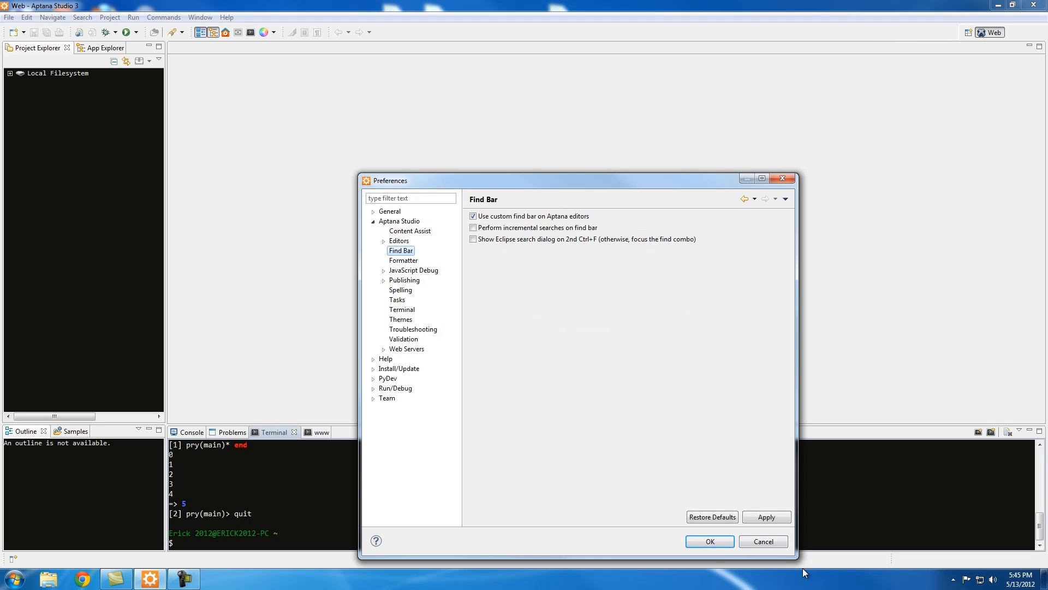
{"action": "left_click", "coordinate": [710, 541]}
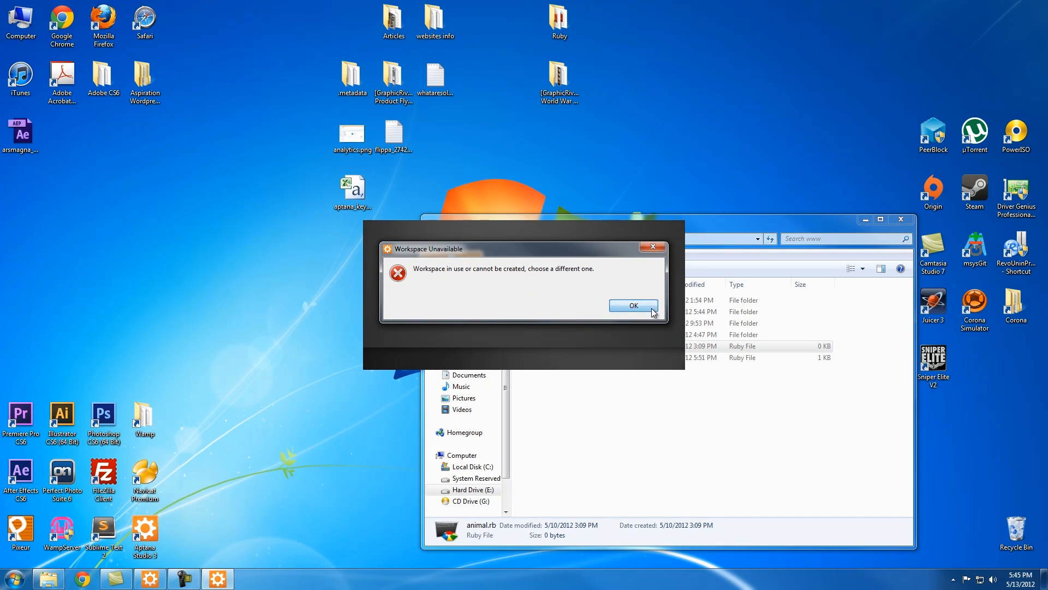
Dismiss the Workspace Unavailable error with OK and cancel the Workspace Launcher.
{"action": "left_click", "coordinate": [633, 305]}
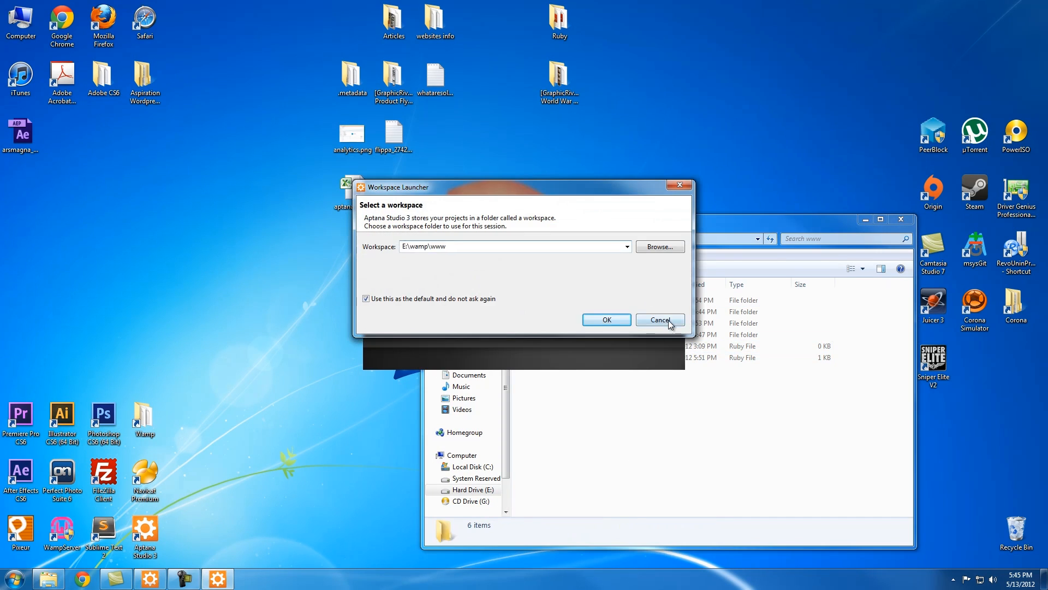
{"action": "left_click", "coordinate": [607, 320]}
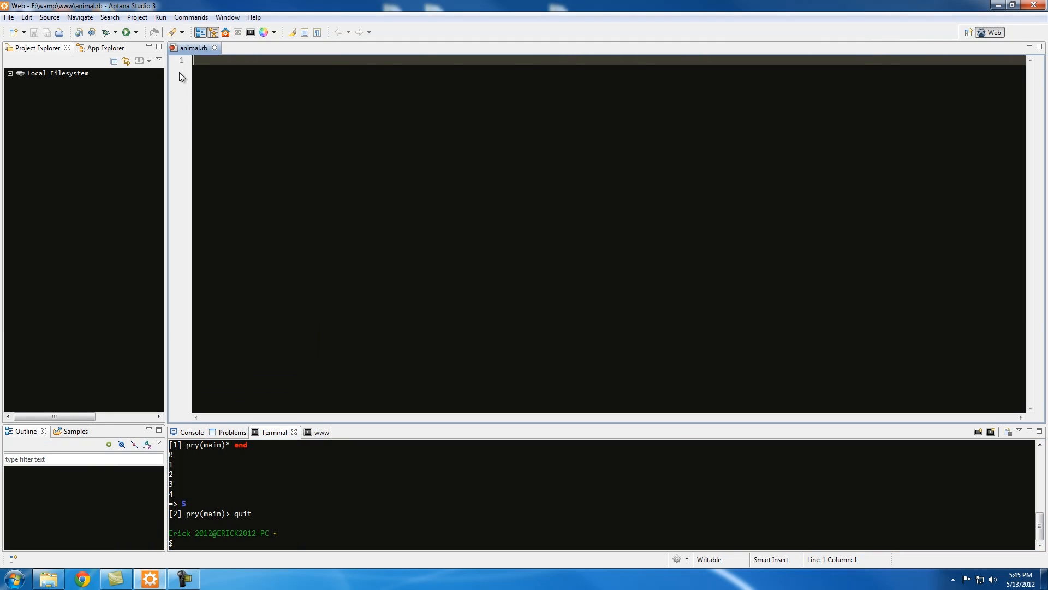
{"action": "mouse_move", "coordinate": [241, 80]}
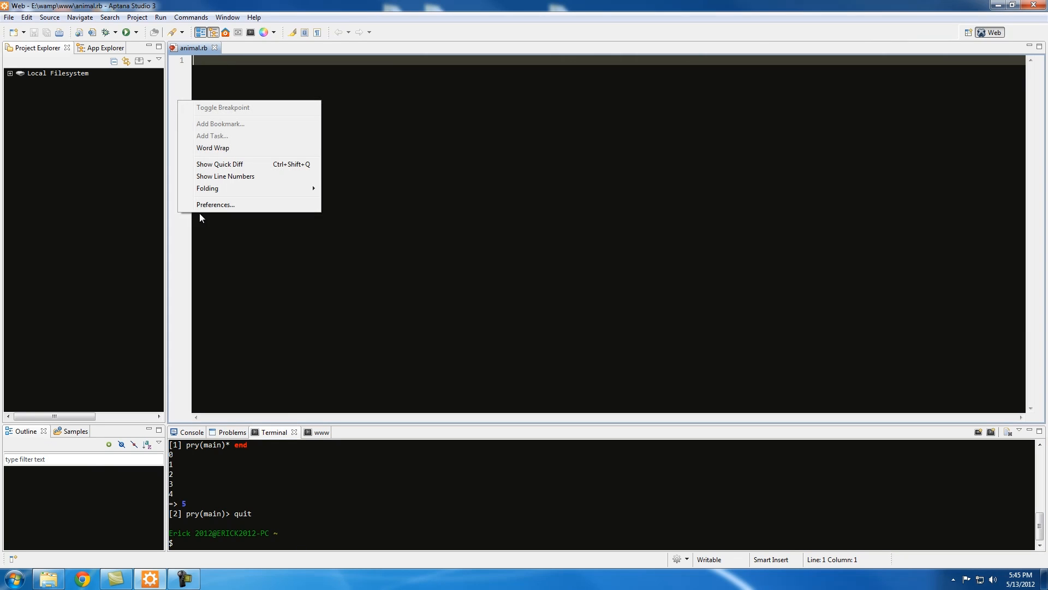
{"action": "mouse_move", "coordinate": [239, 209]}
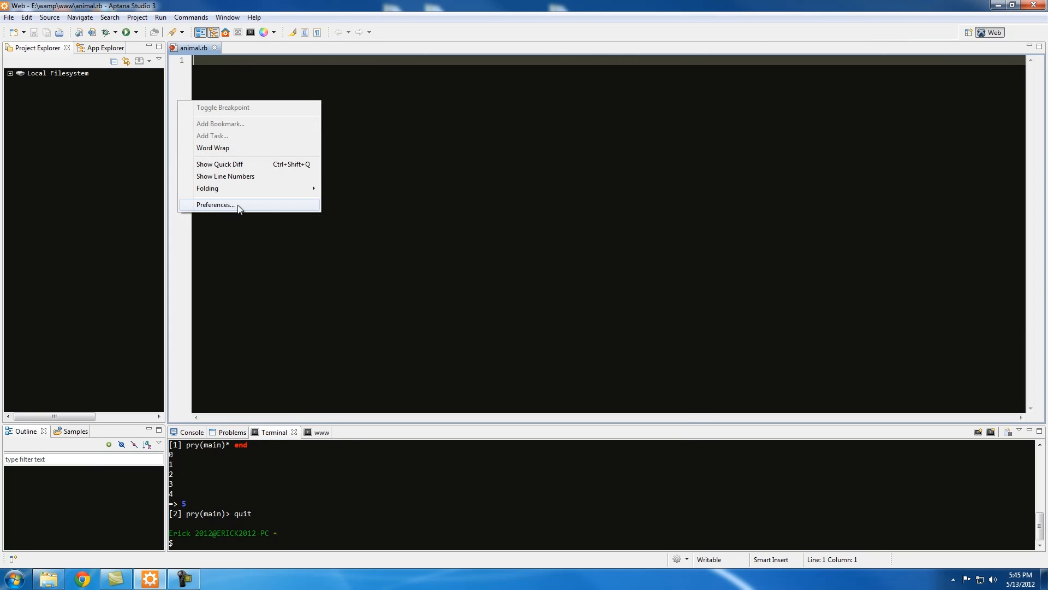
Open the editor preferences from the animal.rb editor gutter.
{"action": "left_click", "coordinate": [216, 205]}
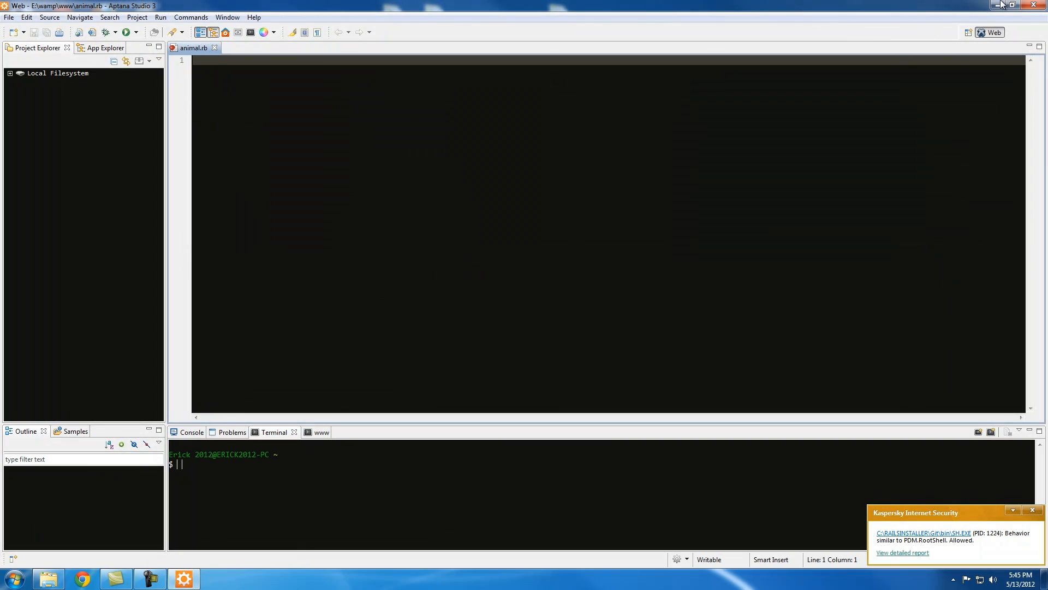
{"action": "mouse_move", "coordinate": [1033, 5]}
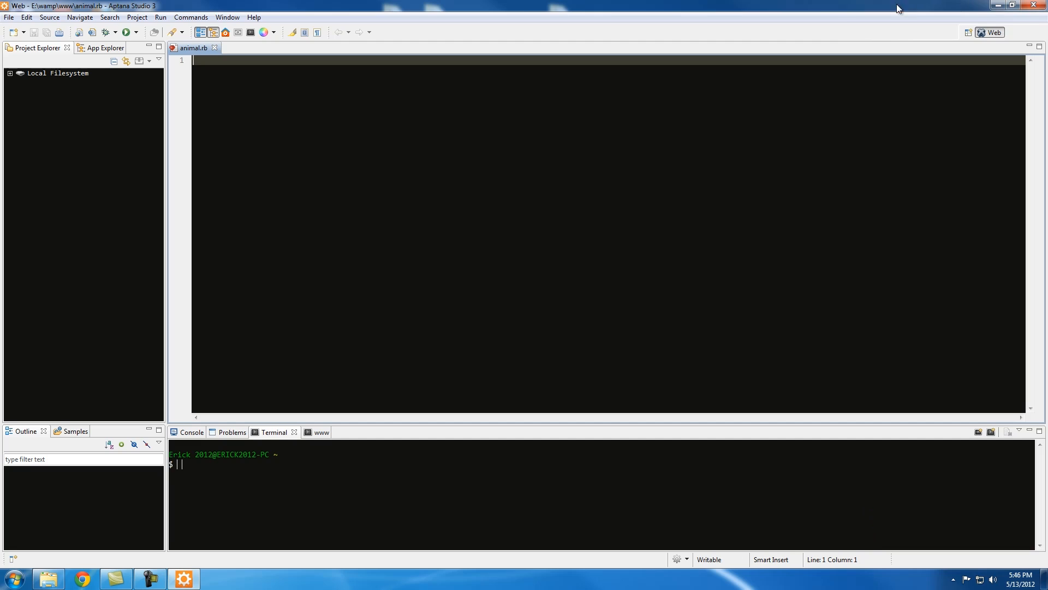
{"action": "mouse_move", "coordinate": [616, 254]}
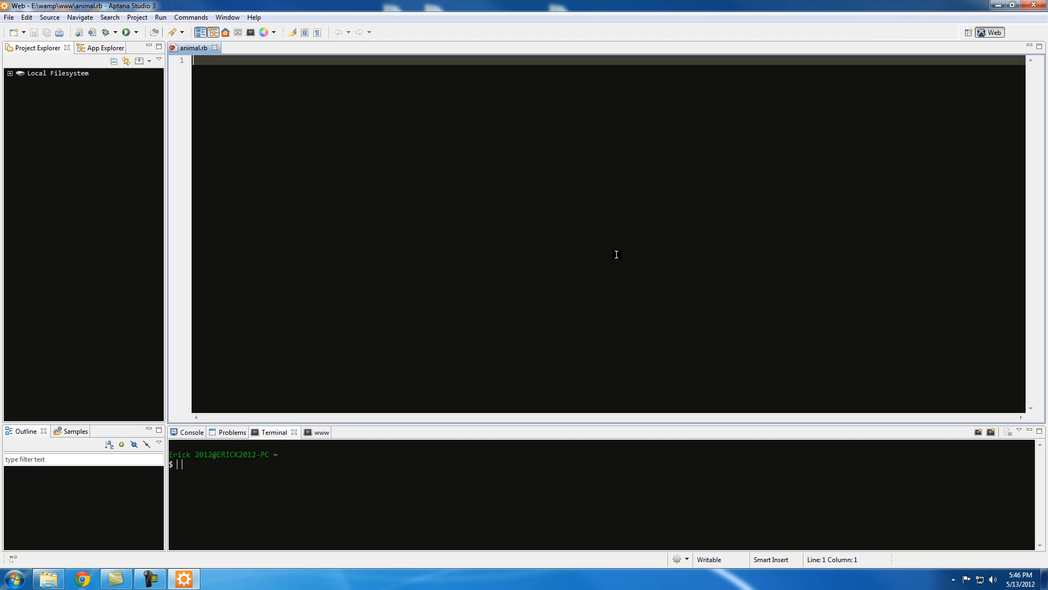
{"action": "mouse_move", "coordinate": [661, 238]}
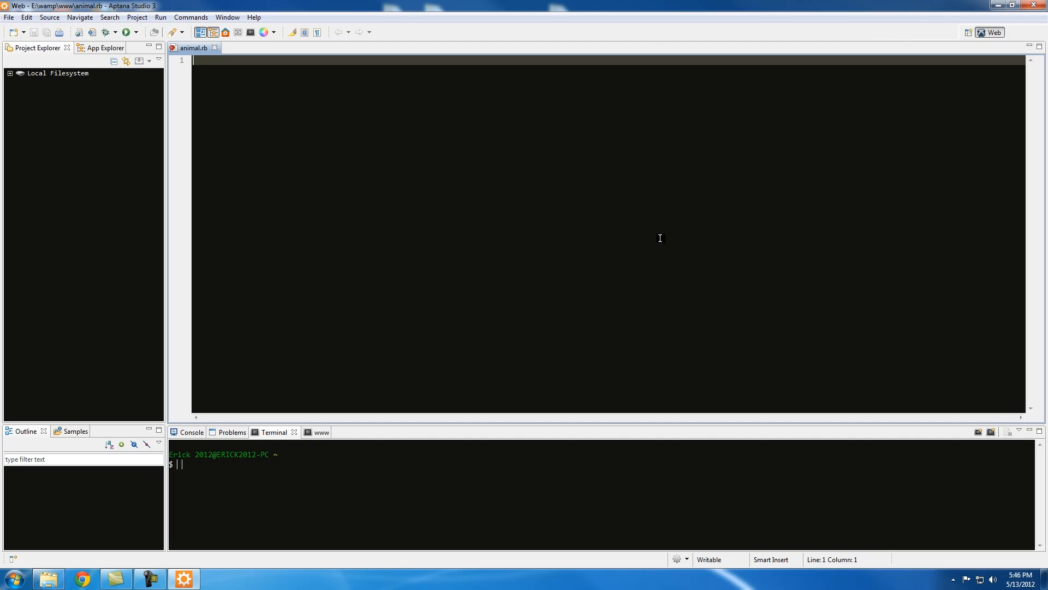